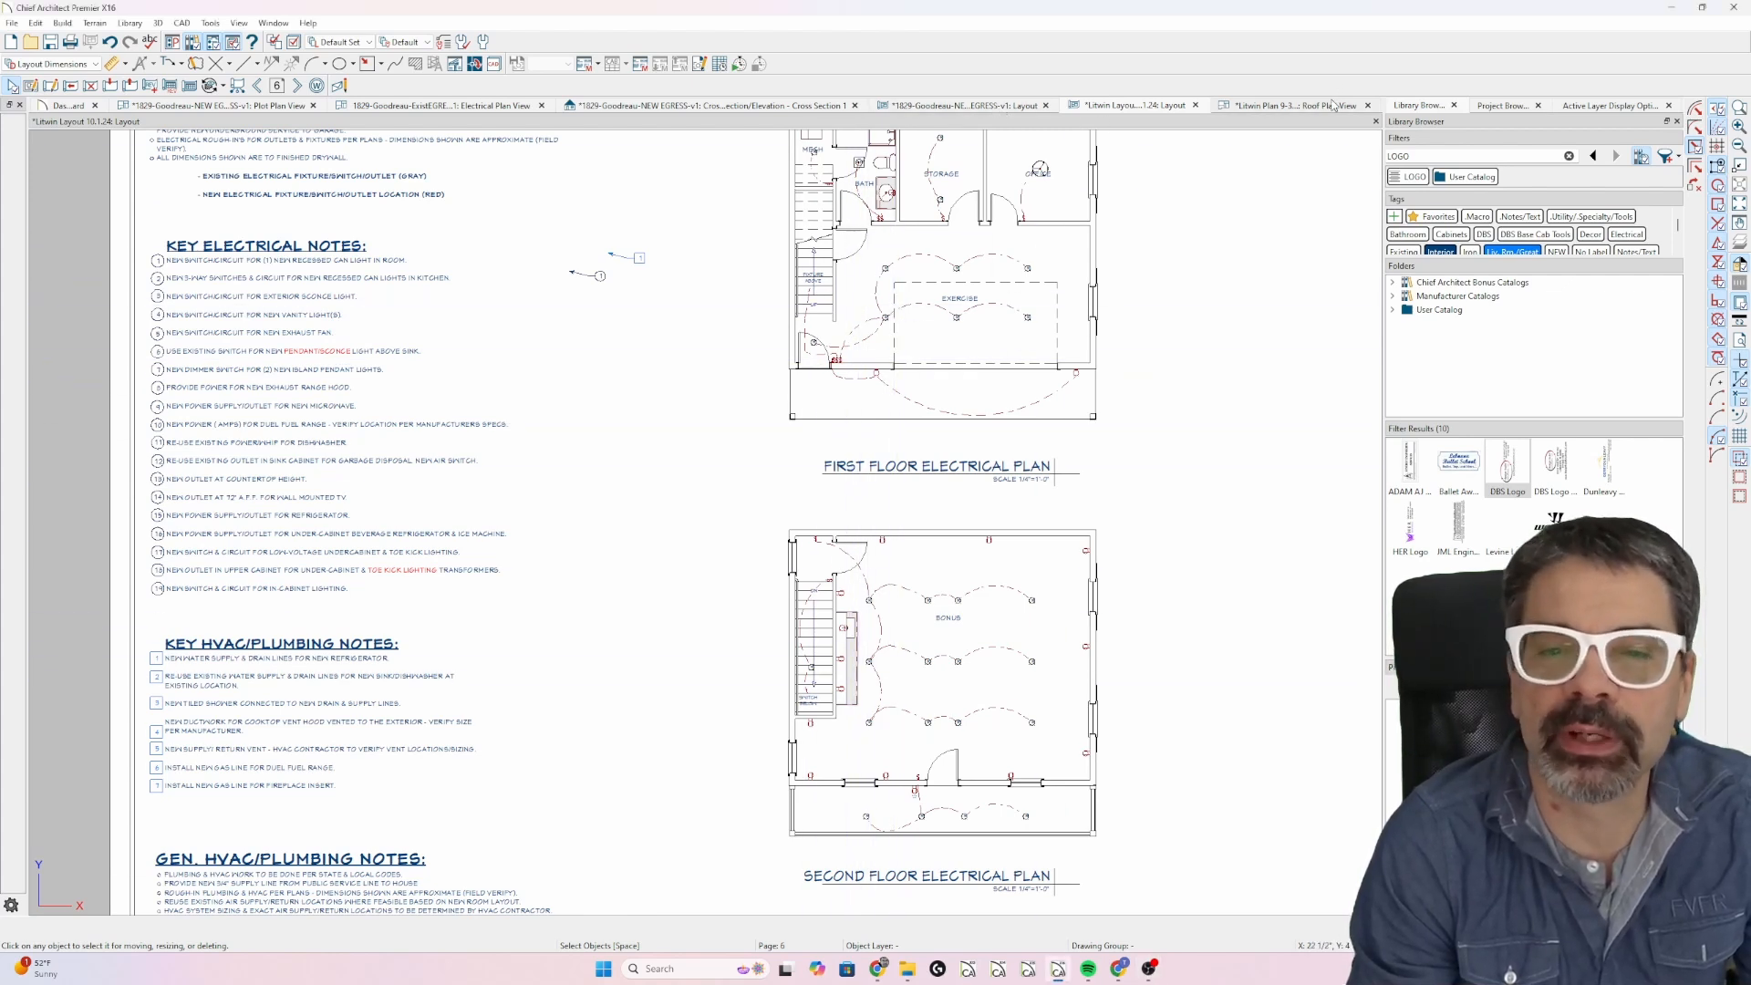
# Switch the second-floor plan from Roof Plan View to Working Plan View.
pyautogui.click(1290, 104)
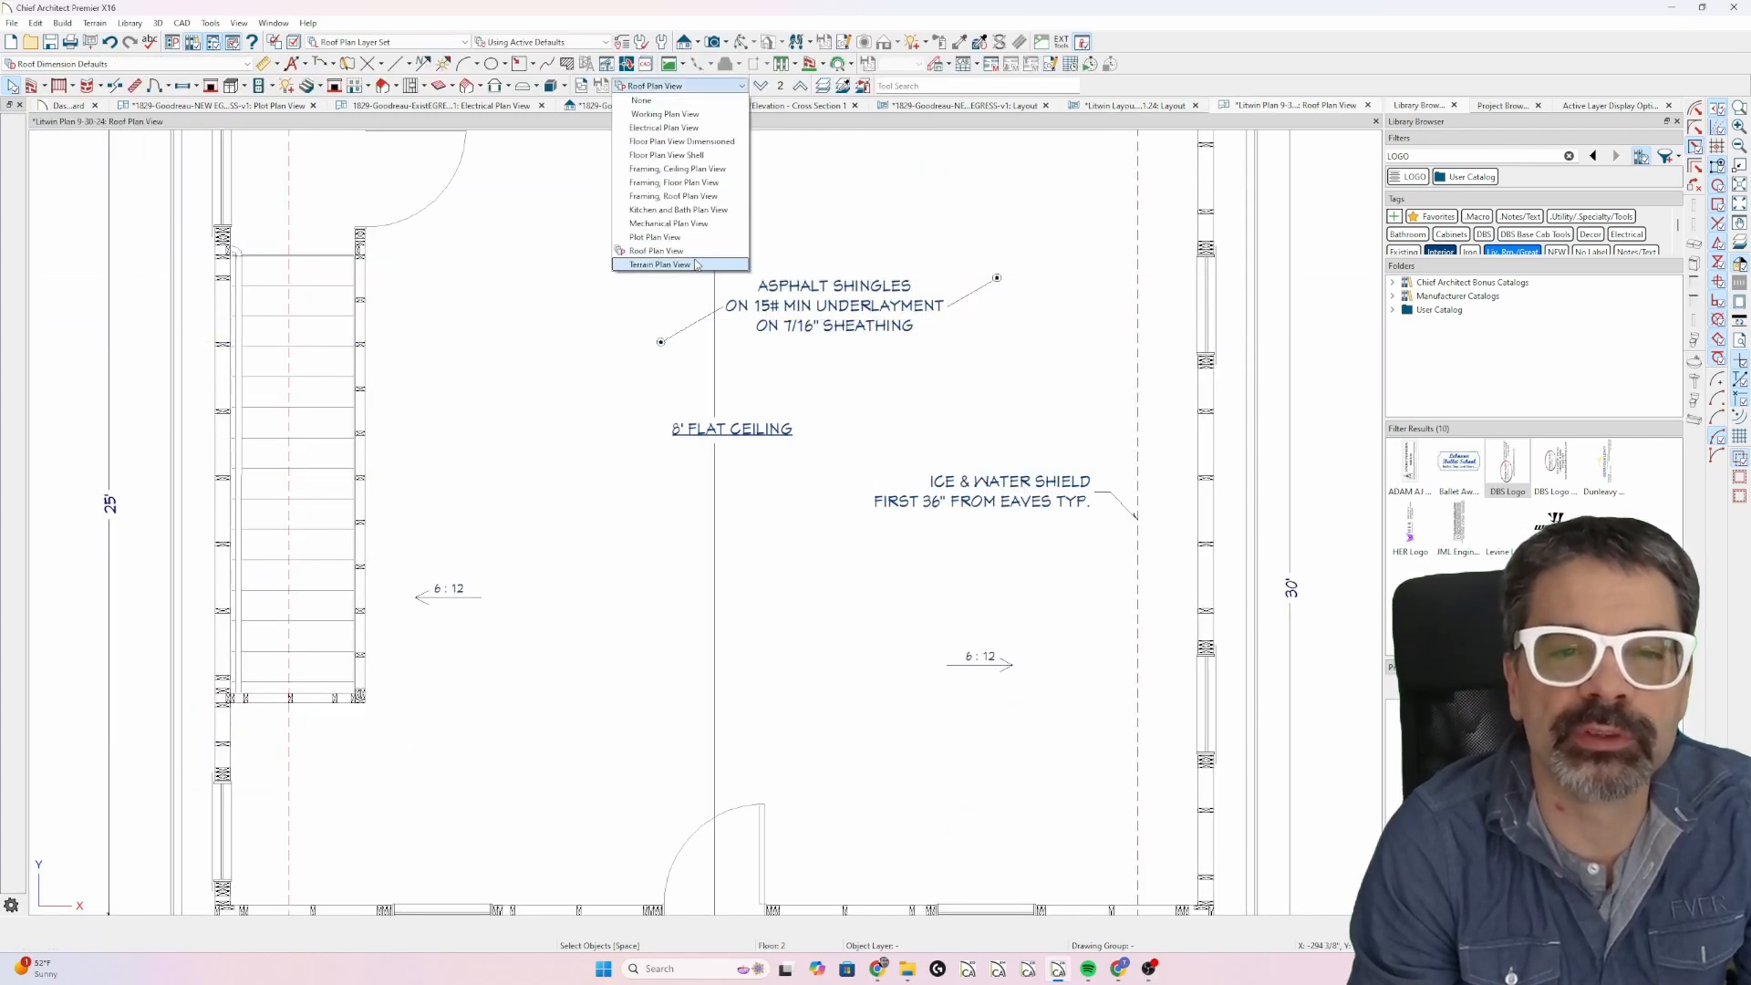
pyautogui.moveTo(678, 169)
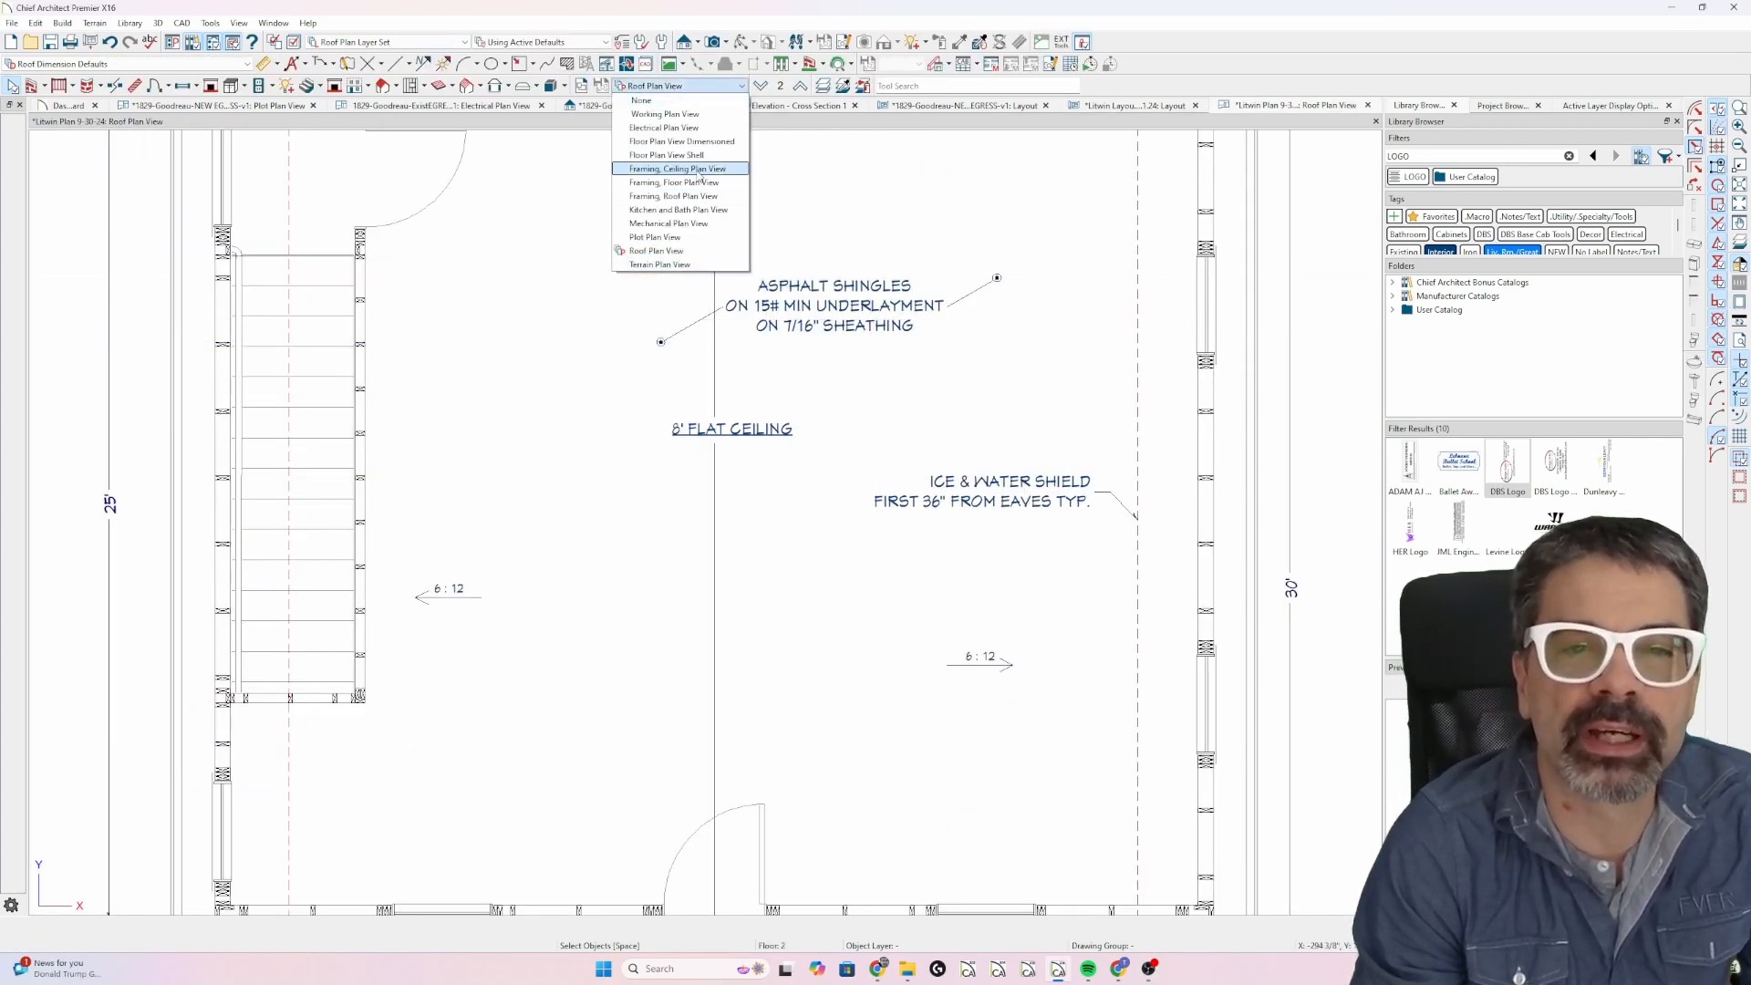
pyautogui.moveTo(674, 195)
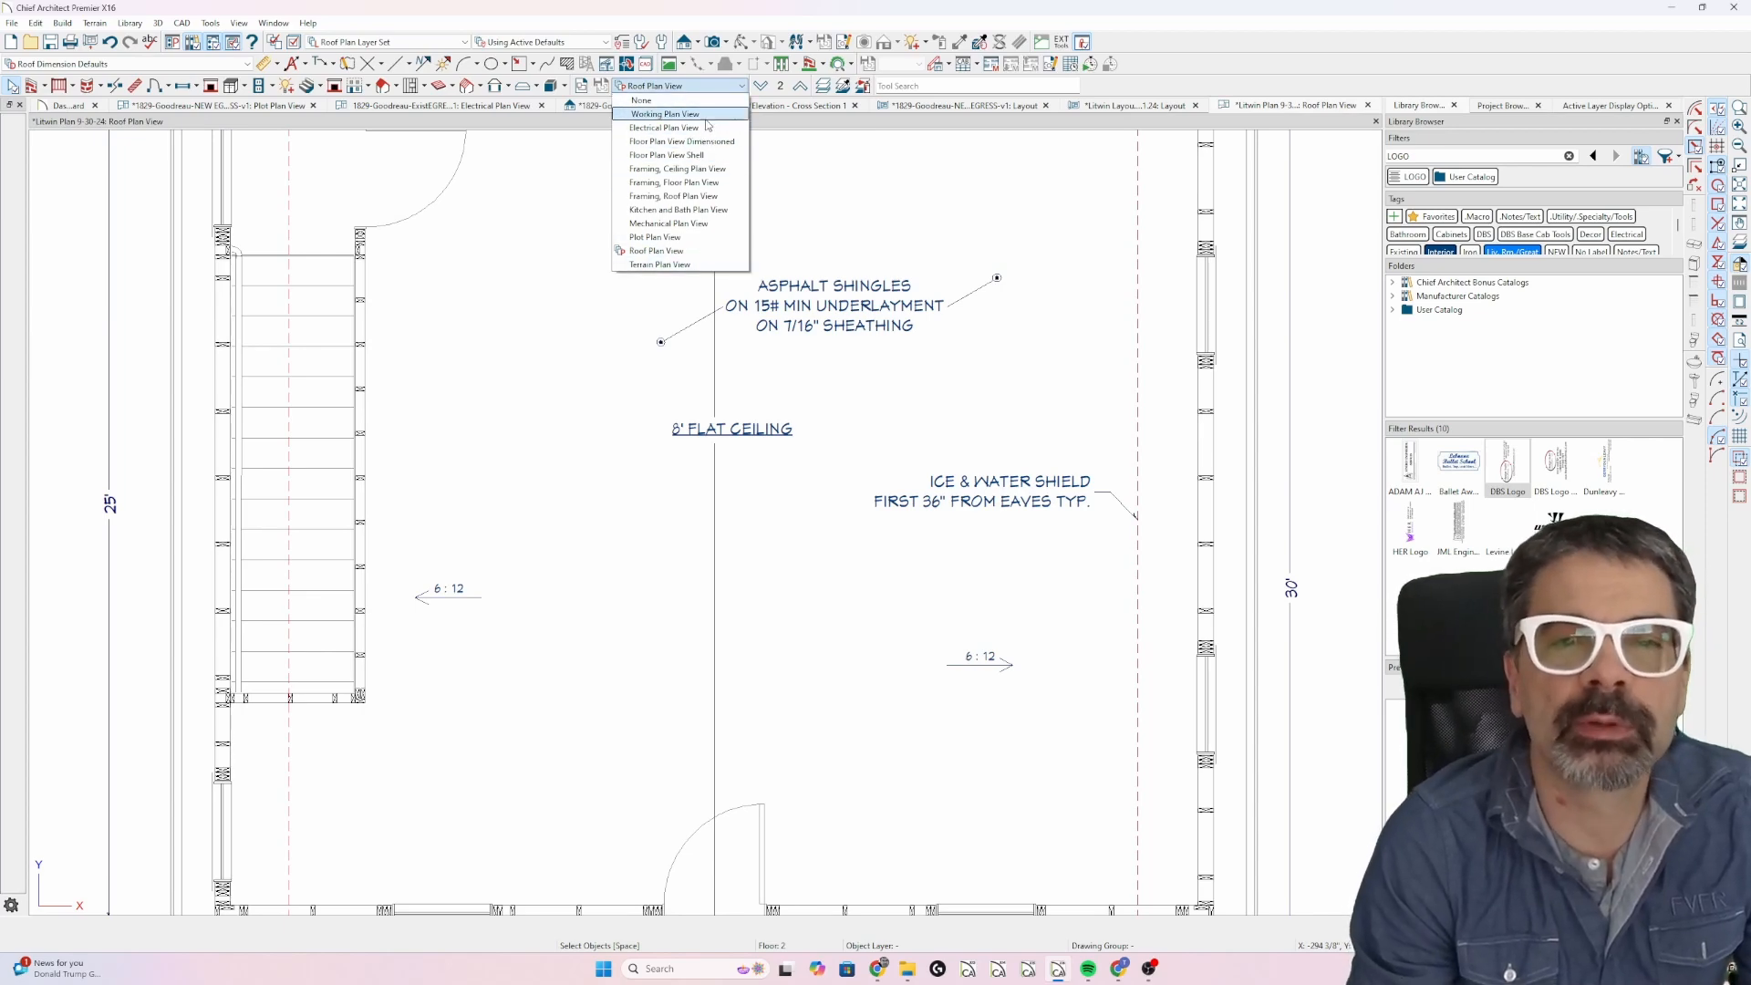
pyautogui.click(666, 113)
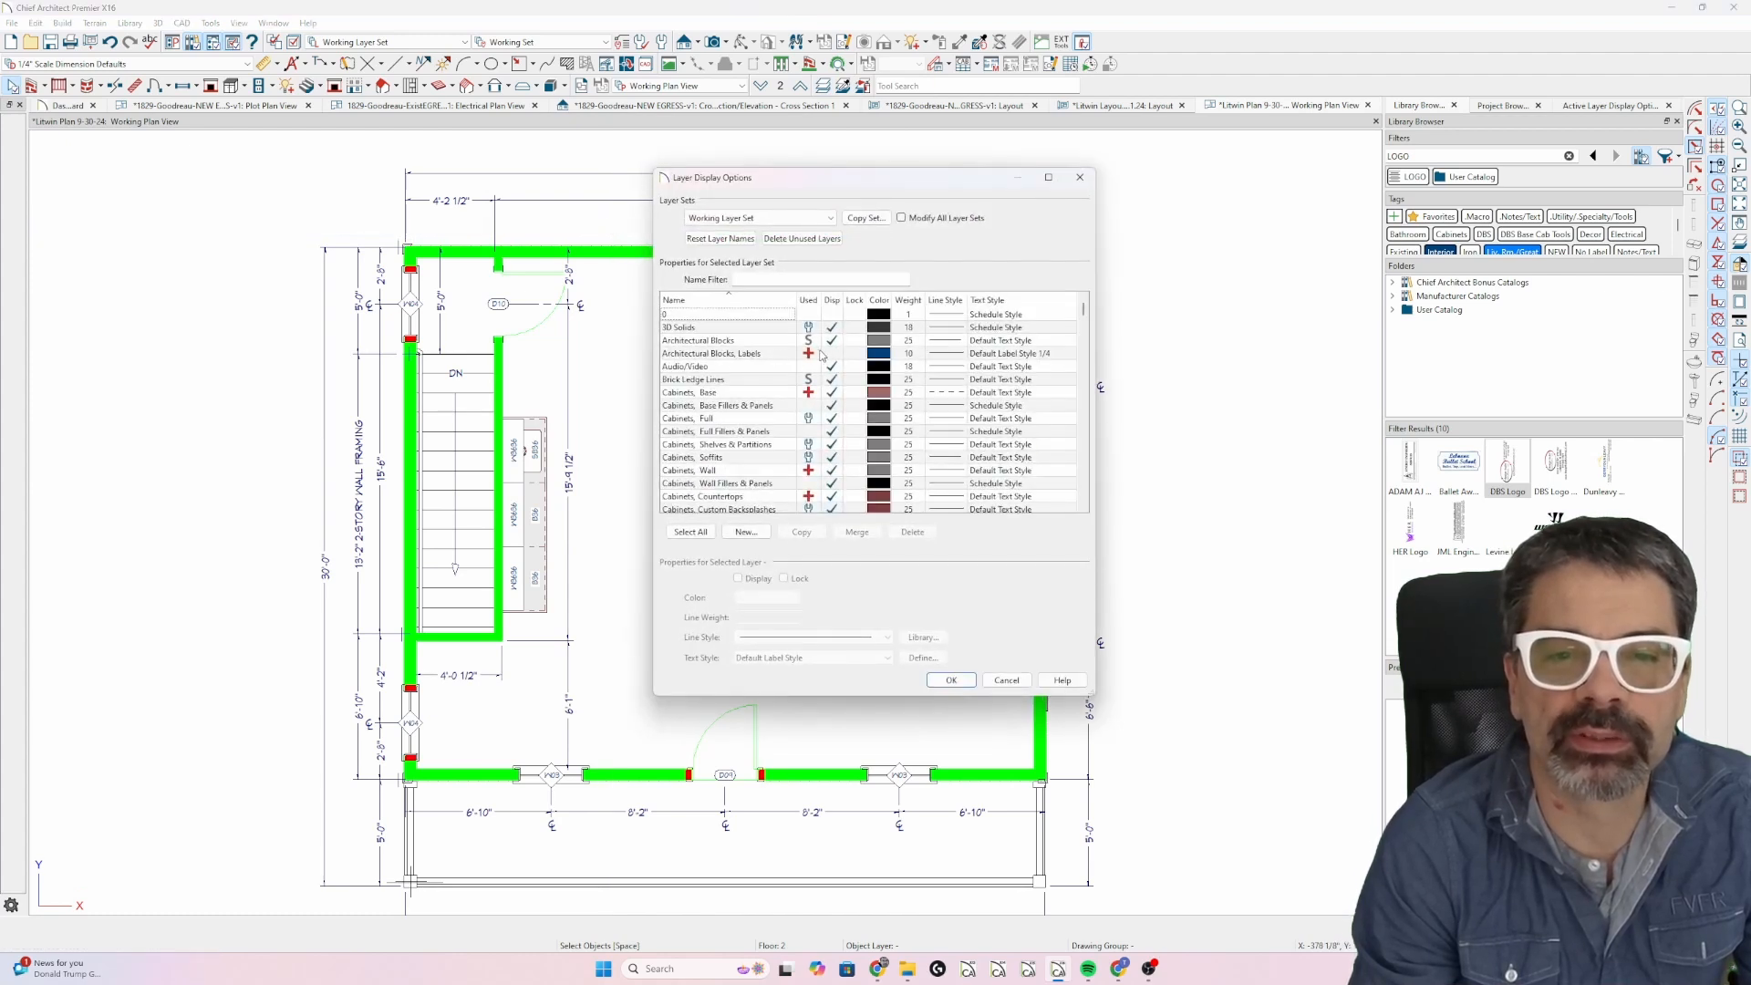
# Inspect the Architectural Blocks Labels, Furniture Exterior, Electrical and Room Labels layer settings.
pyautogui.click(712, 353)
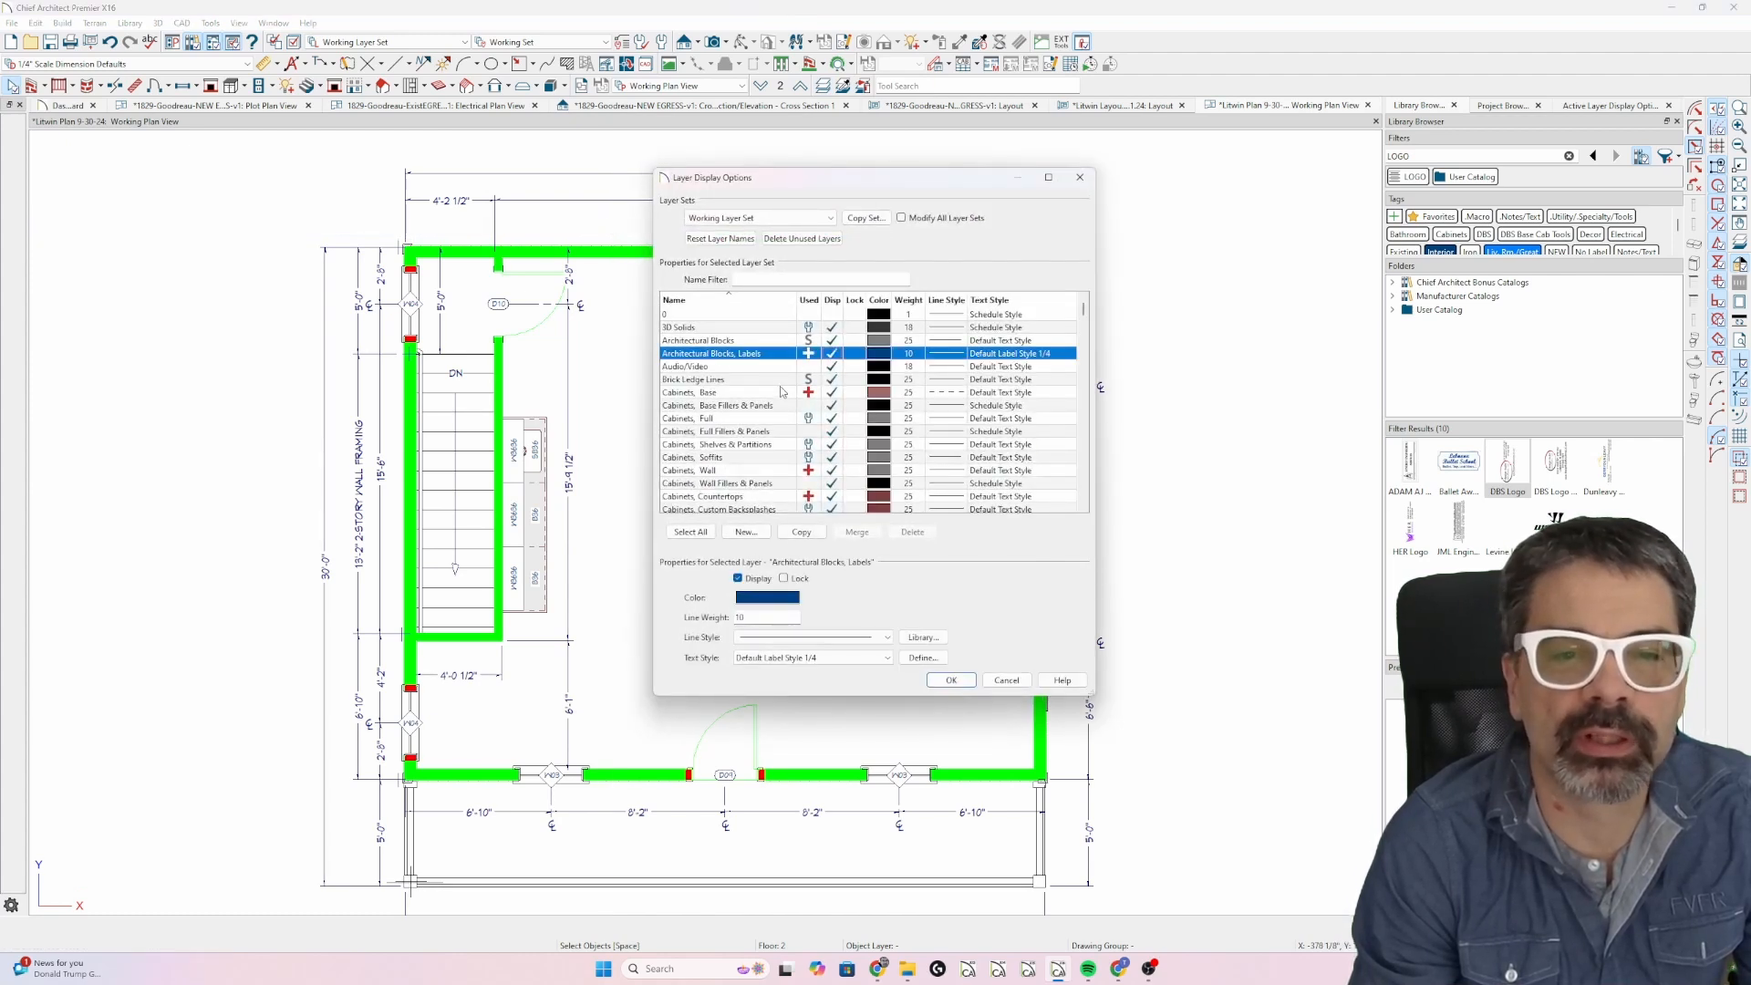
pyautogui.scroll(-3)
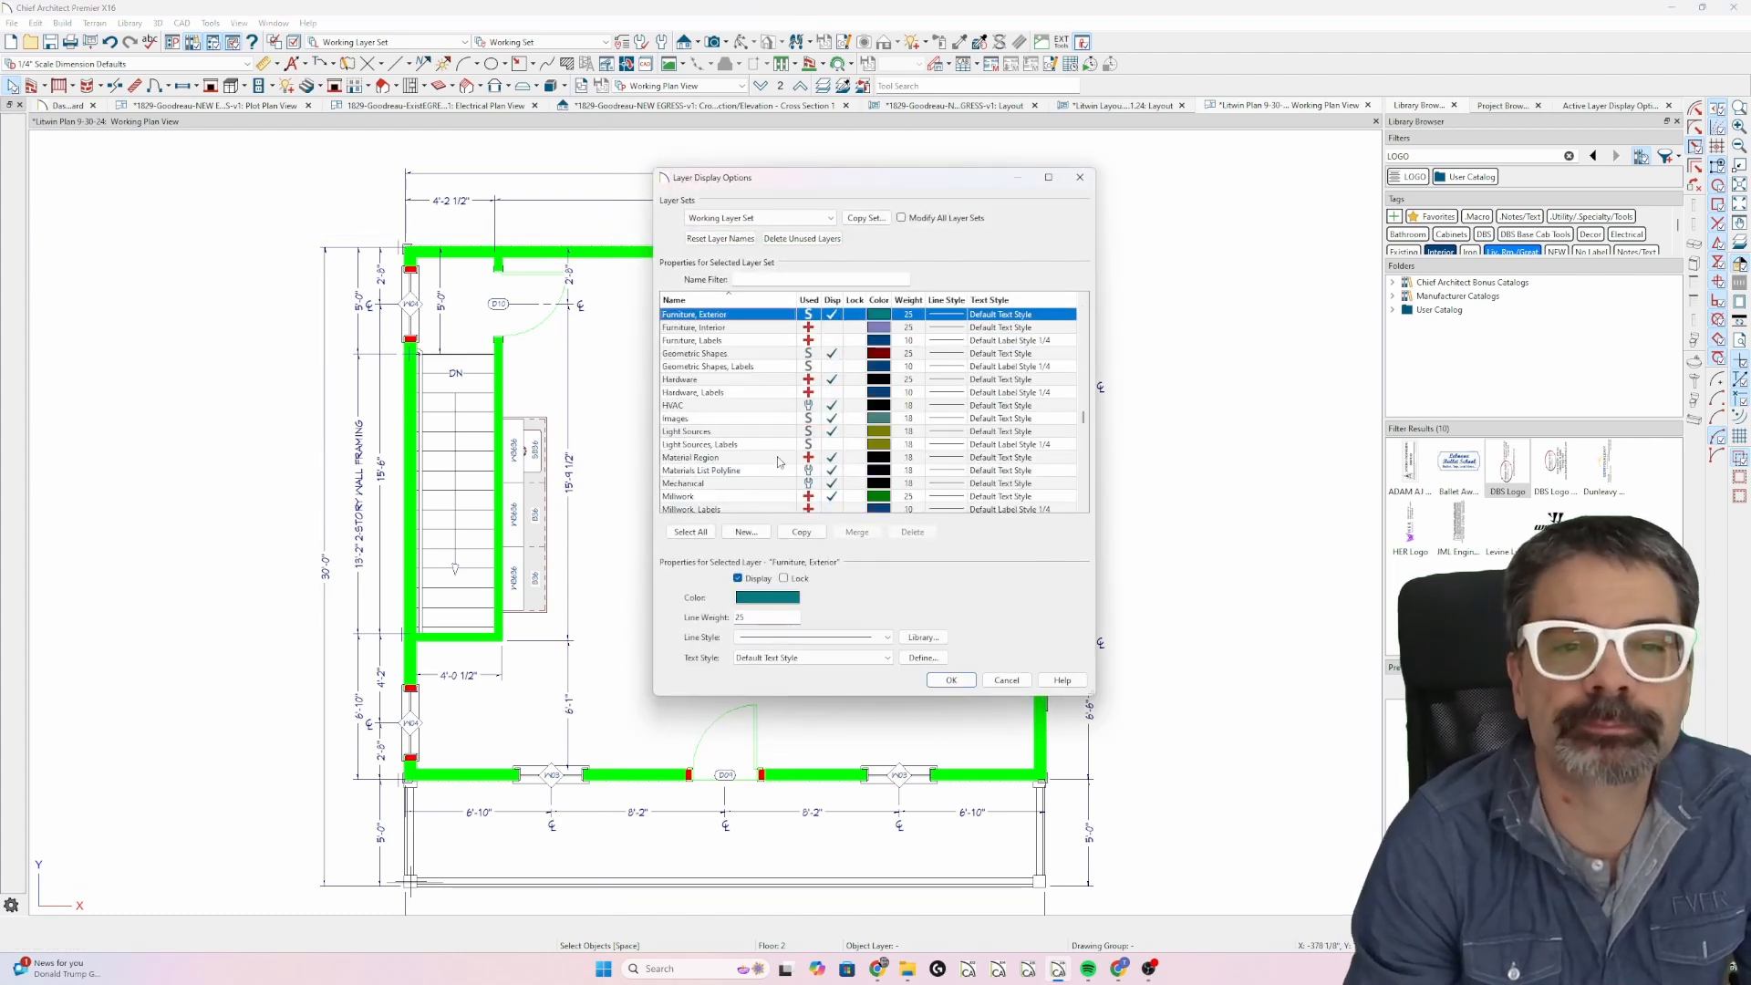
pyautogui.click(698, 326)
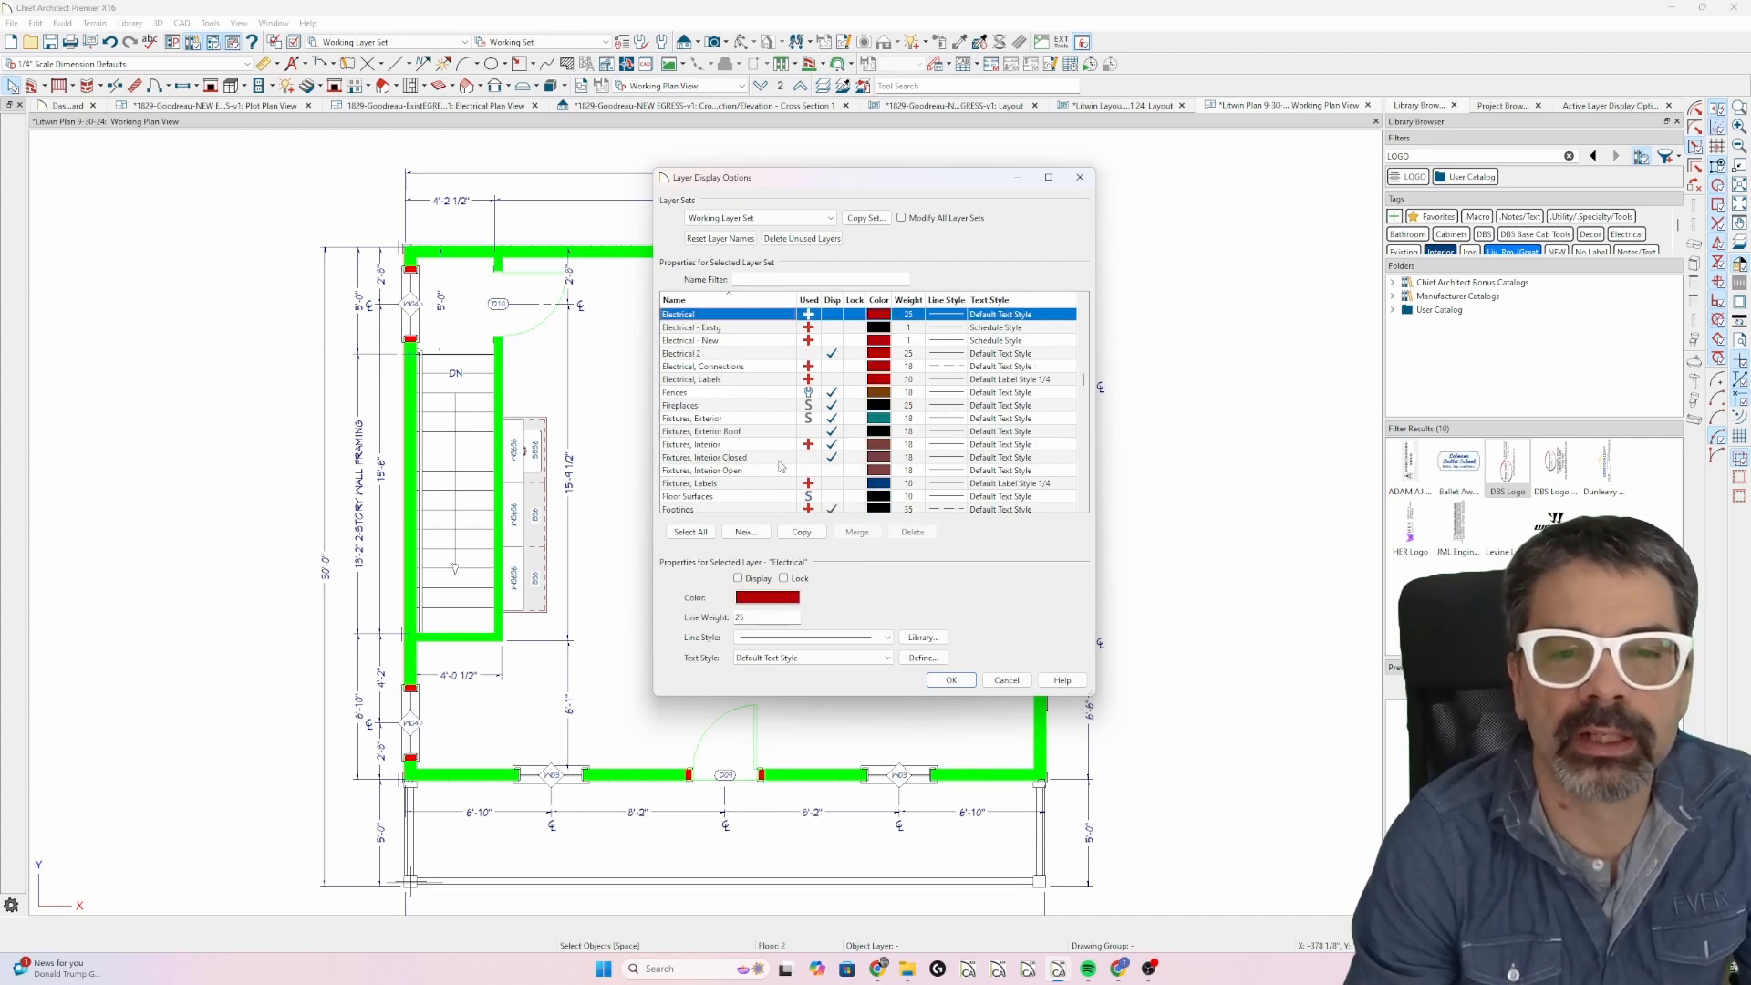
pyautogui.click(951, 679)
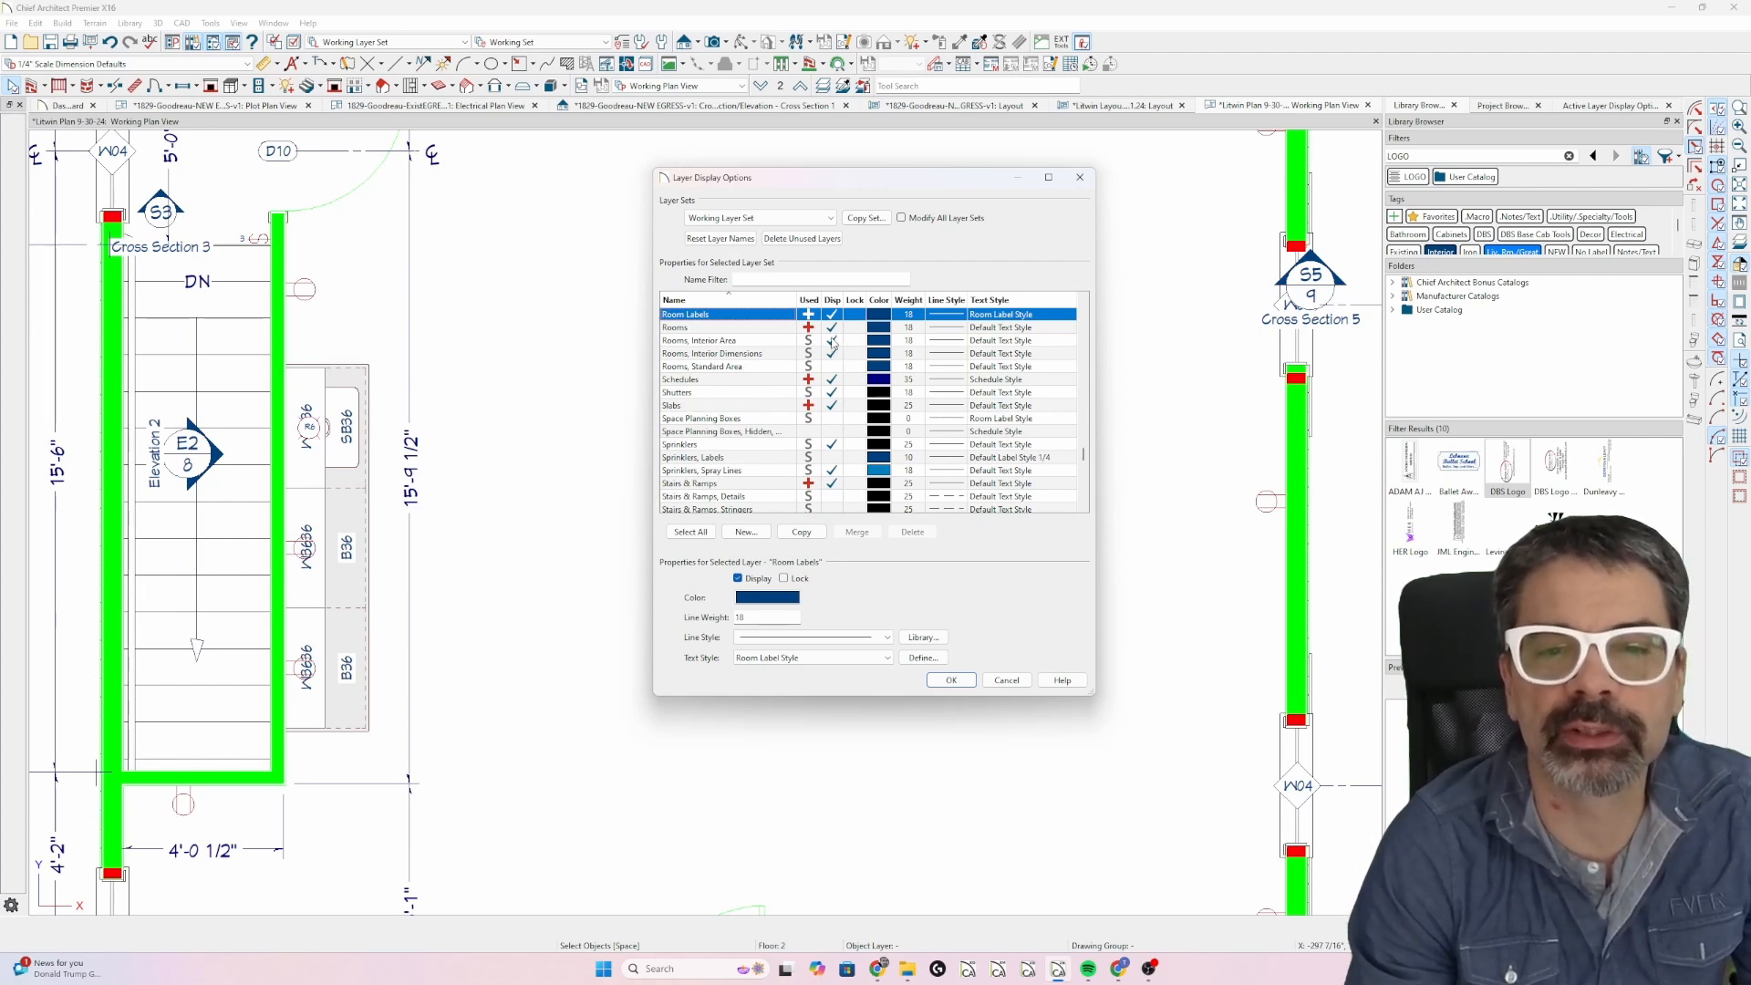
pyautogui.click(727, 340)
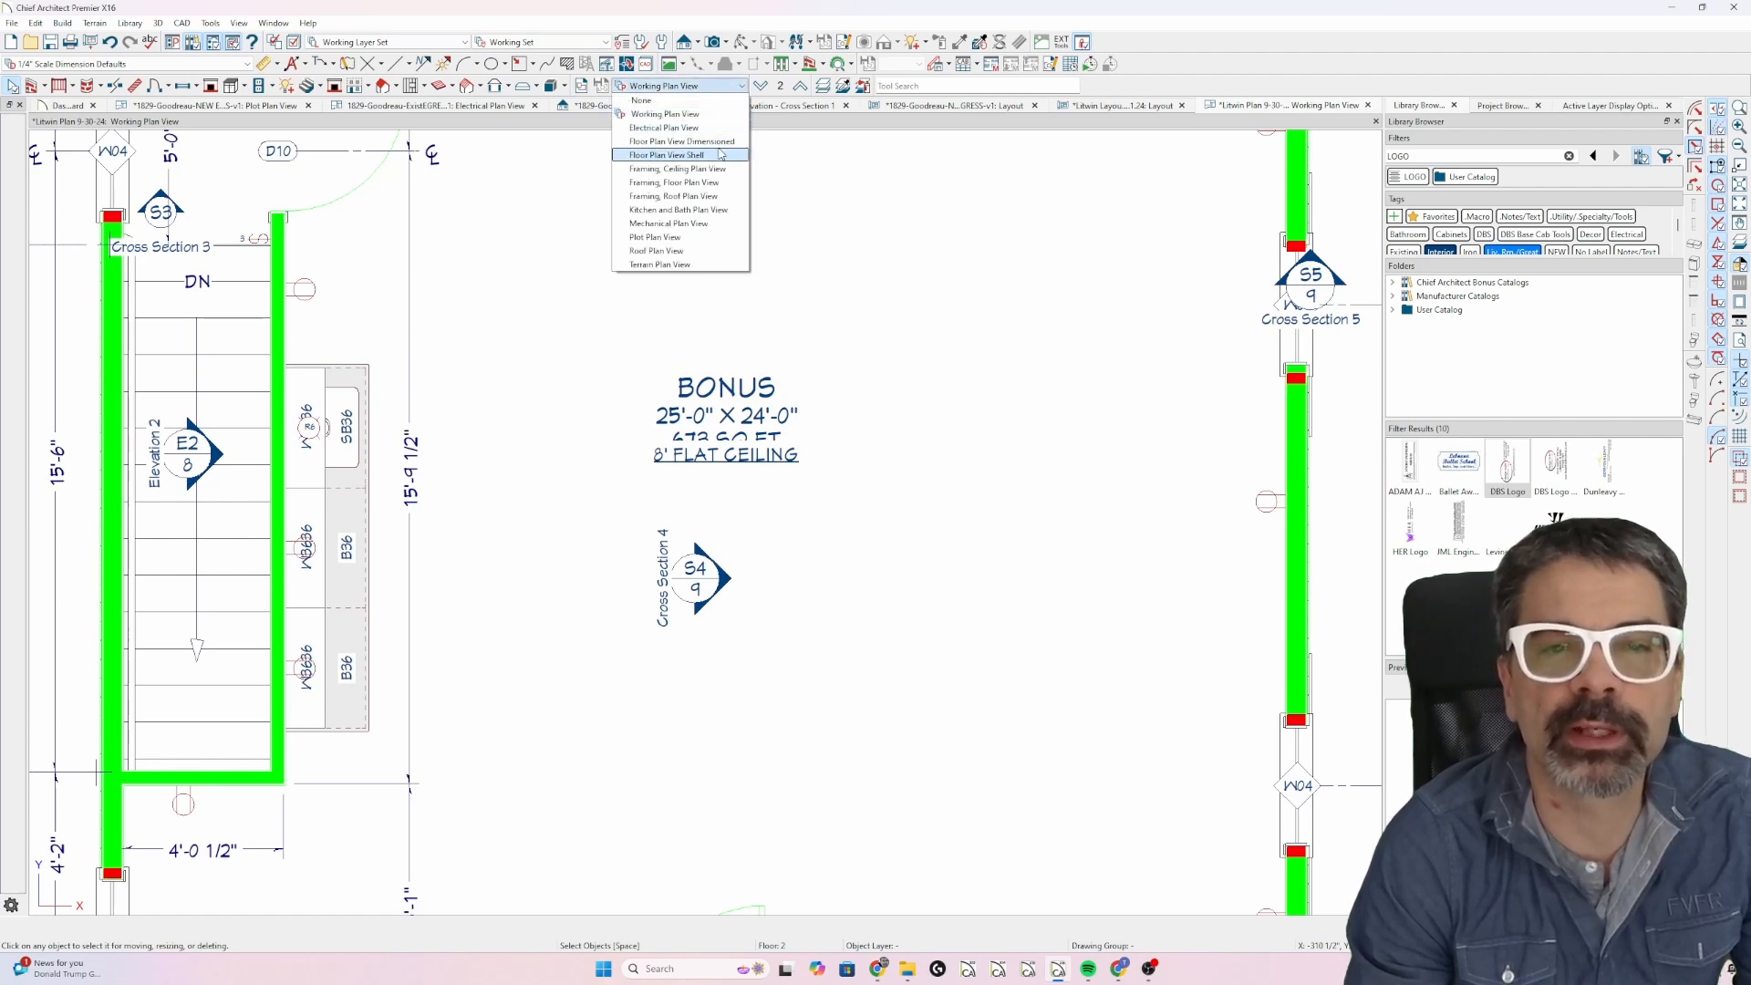
# Check the note's layer in Floor Plan View Dimensioned, then show the Electrical Plan View.
pyautogui.click(665, 142)
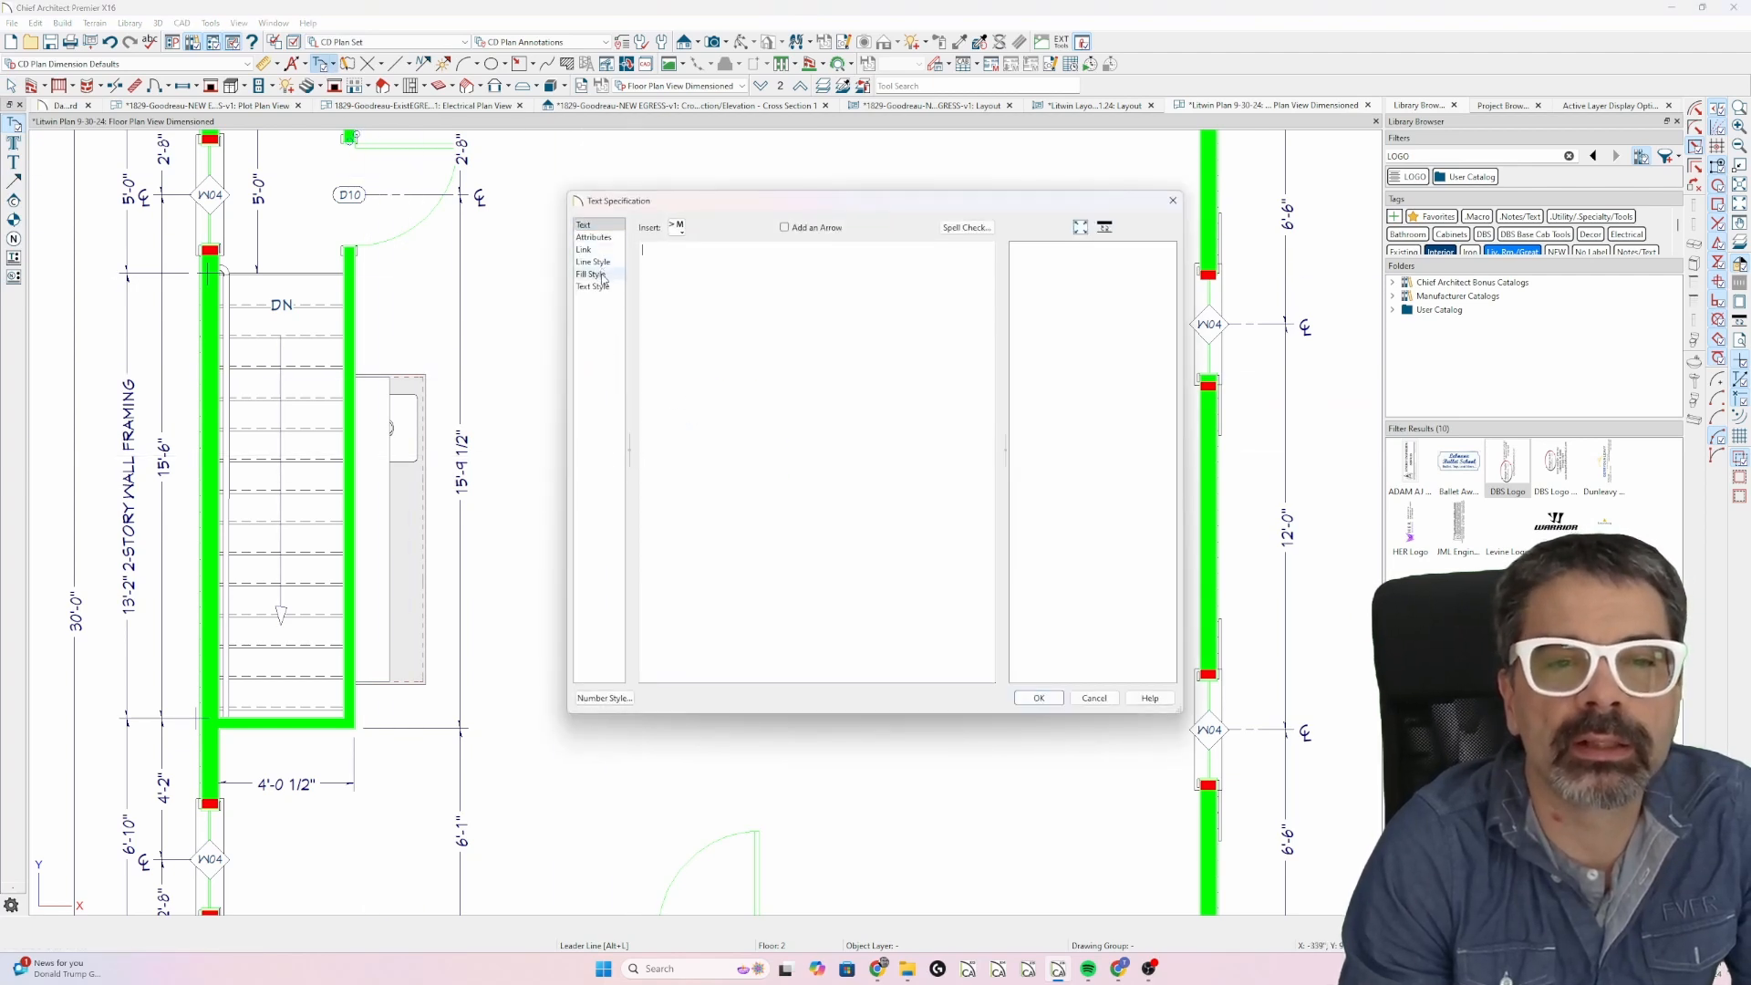
pyautogui.click(592, 262)
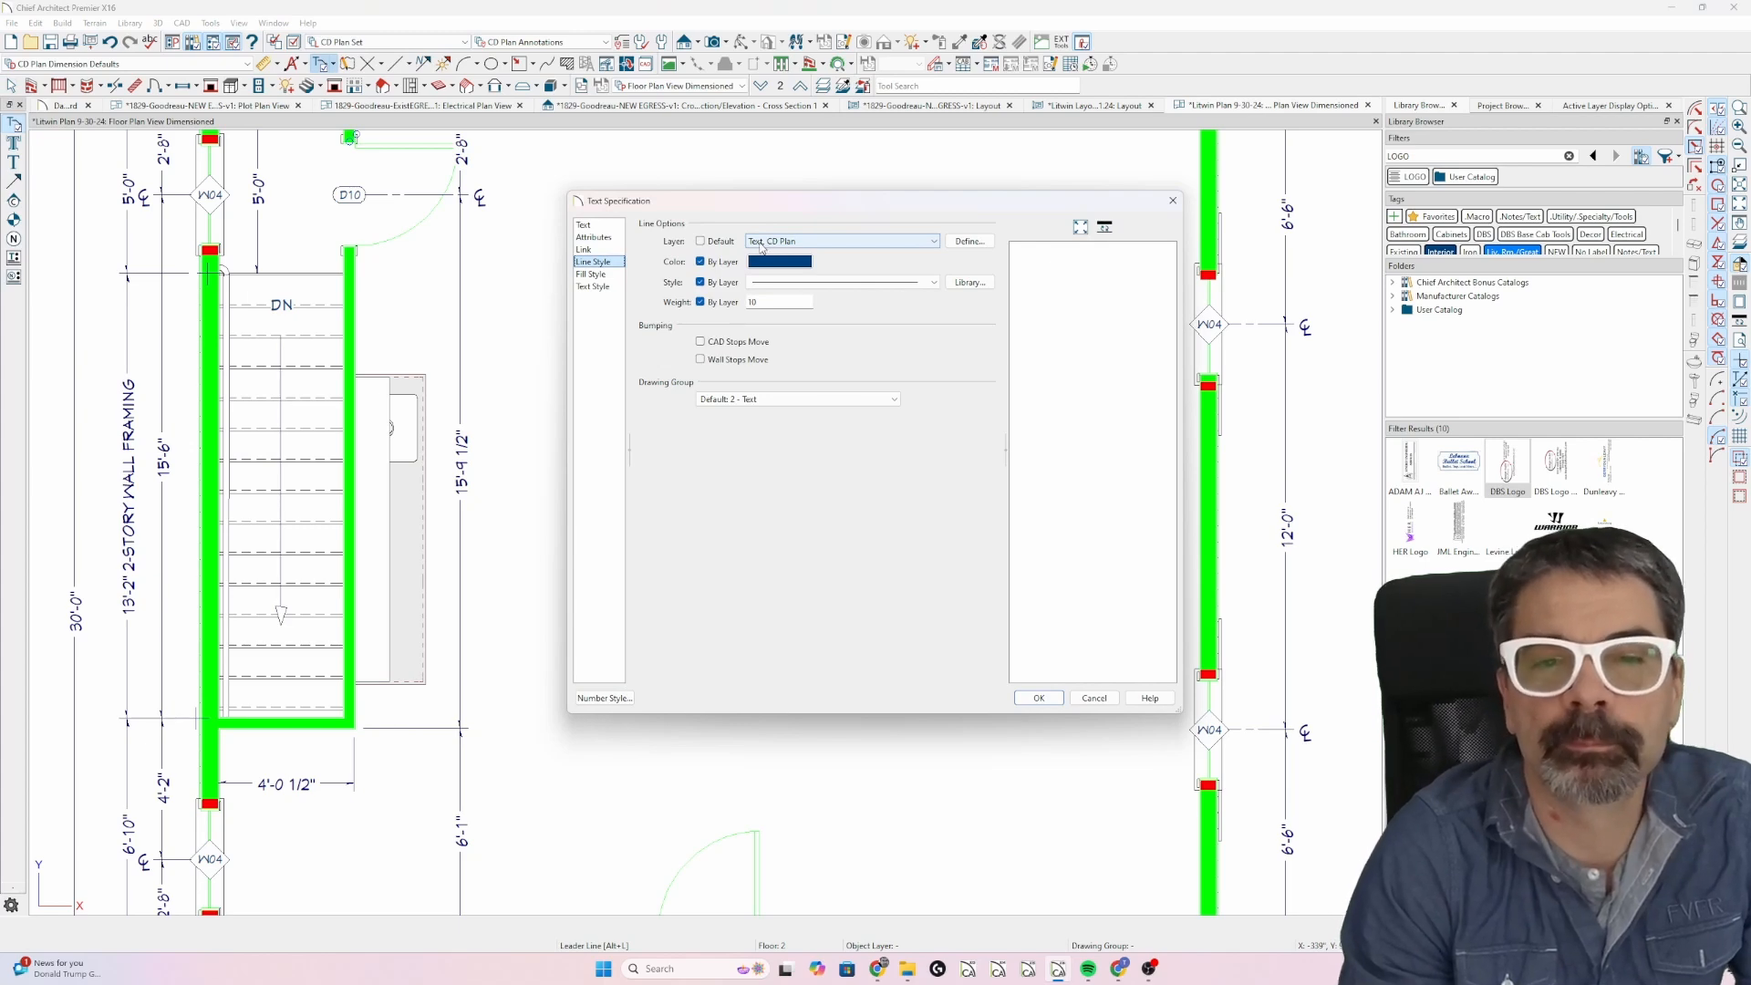
pyautogui.click(1038, 697)
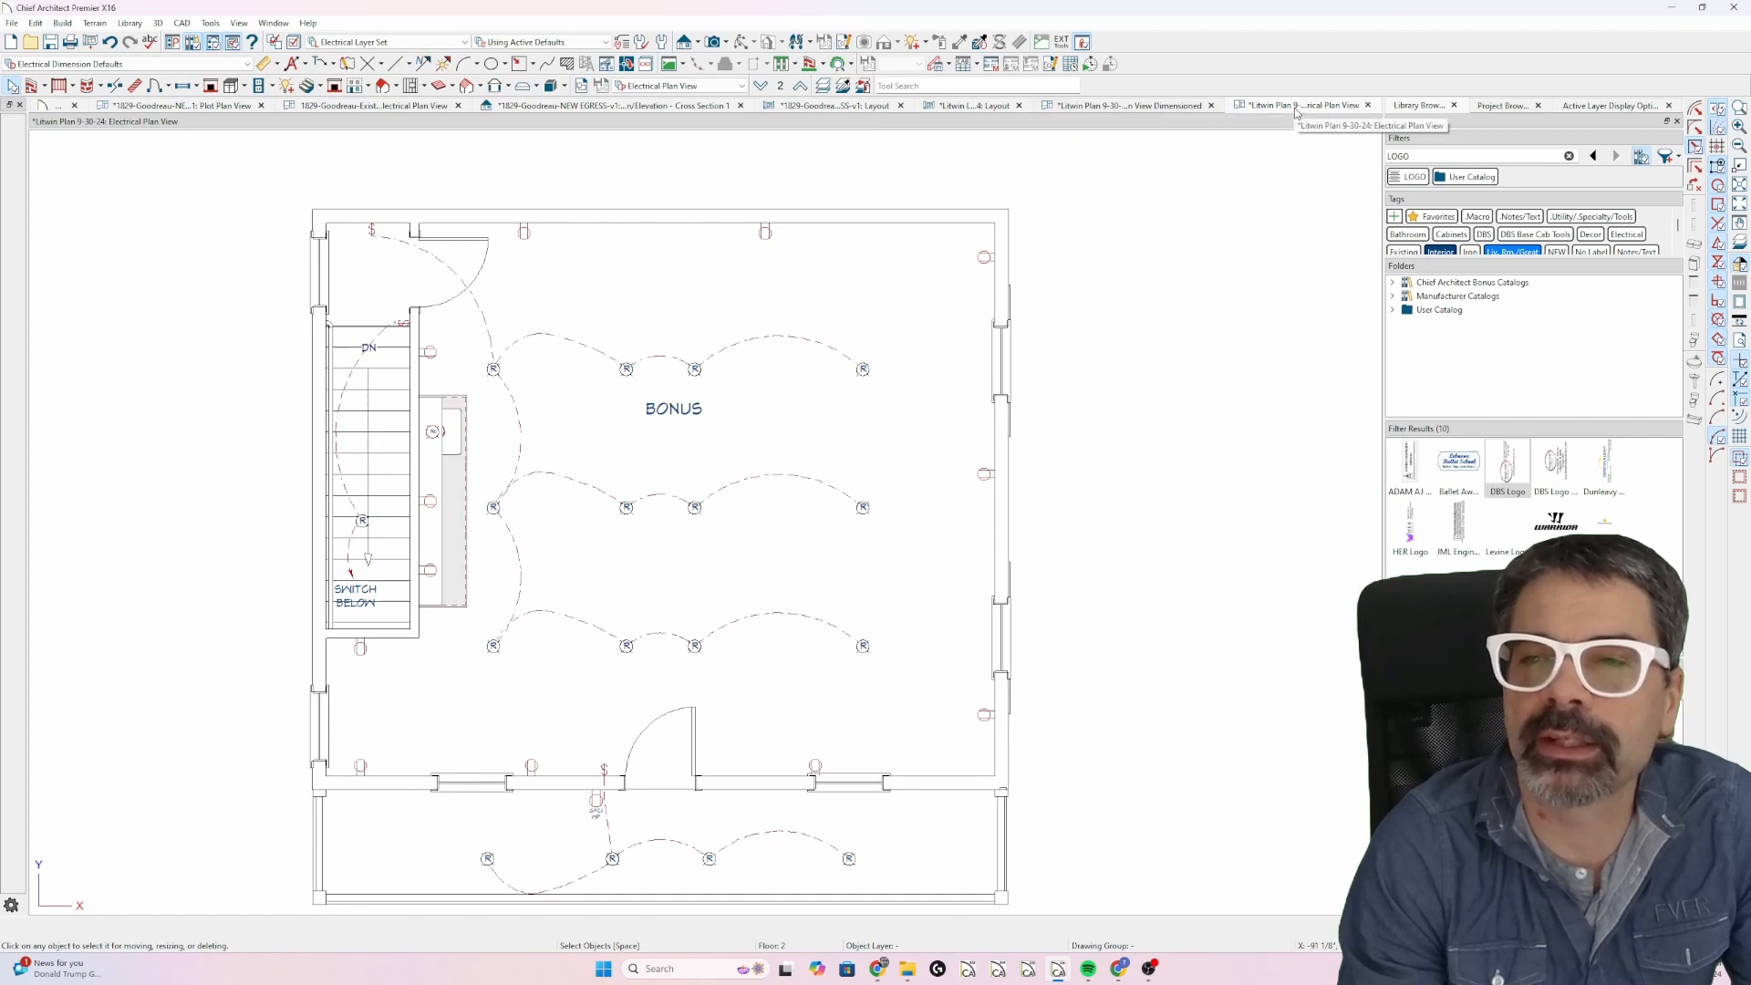
# Flip between the Dimensioned, Electrical and Working plan views to compare them.
pyautogui.click(1122, 104)
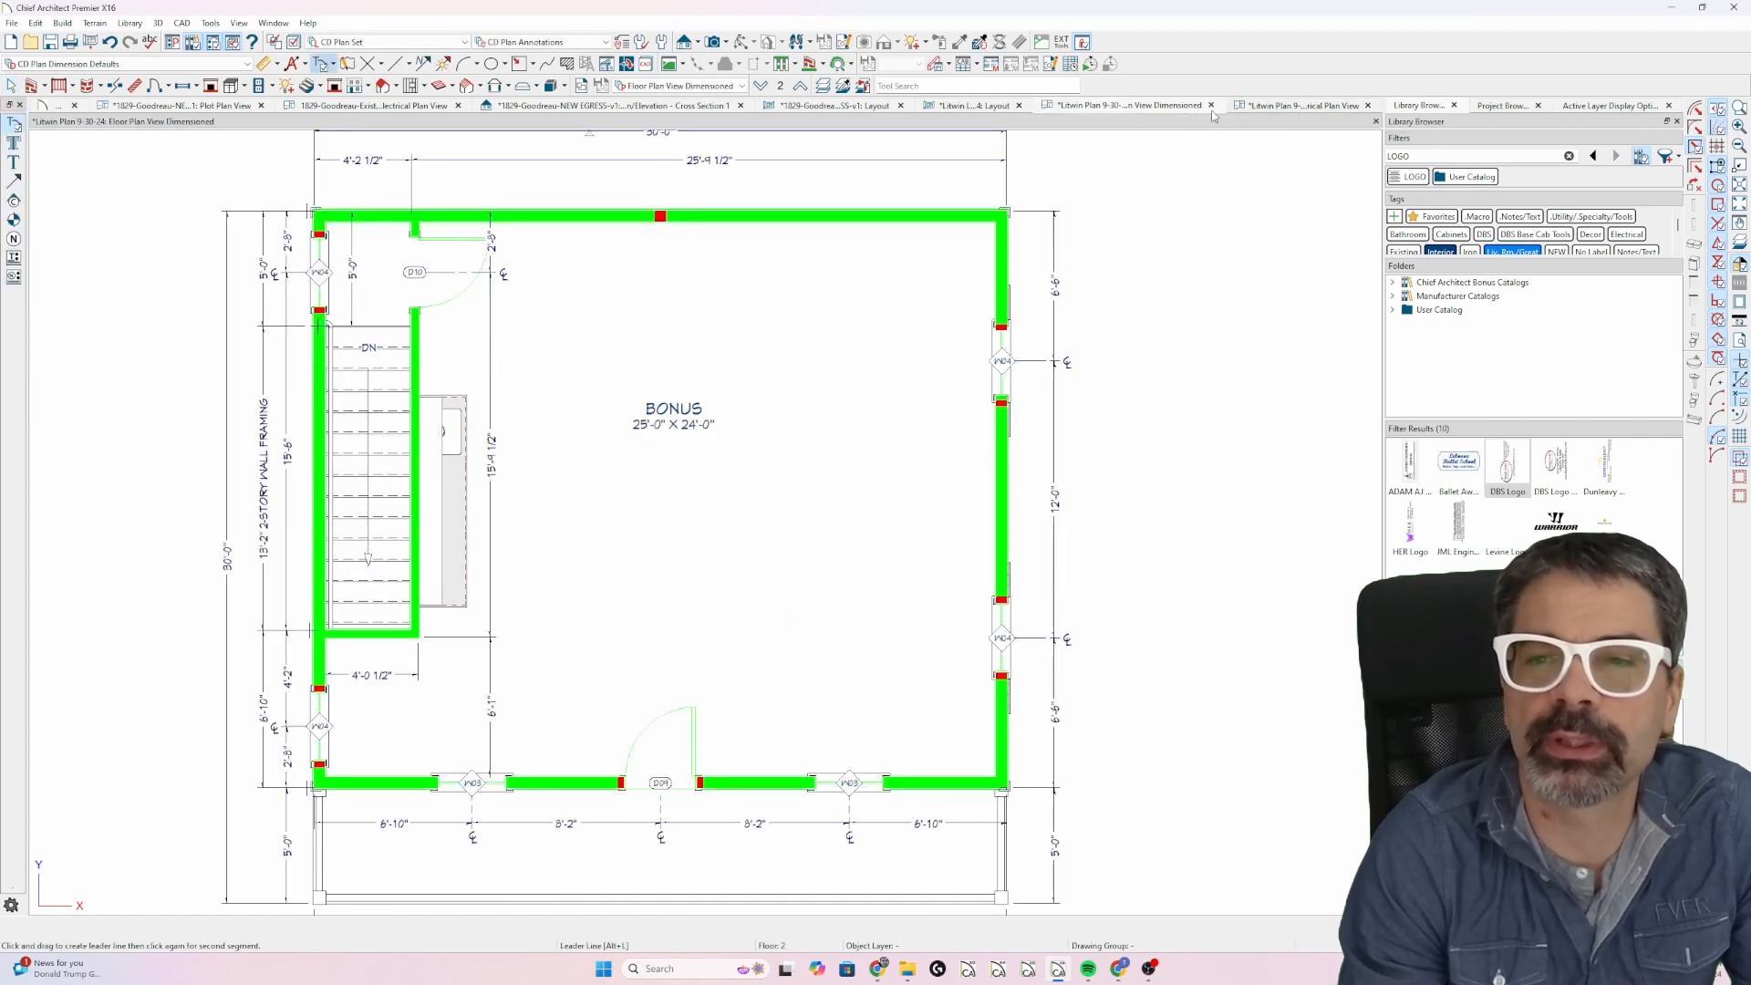
pyautogui.click(1302, 105)
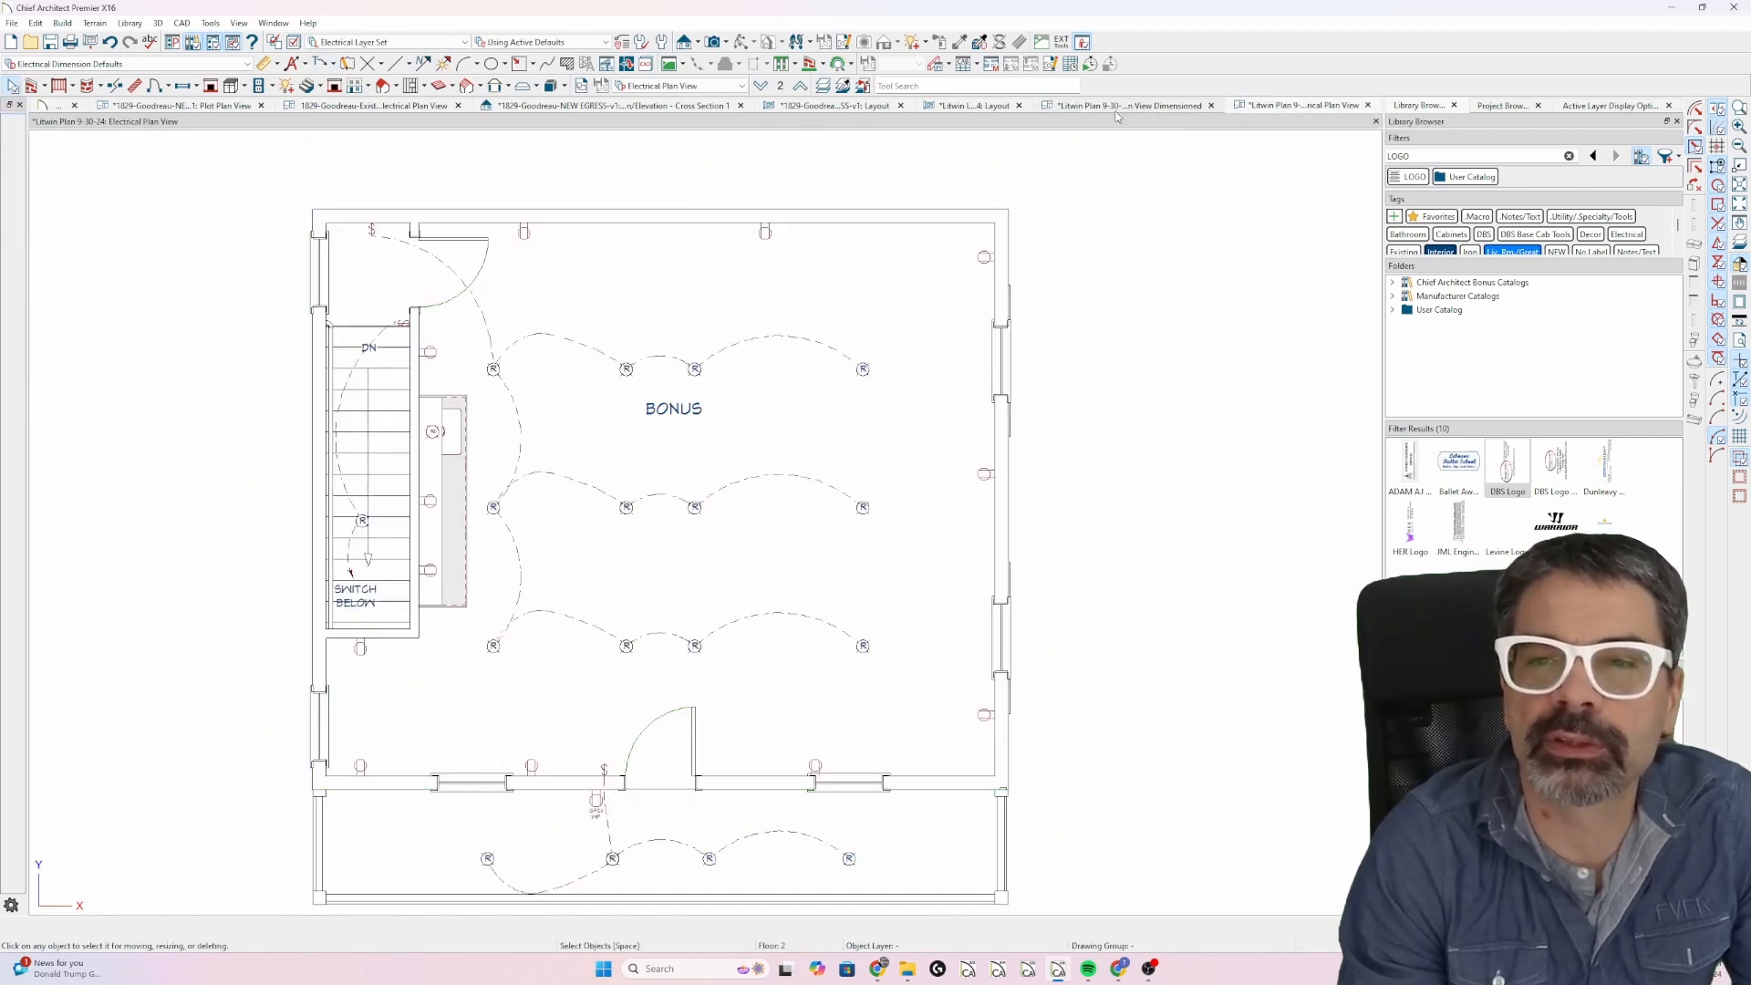
pyautogui.click(1120, 105)
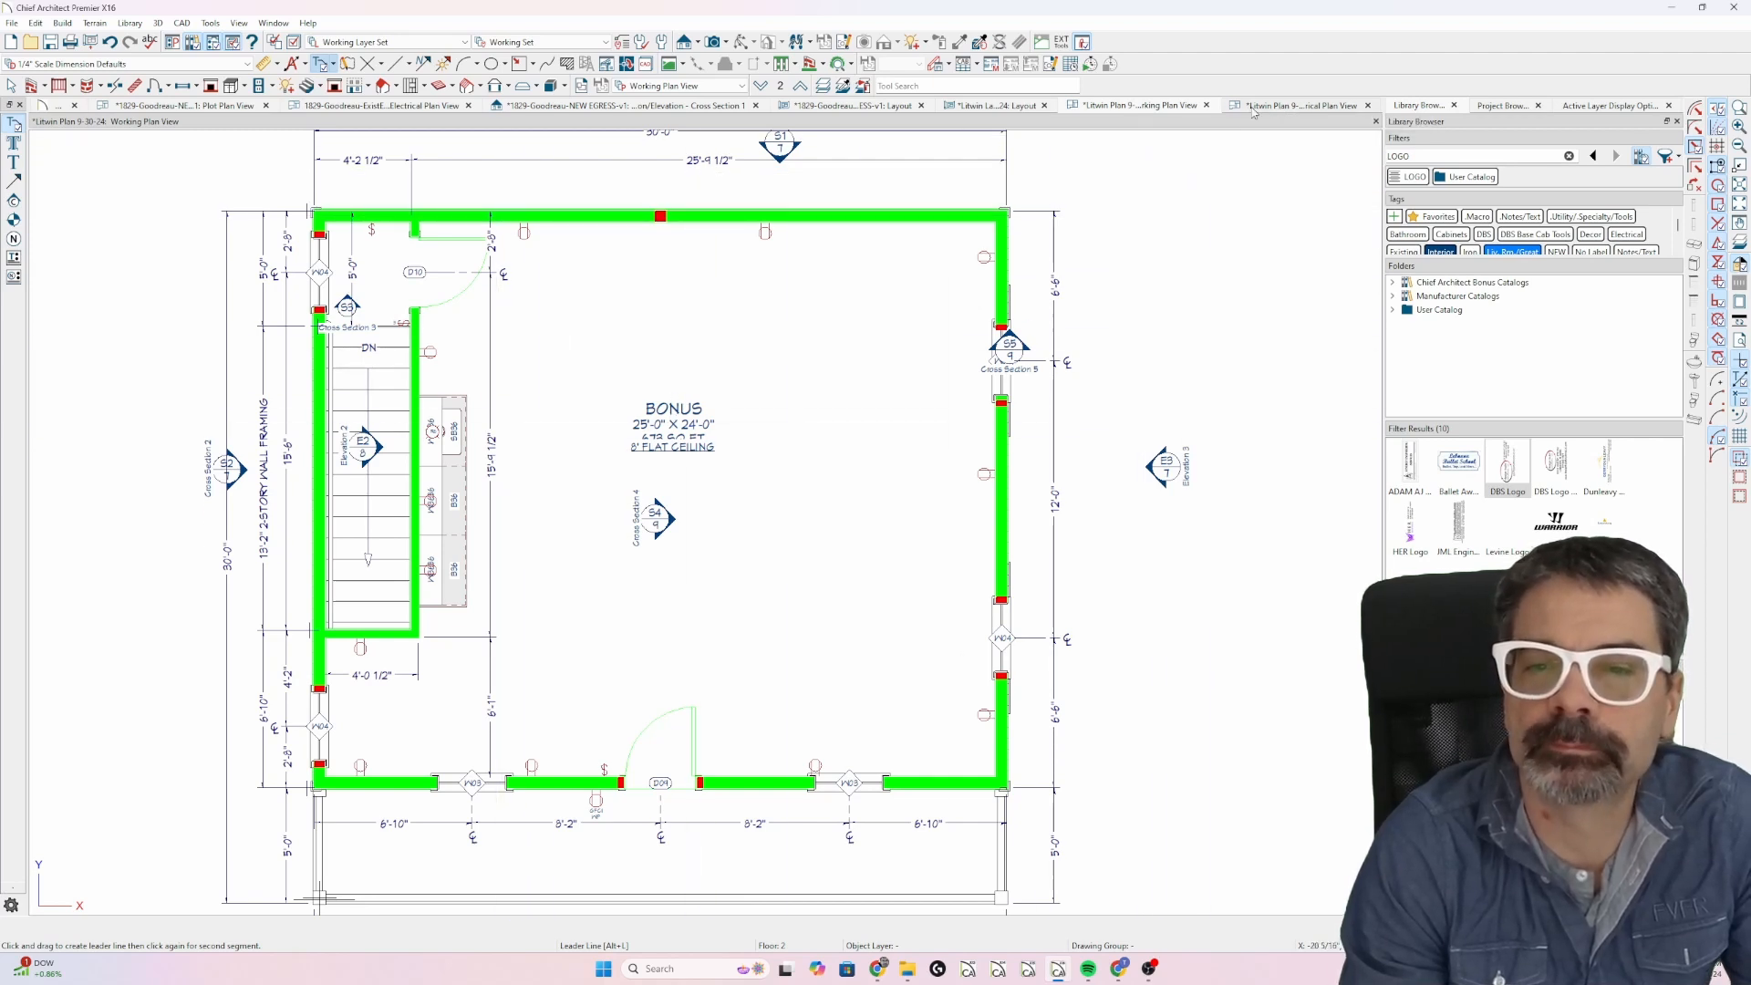
pyautogui.click(1295, 105)
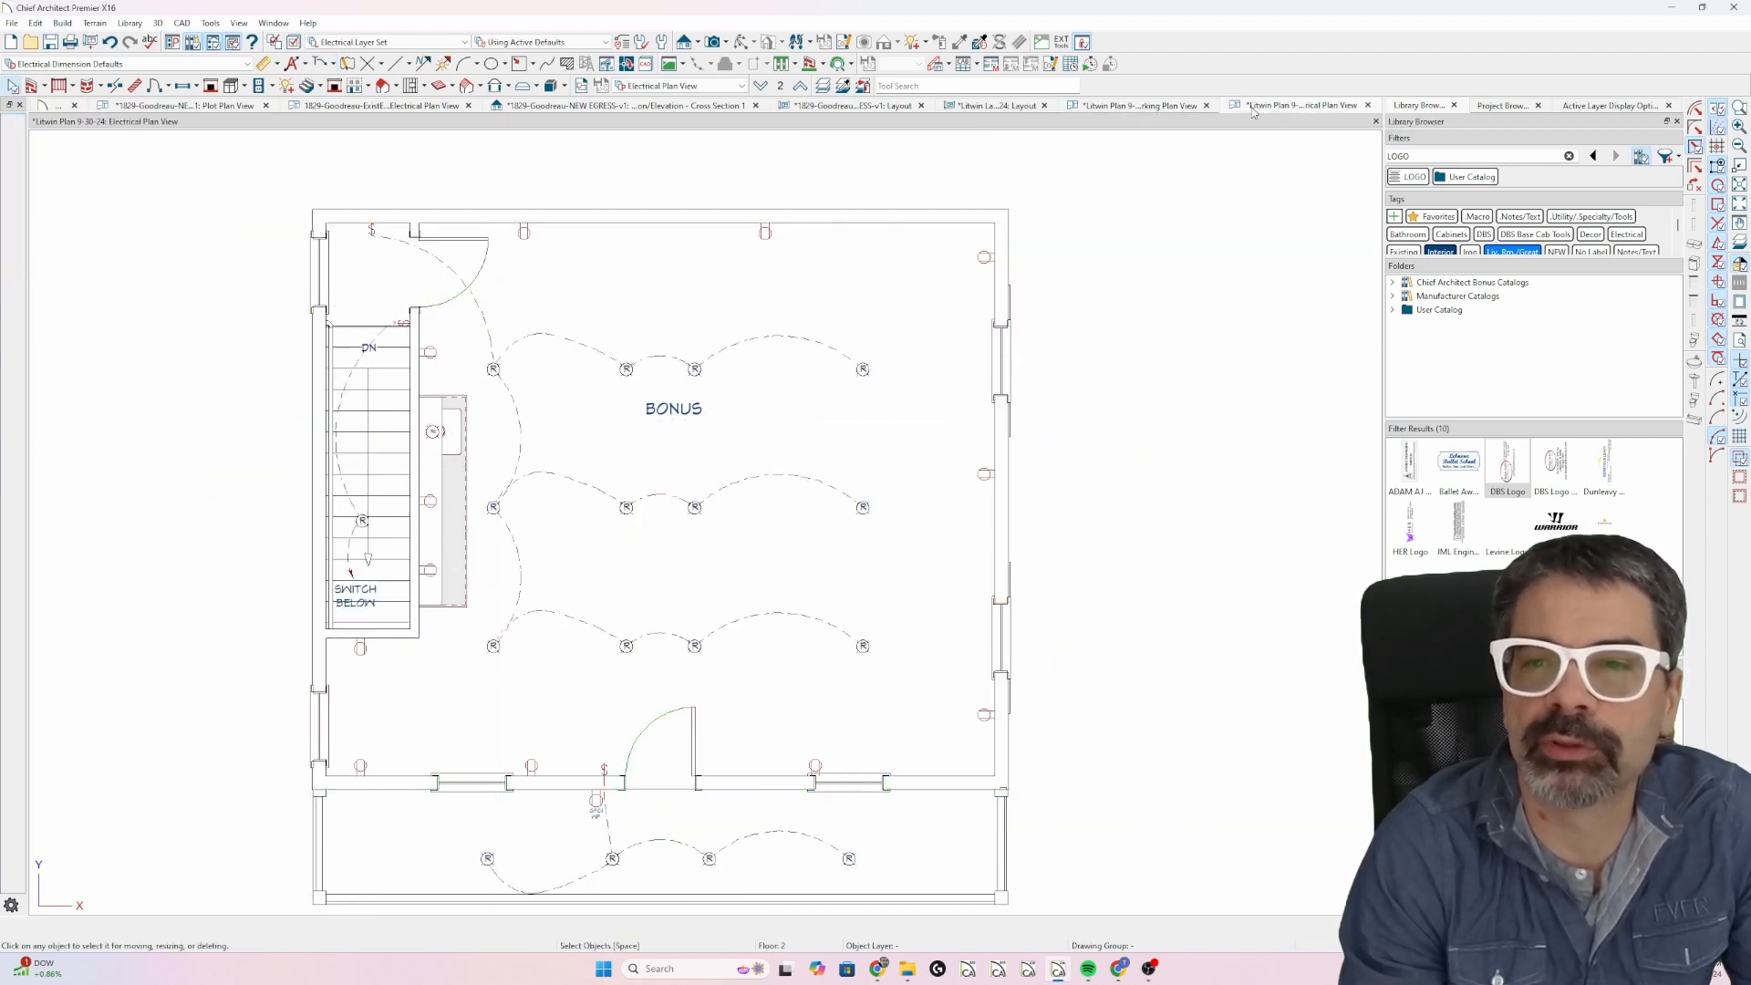
# Set this plan window to Working Plan View and return to the layout sheet.
pyautogui.click(732, 85)
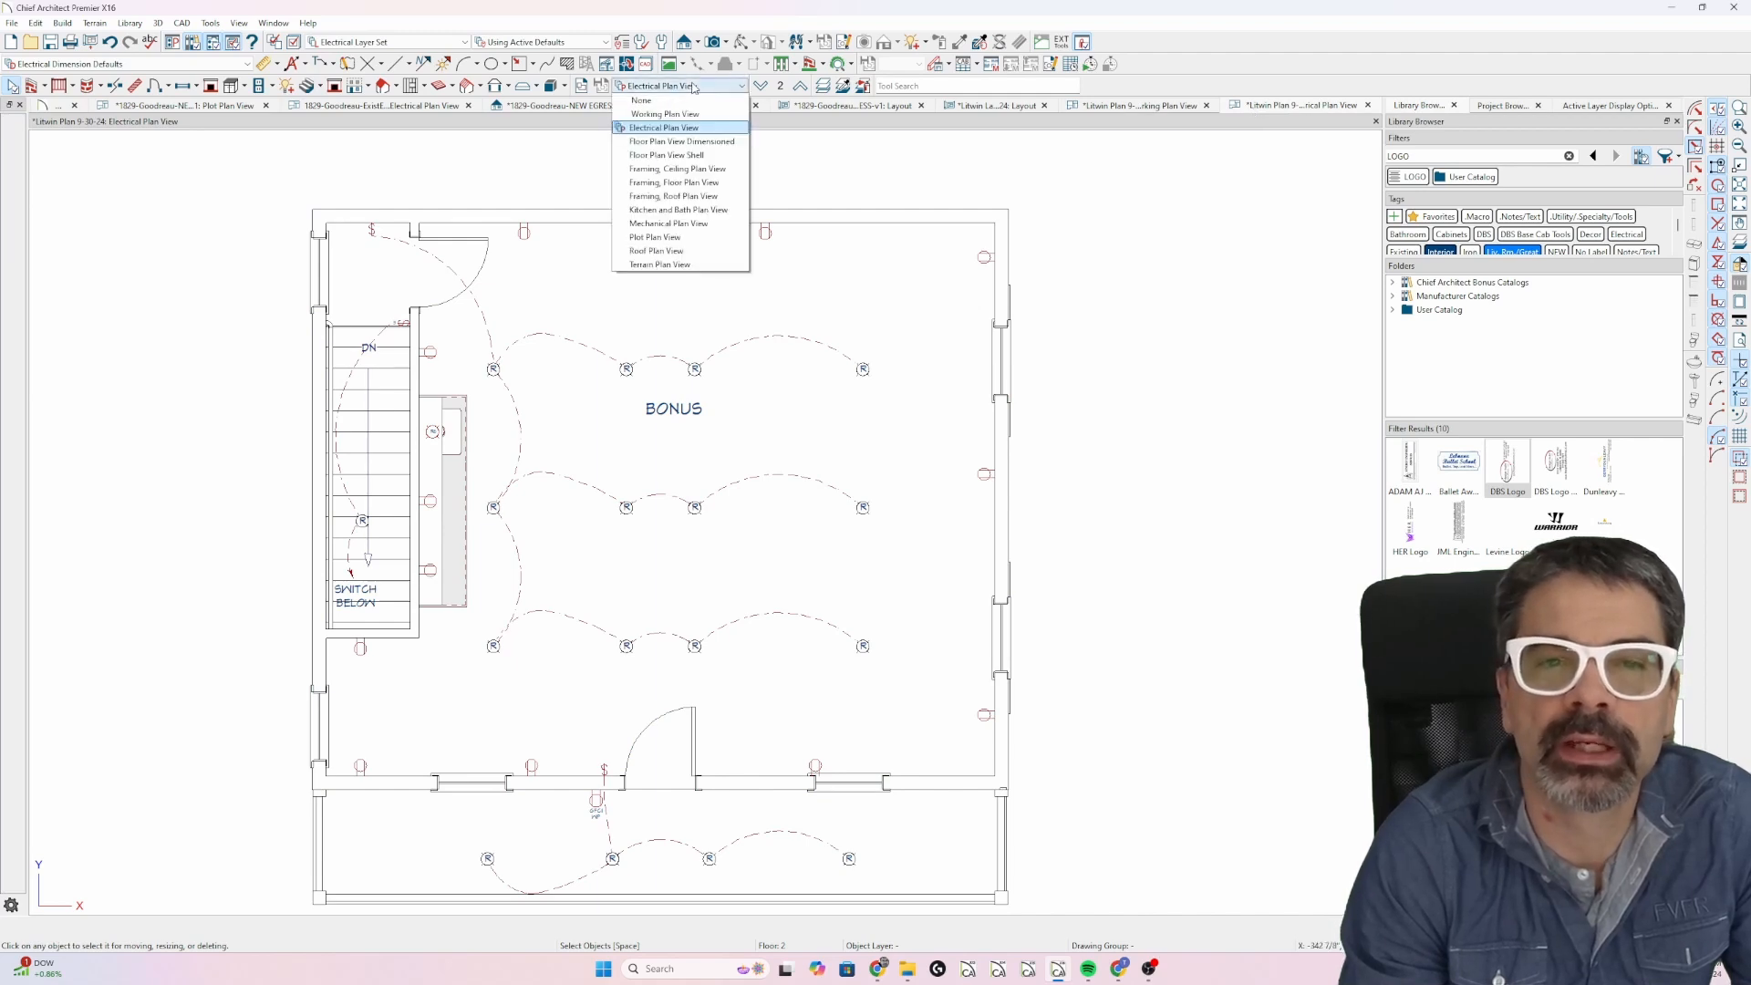
pyautogui.click(668, 114)
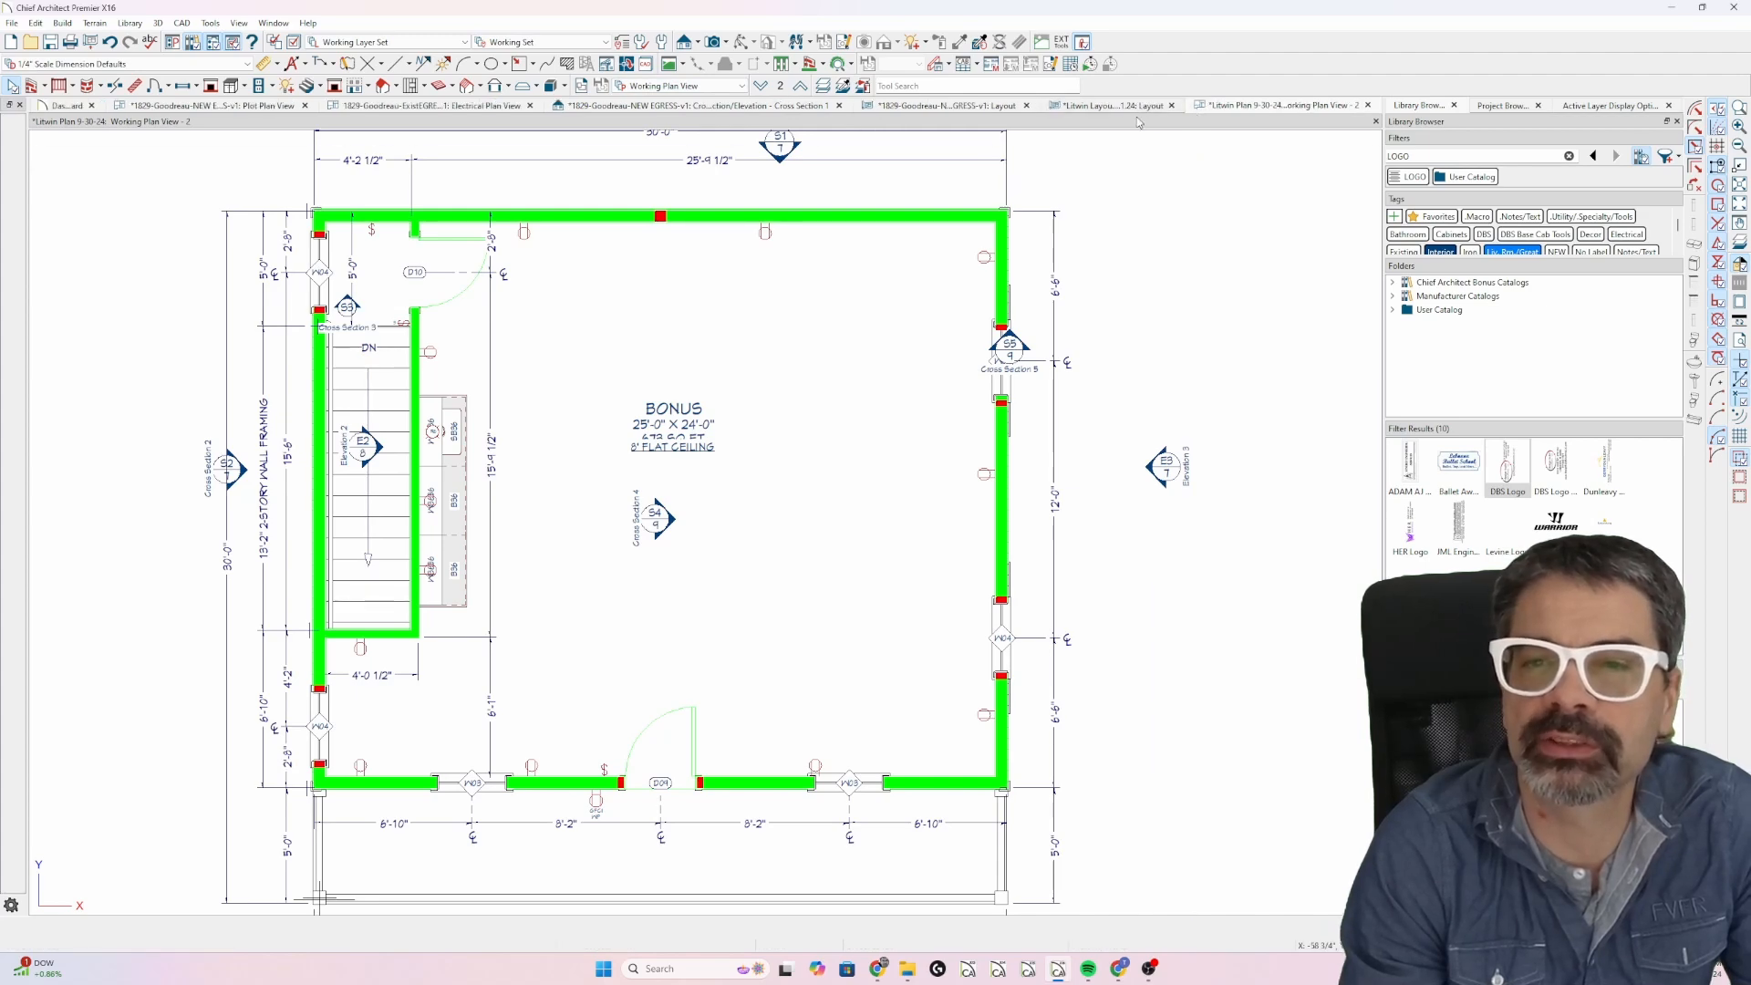
pyautogui.click(1114, 104)
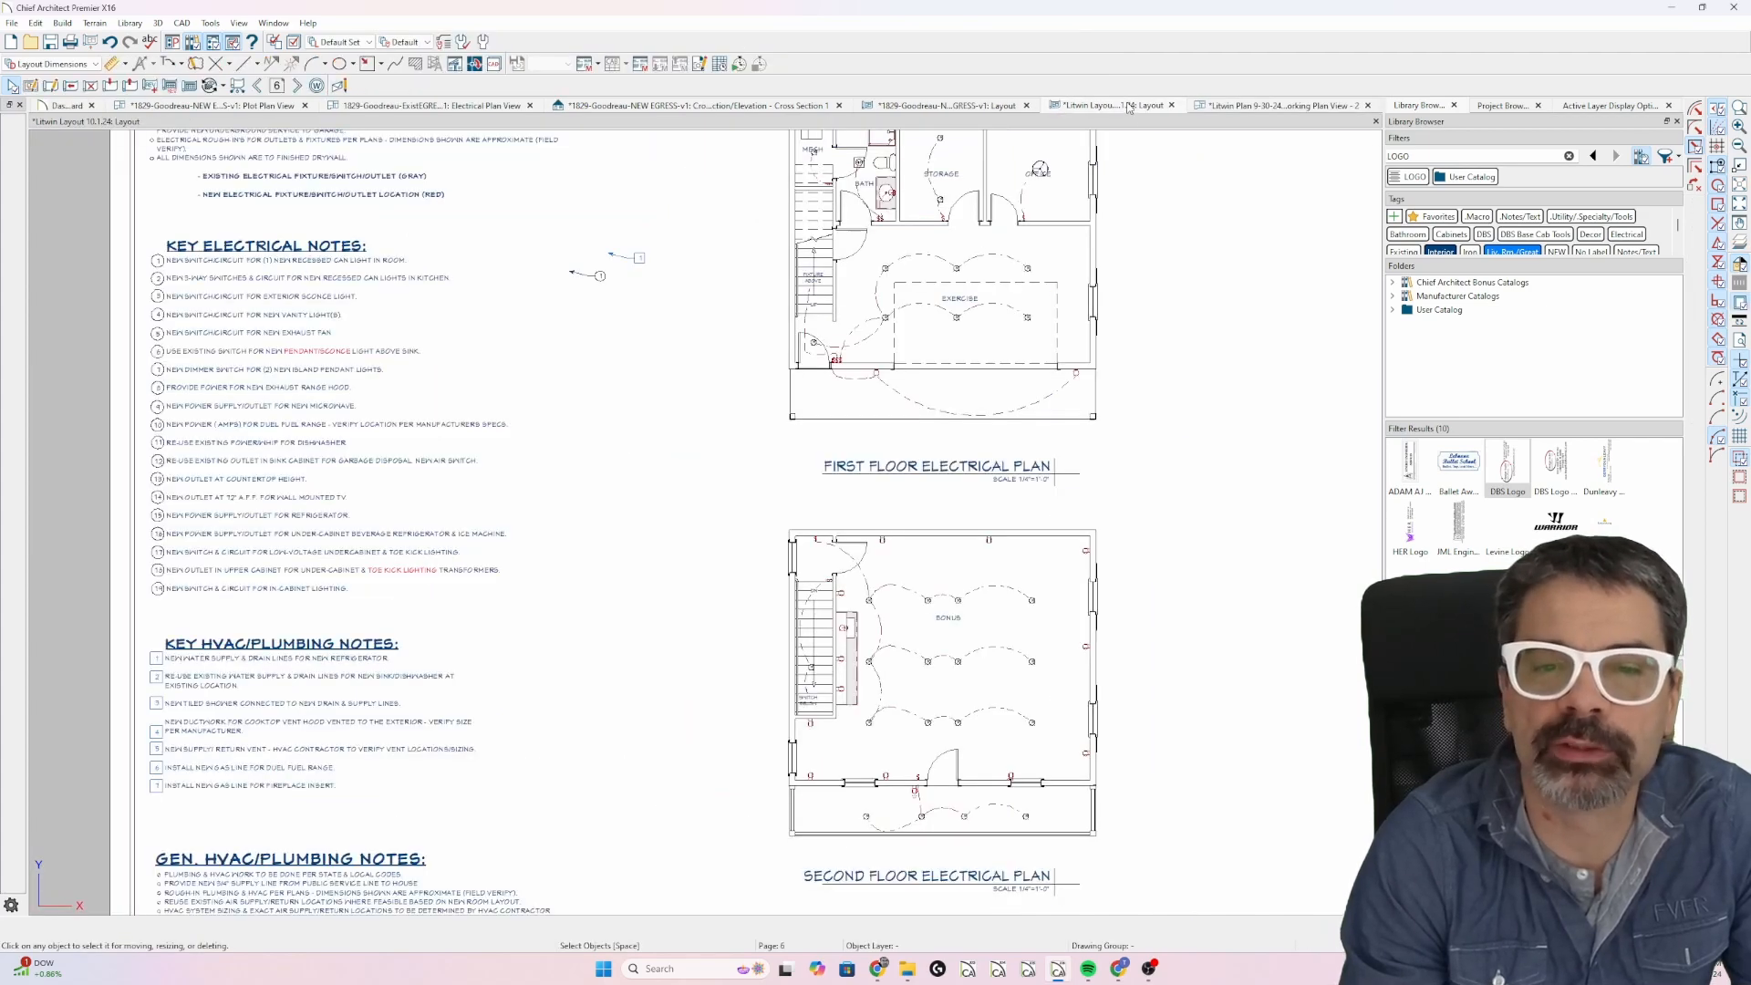
# Open the Second Floor Electrical layout box settings and check its linked floor.
pyautogui.click(949, 309)
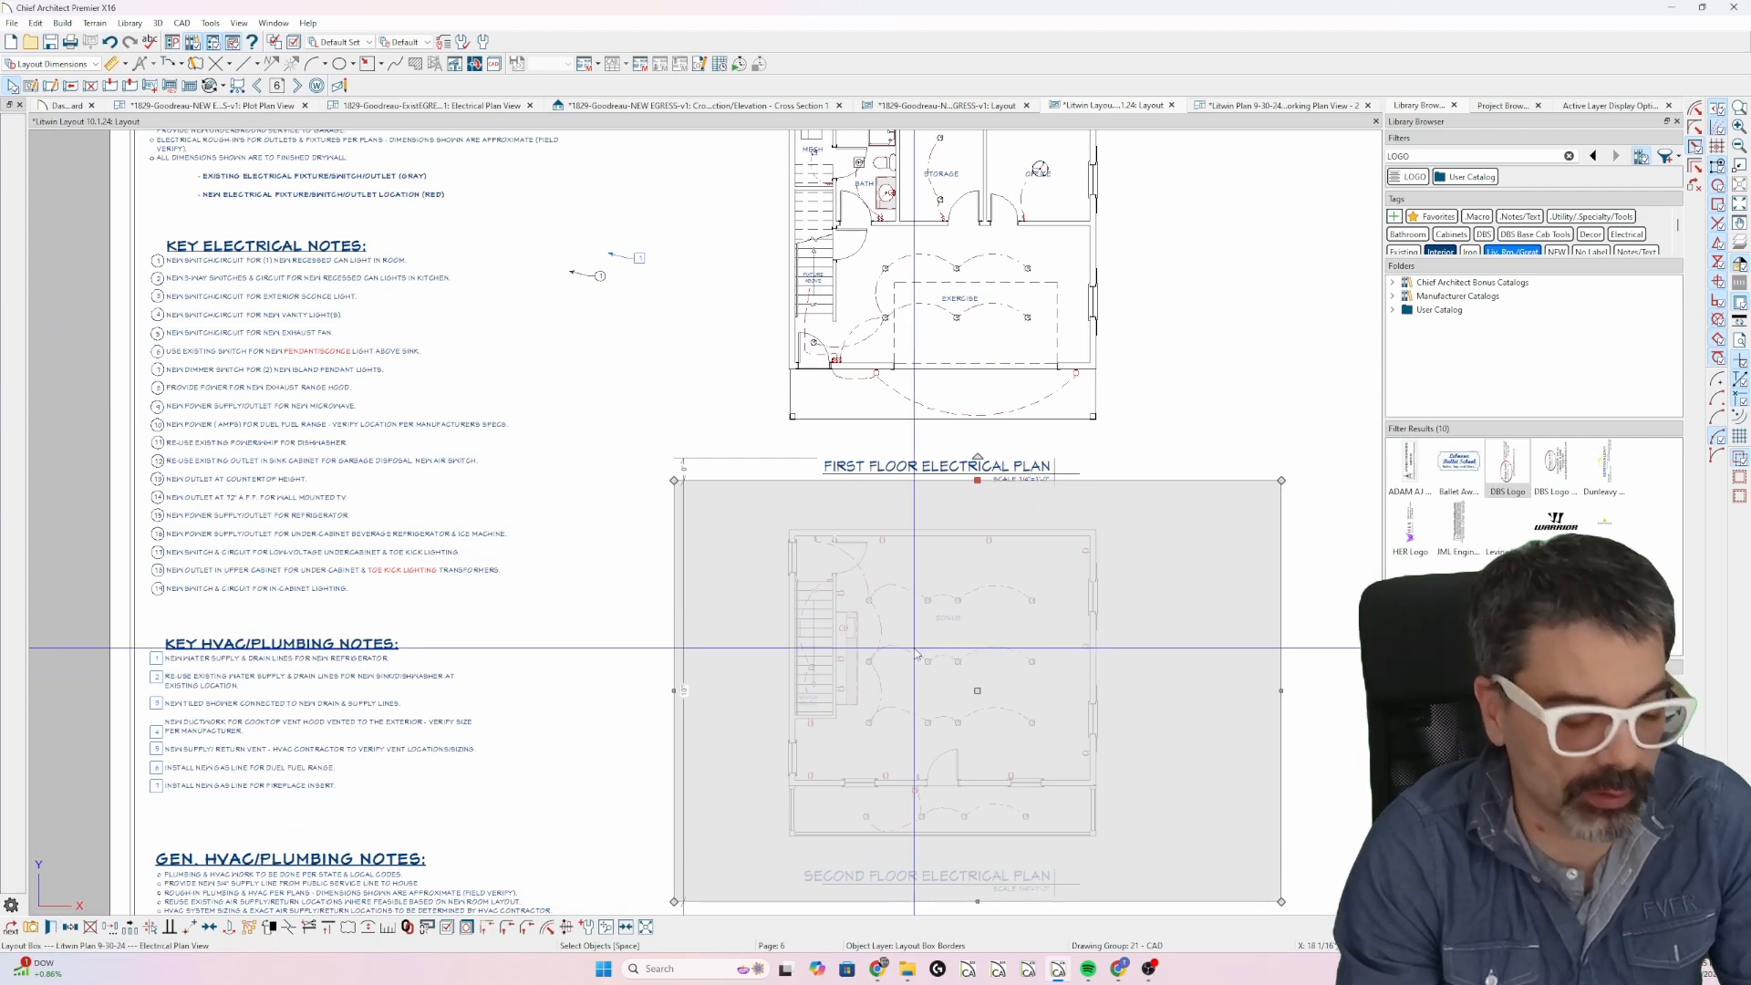
pyautogui.doubleClick(917, 653)
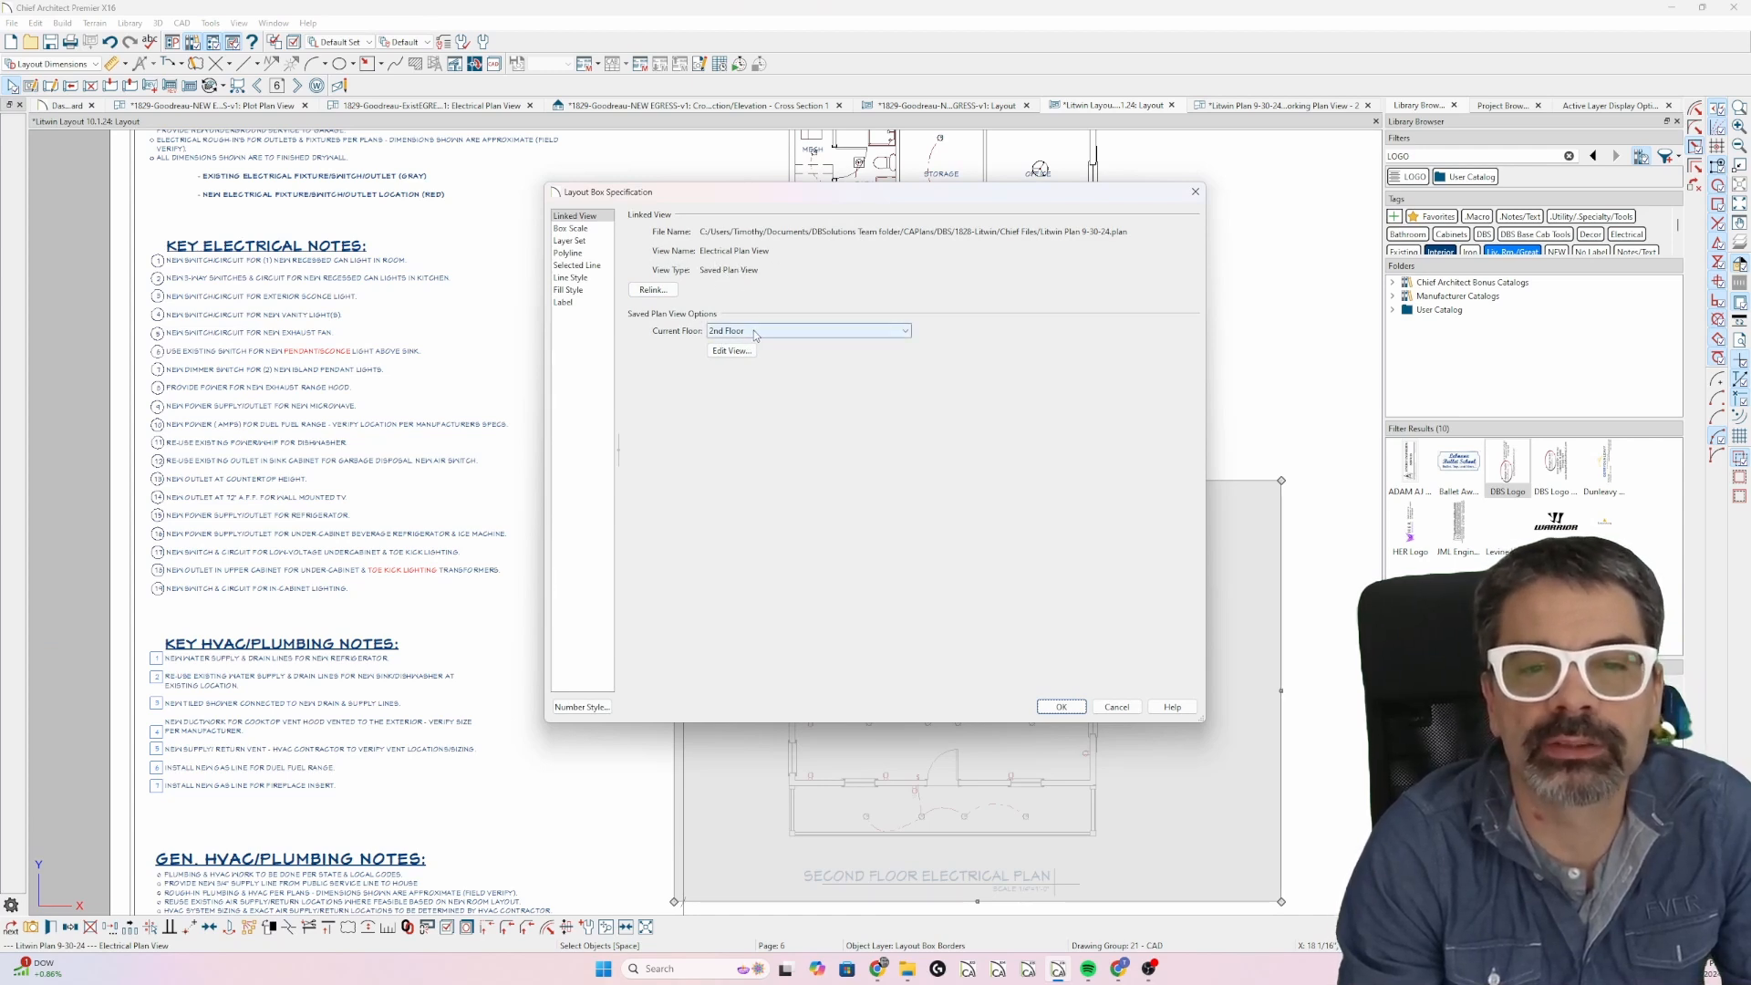
pyautogui.click(1061, 707)
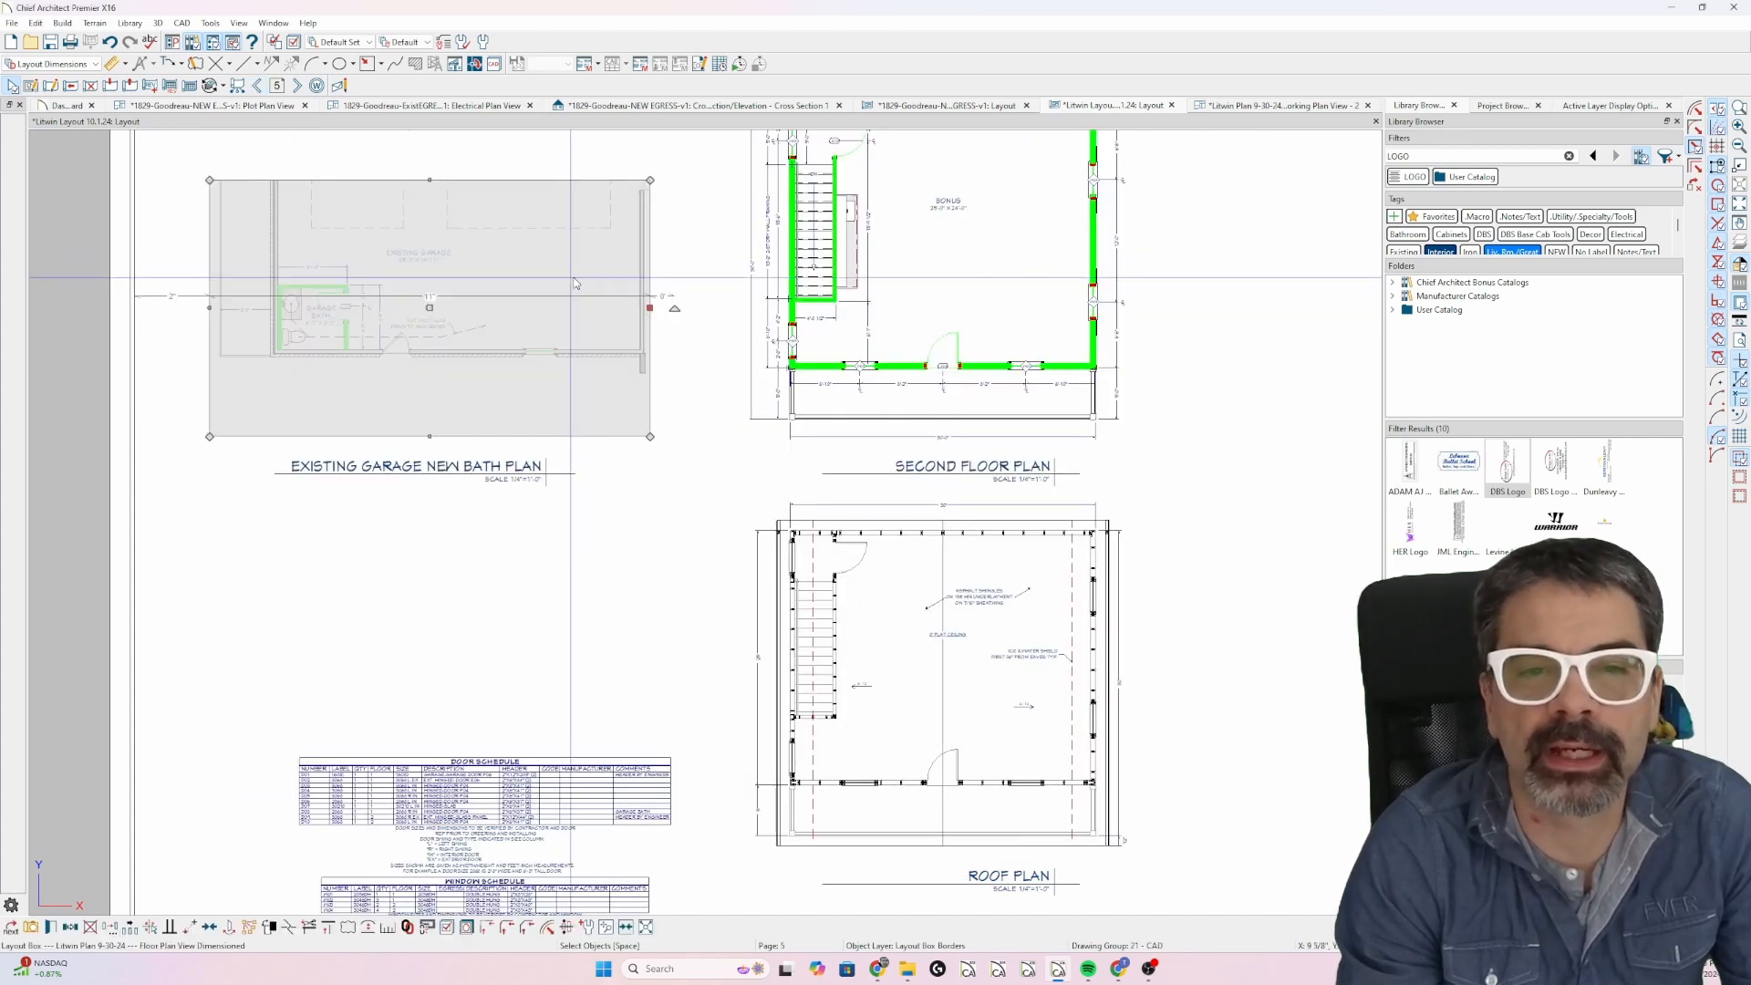
# Confirm the roof plan box shows the Roof Plan View, then reopen the Working Plan View.
pyautogui.click(977, 689)
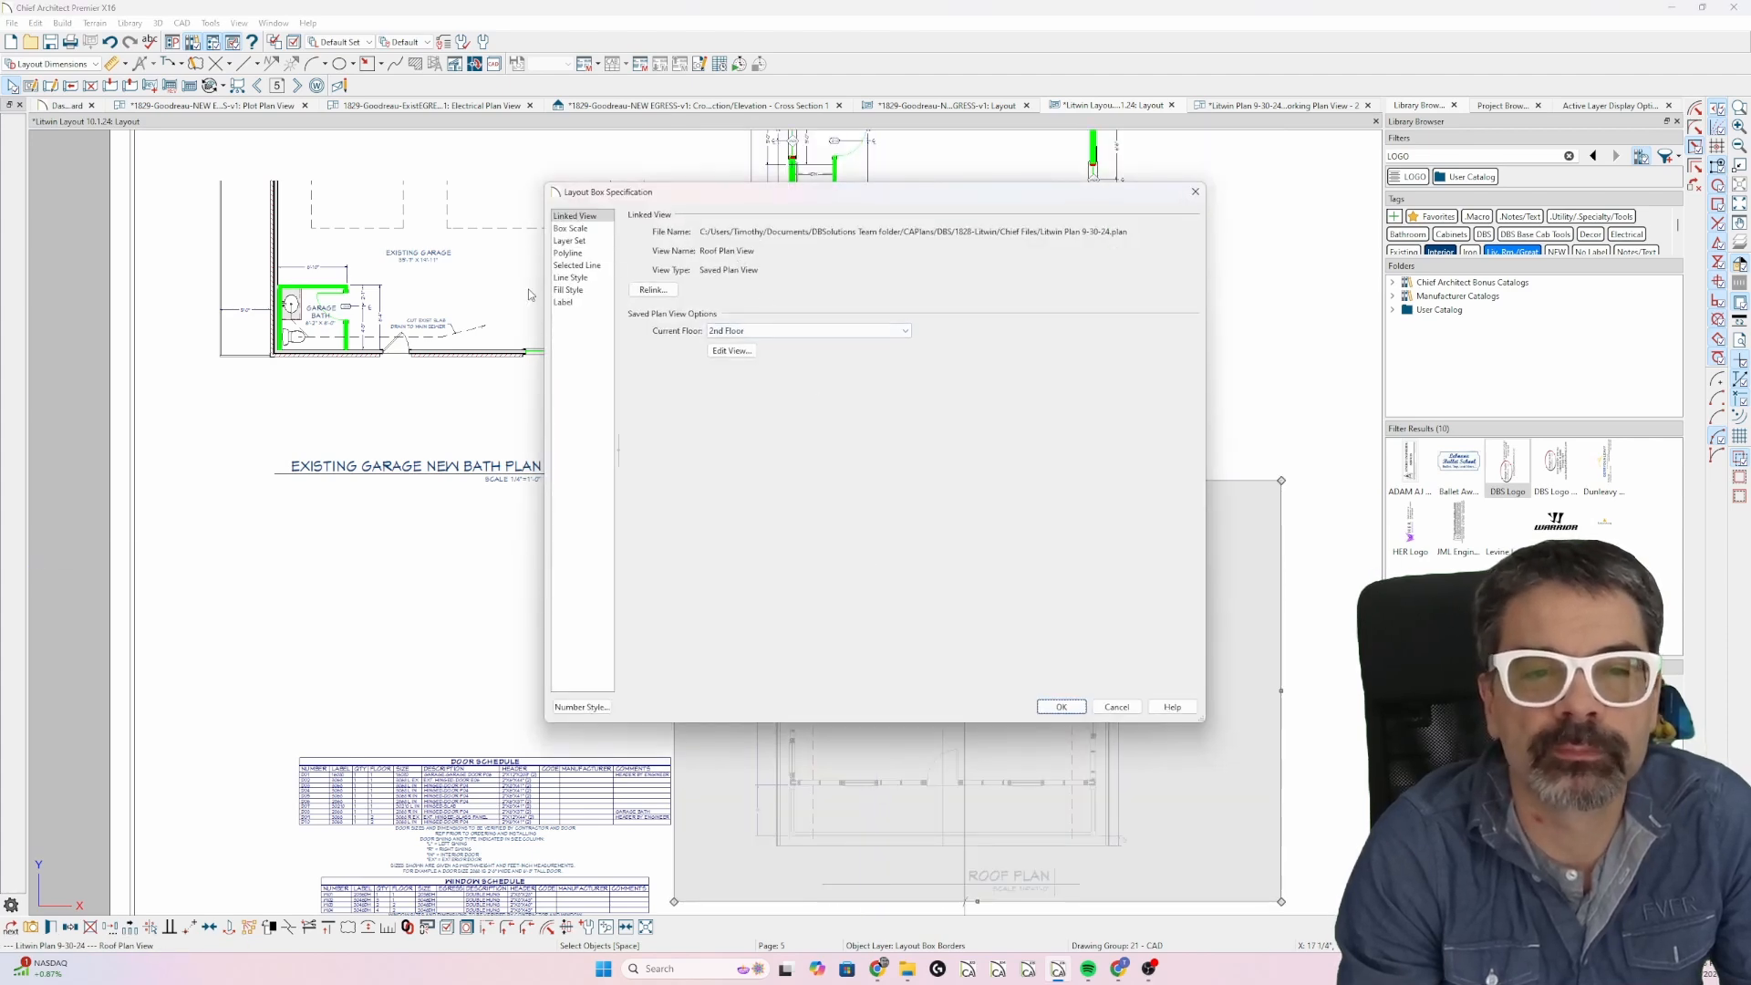
pyautogui.click(1060, 707)
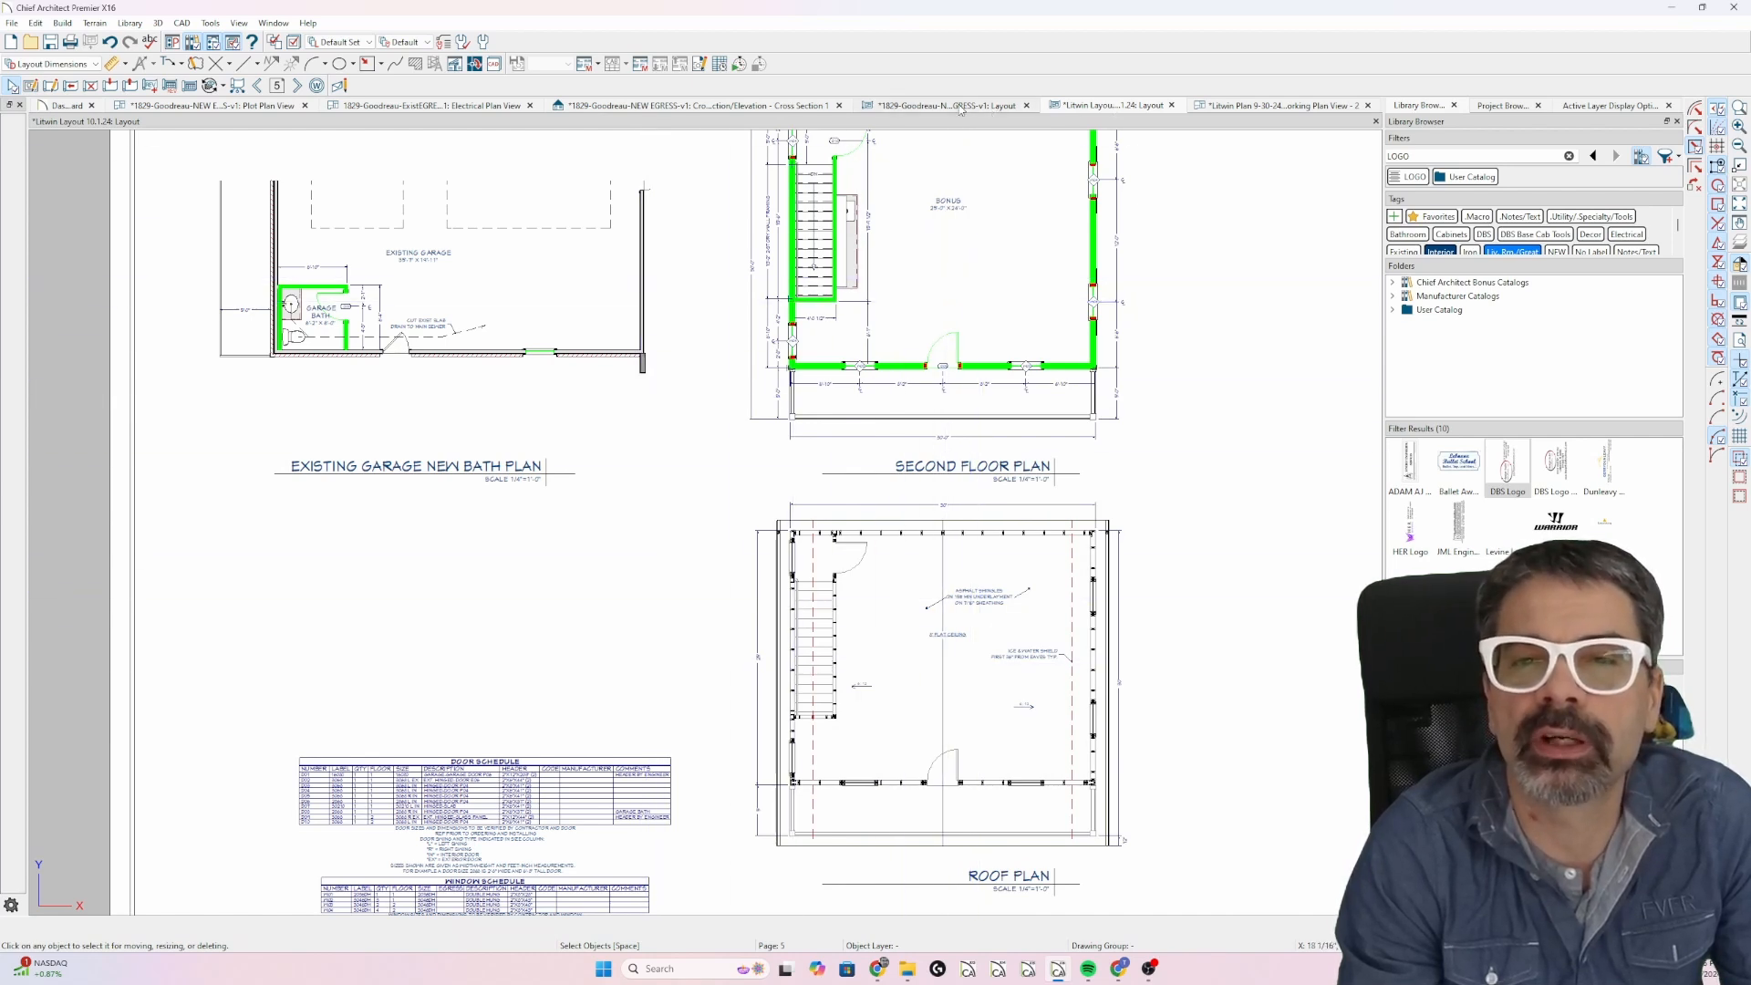
pyautogui.click(1281, 105)
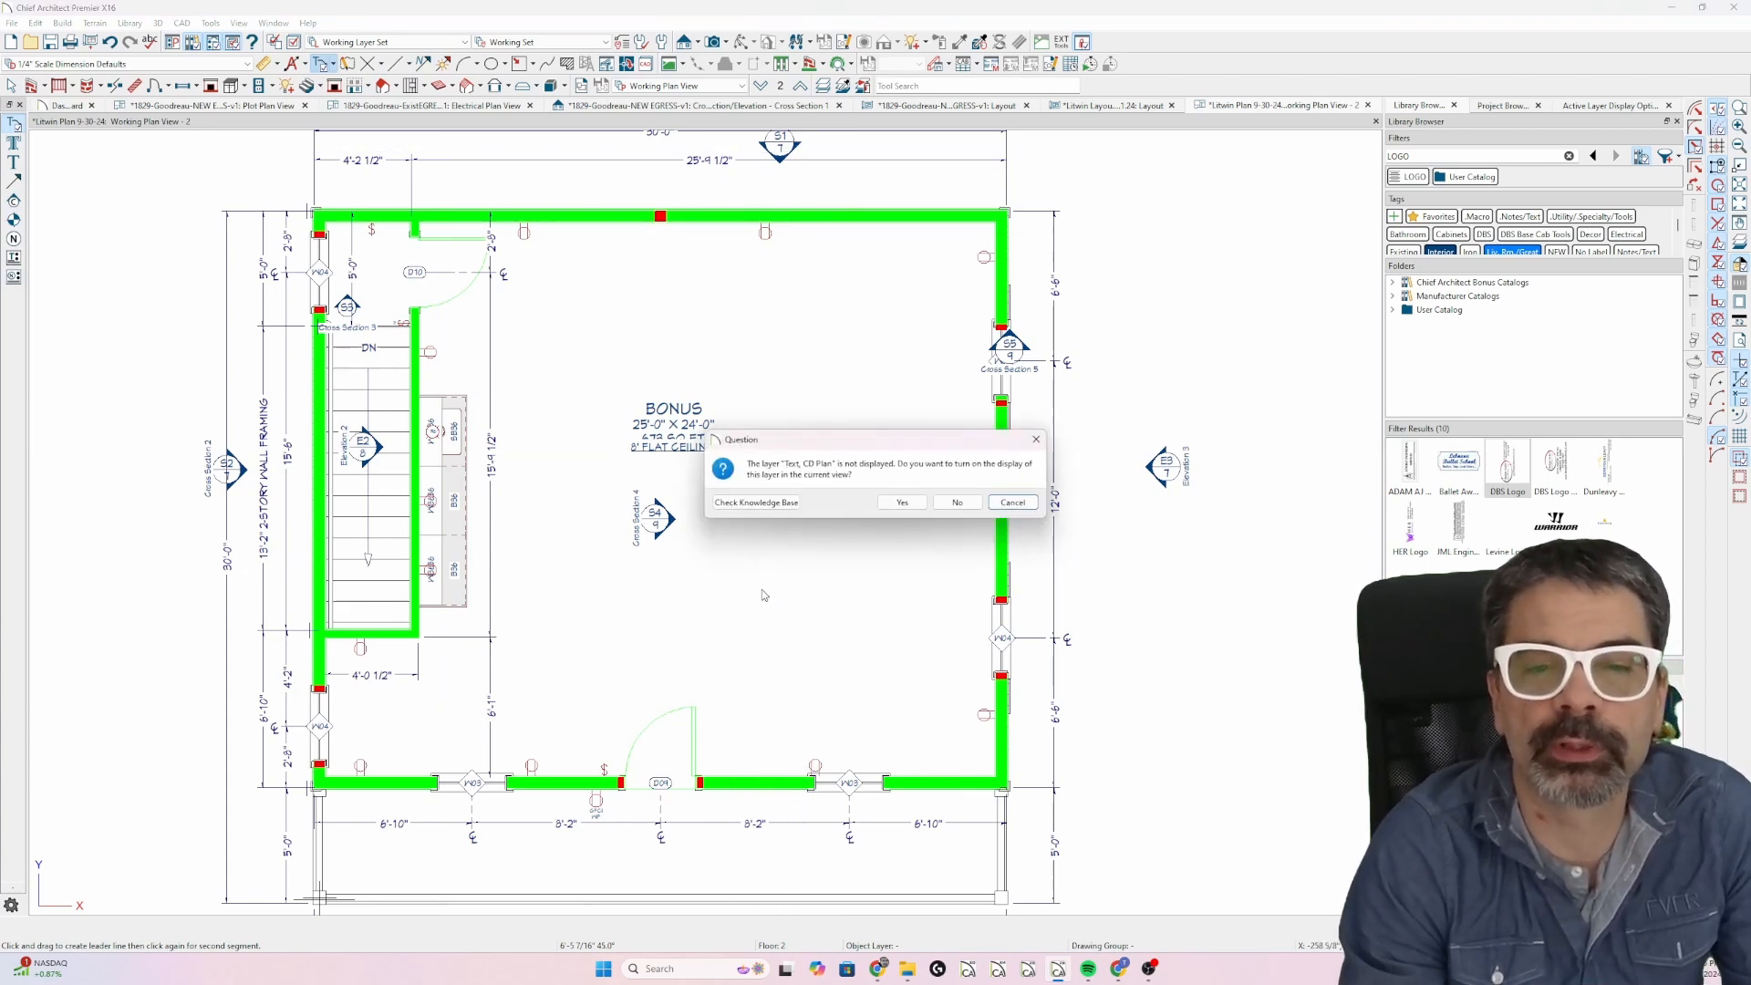
pyautogui.moveTo(882, 473)
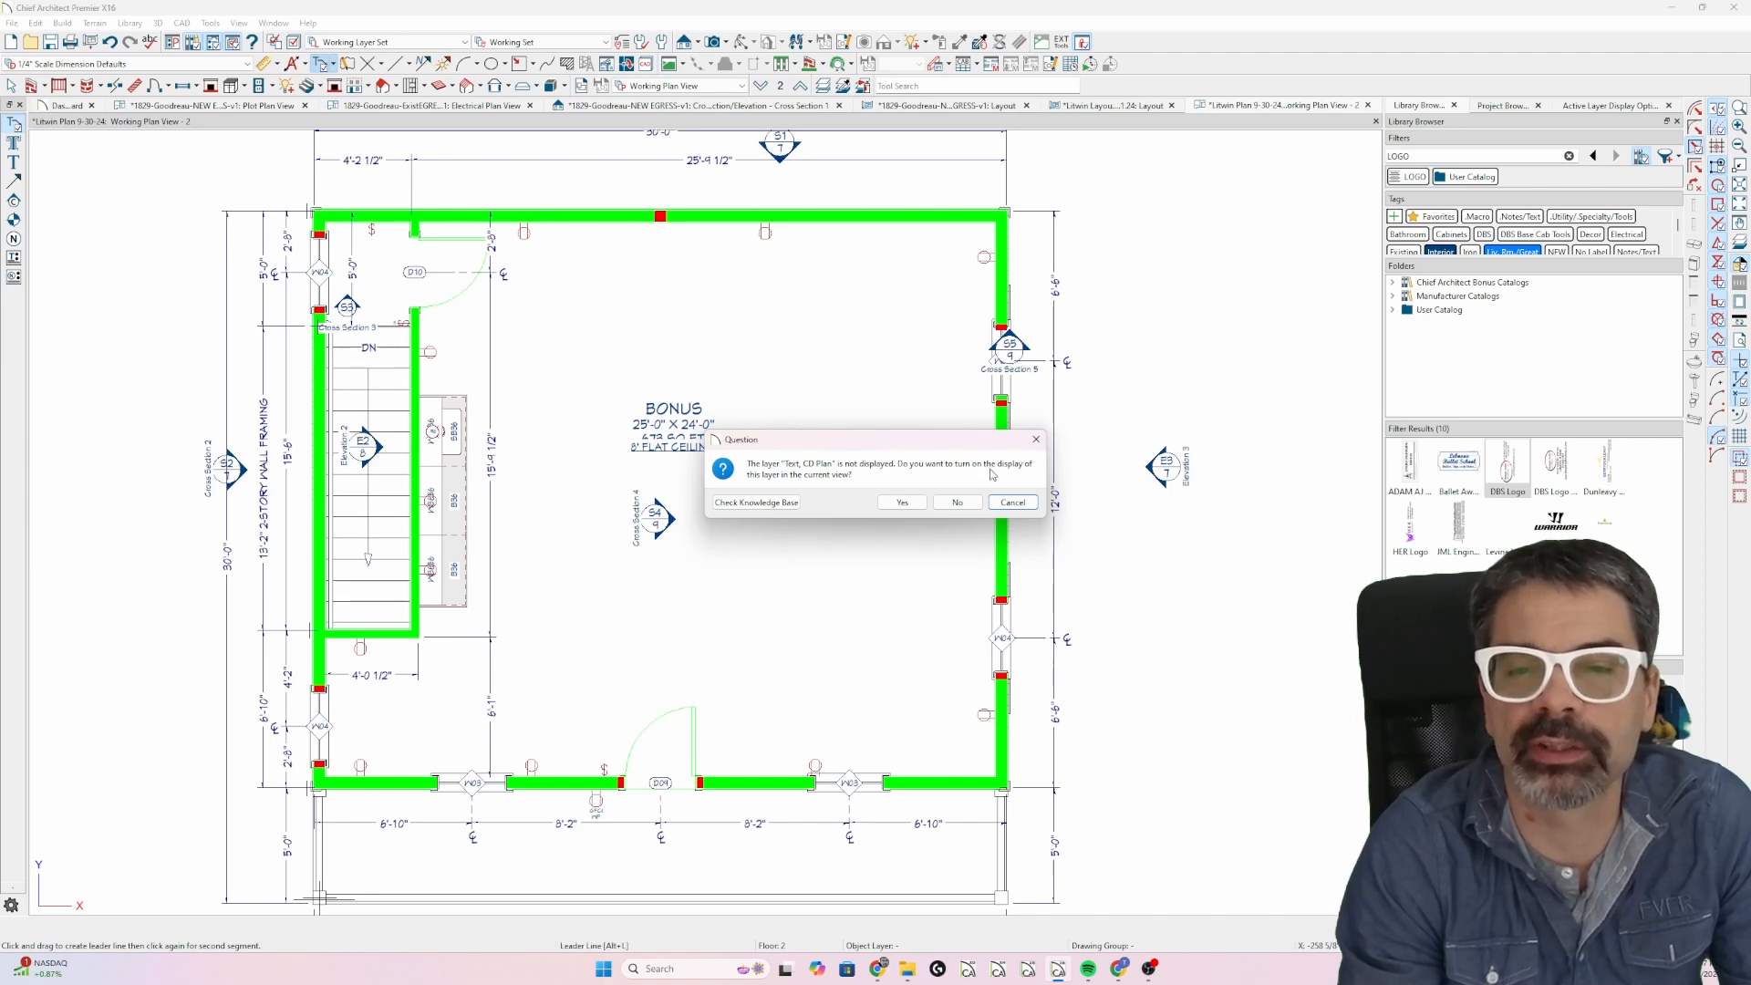
pyautogui.moveTo(824, 483)
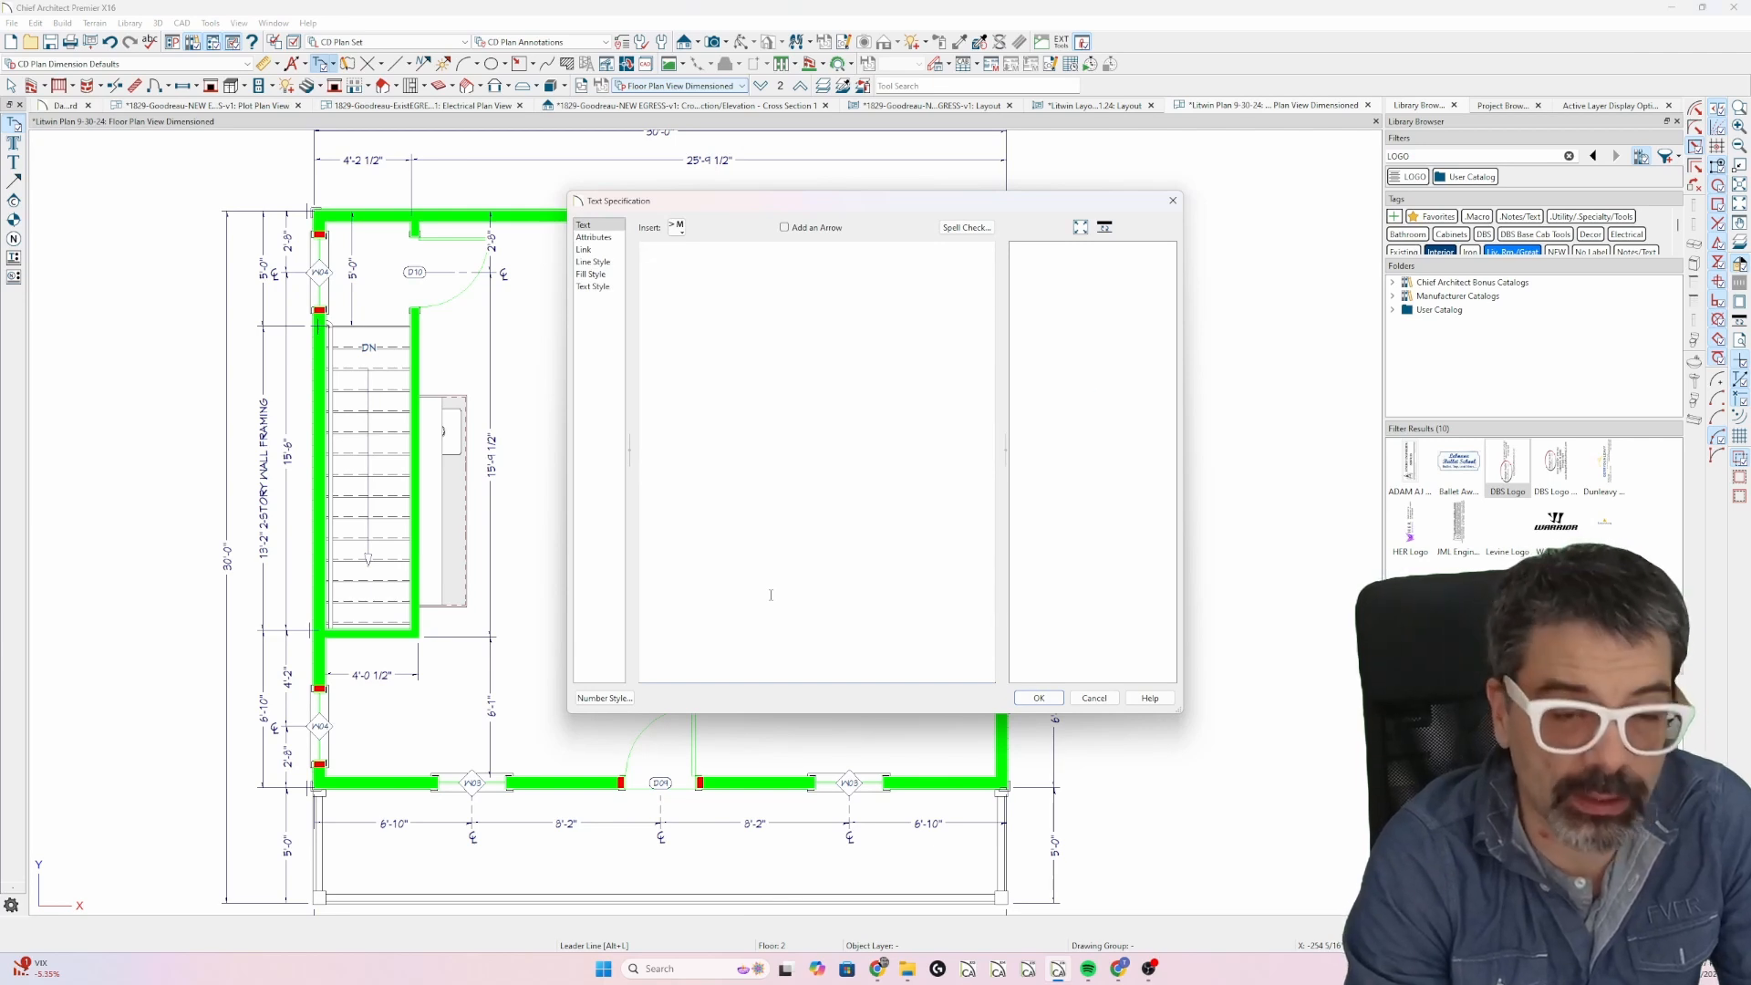
# Place a note saying this text should refer to roof plans, not arch plans.
pyautogui.write('I WANT T')
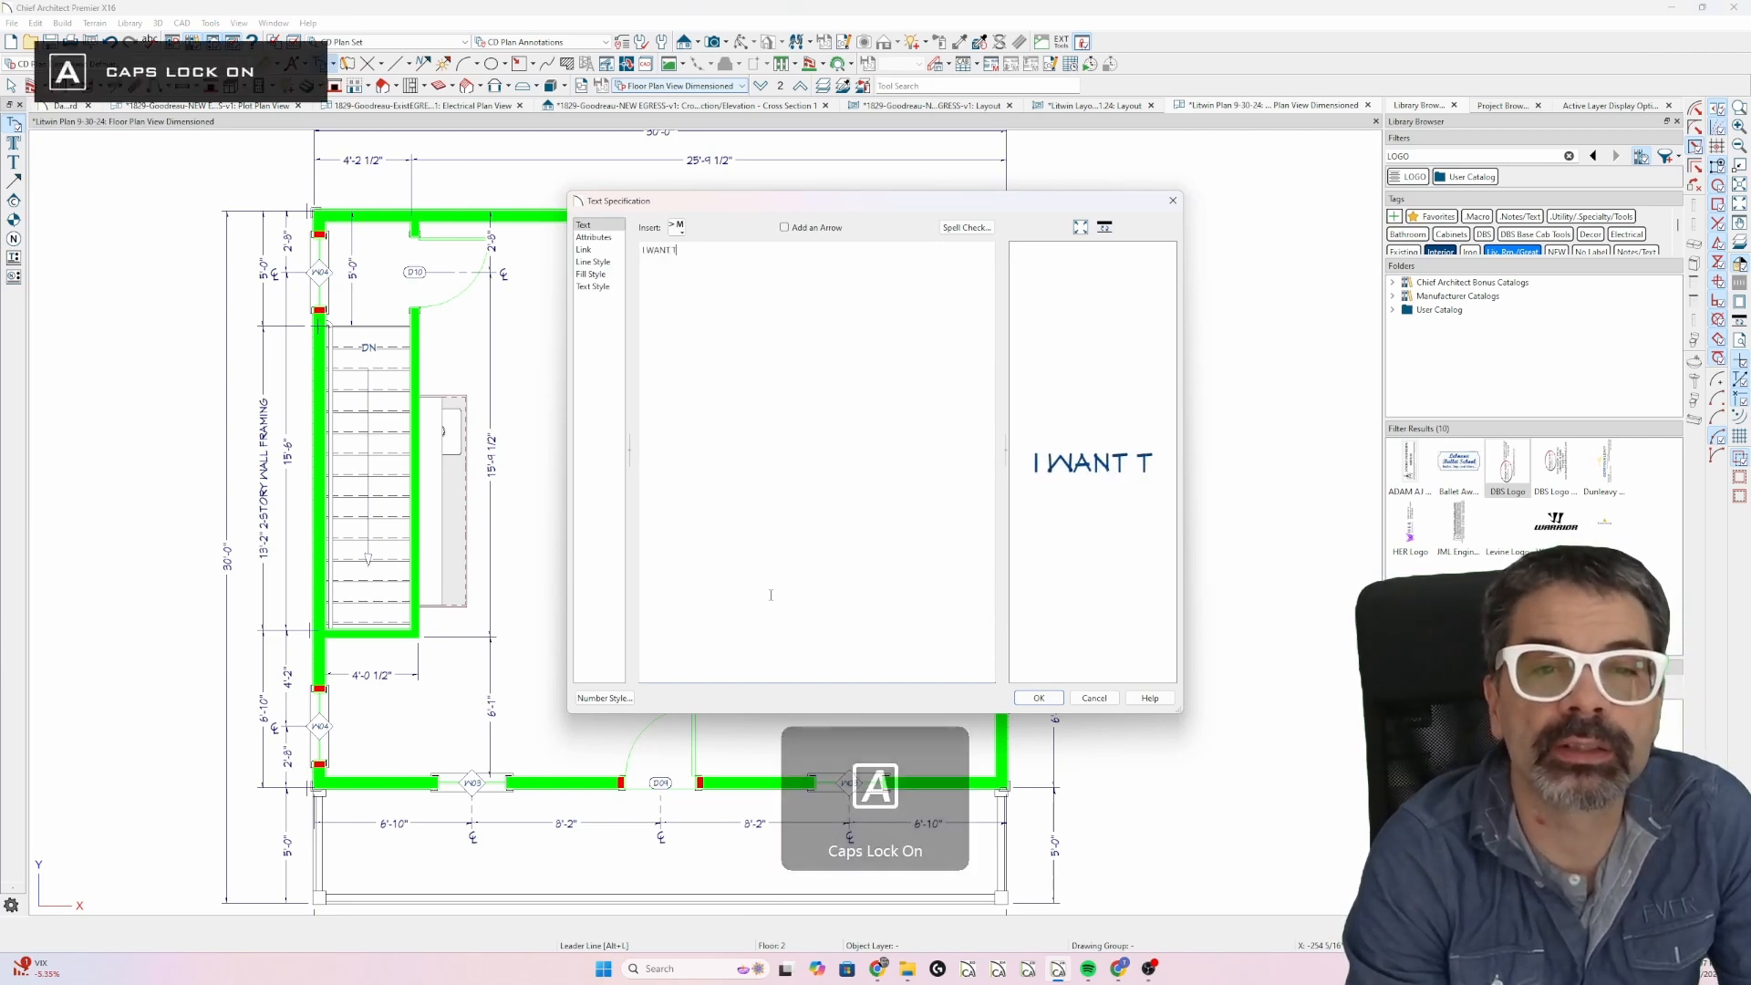
pyautogui.write('HIS TEXT TO')
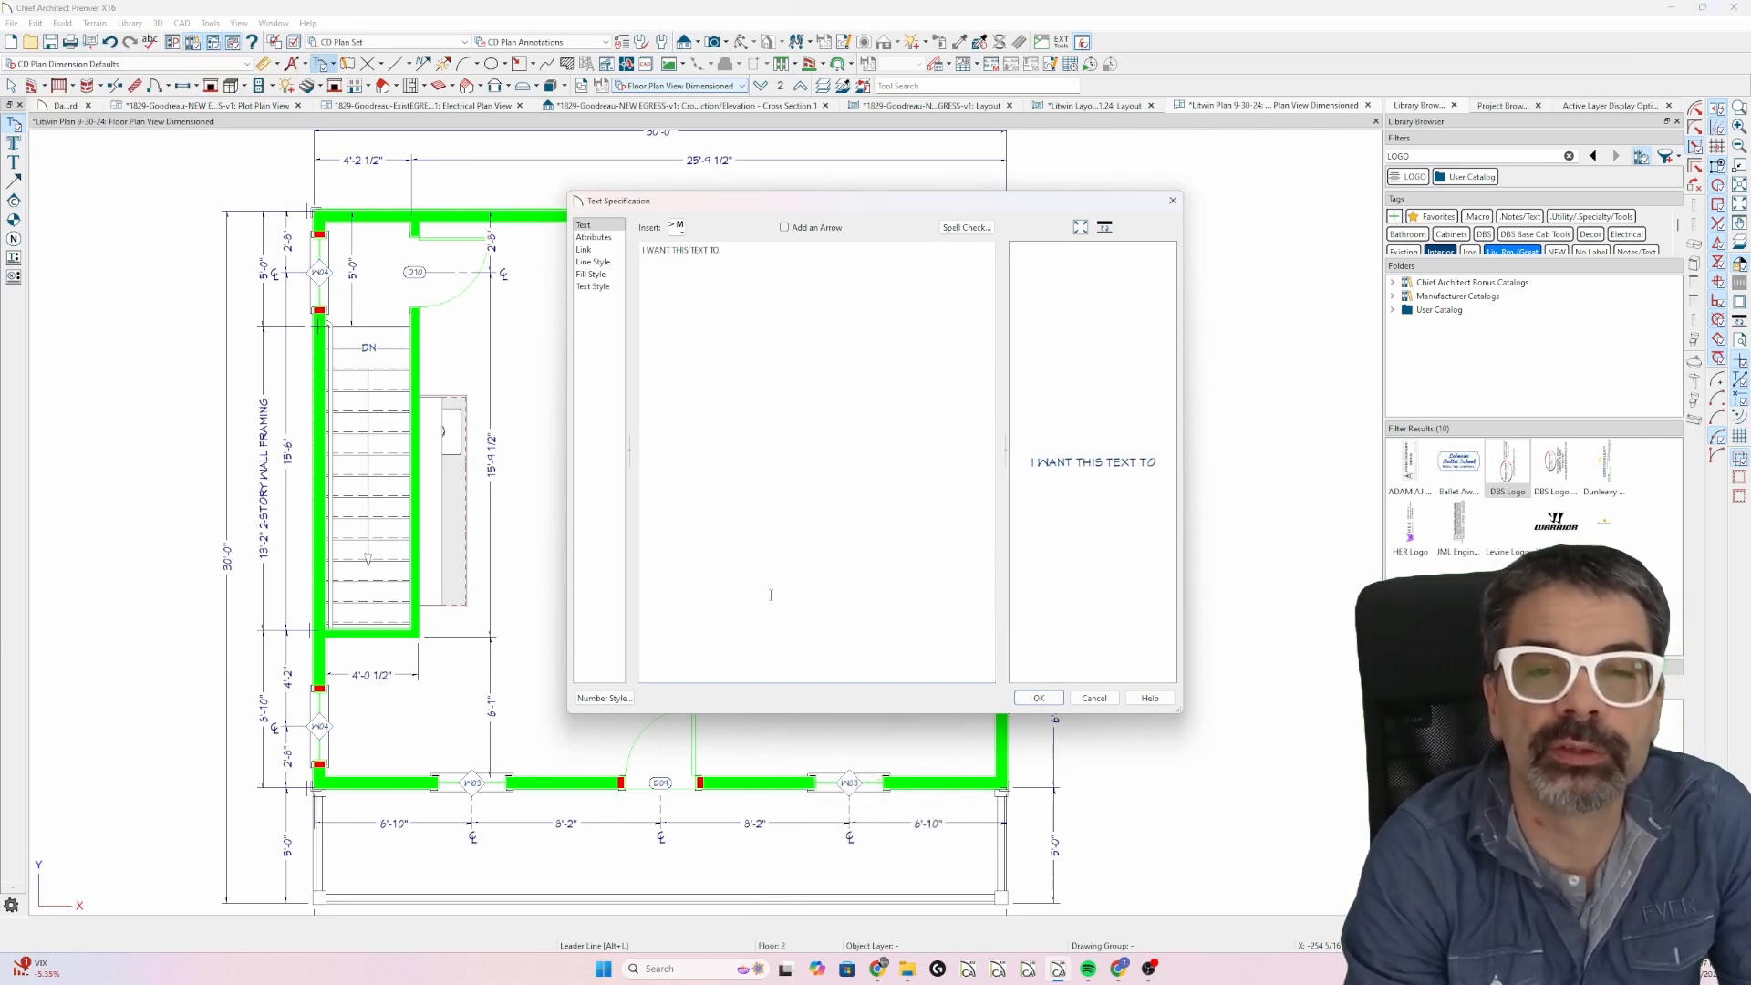
pyautogui.write('REFER TO SOMETHING')
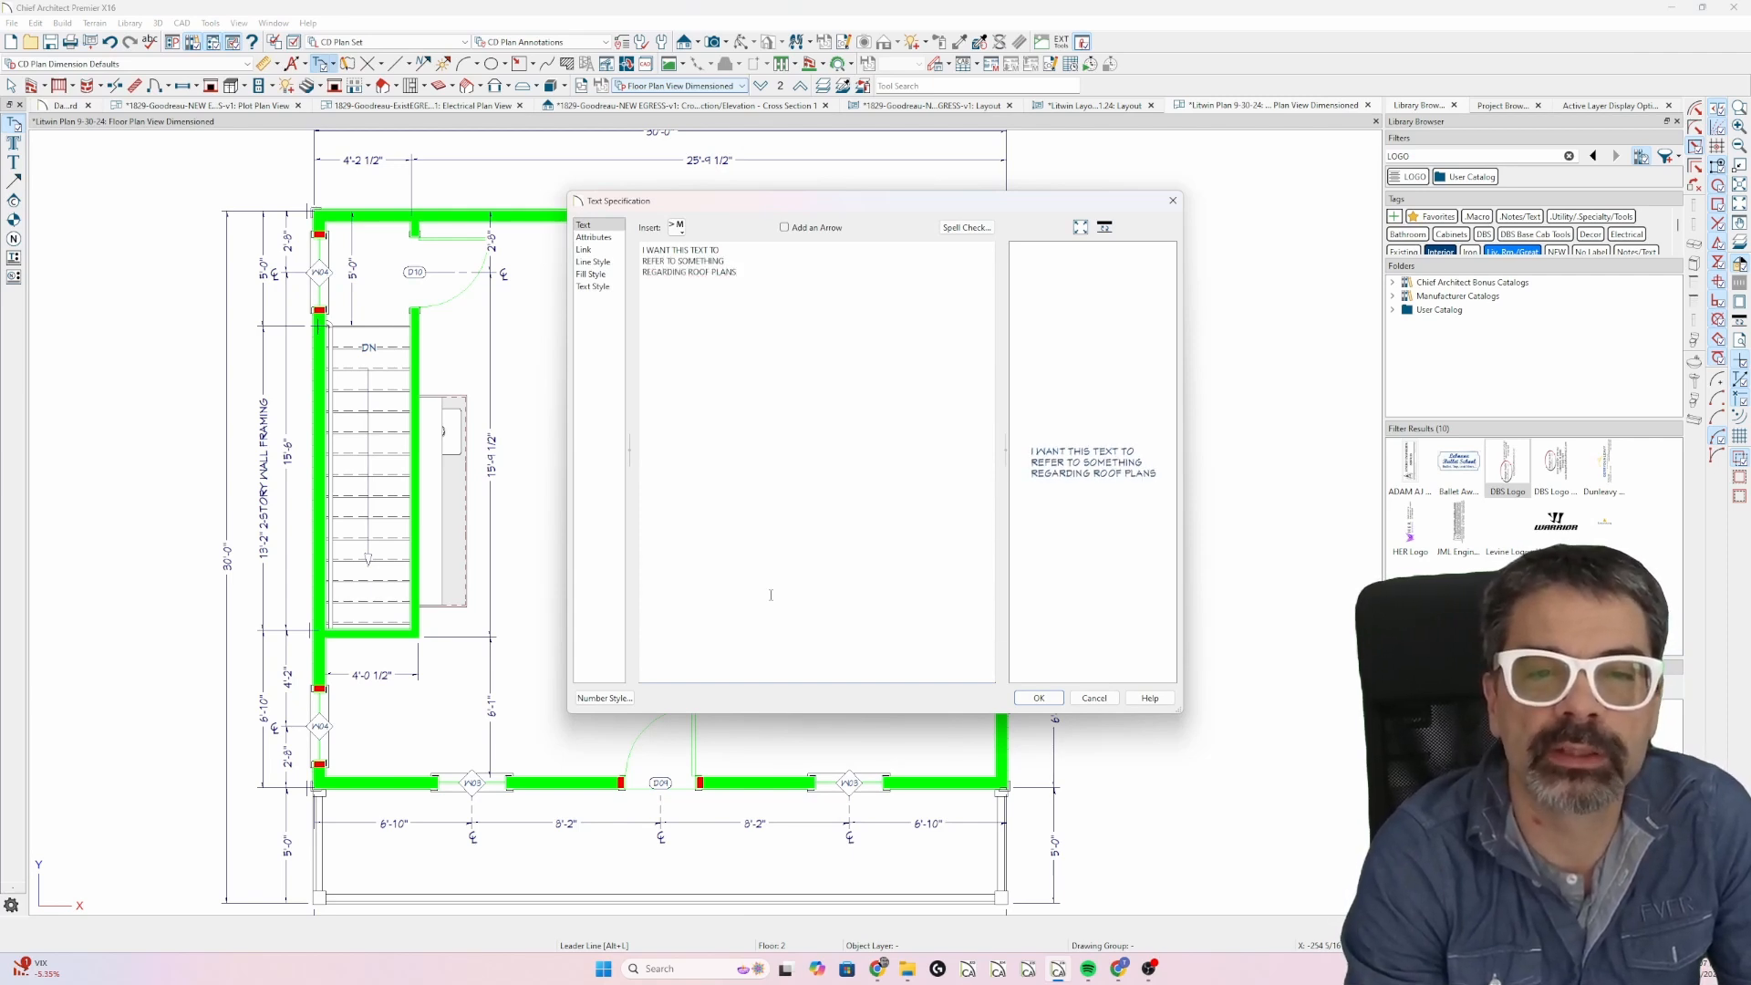
pyautogui.write('NOT CO')
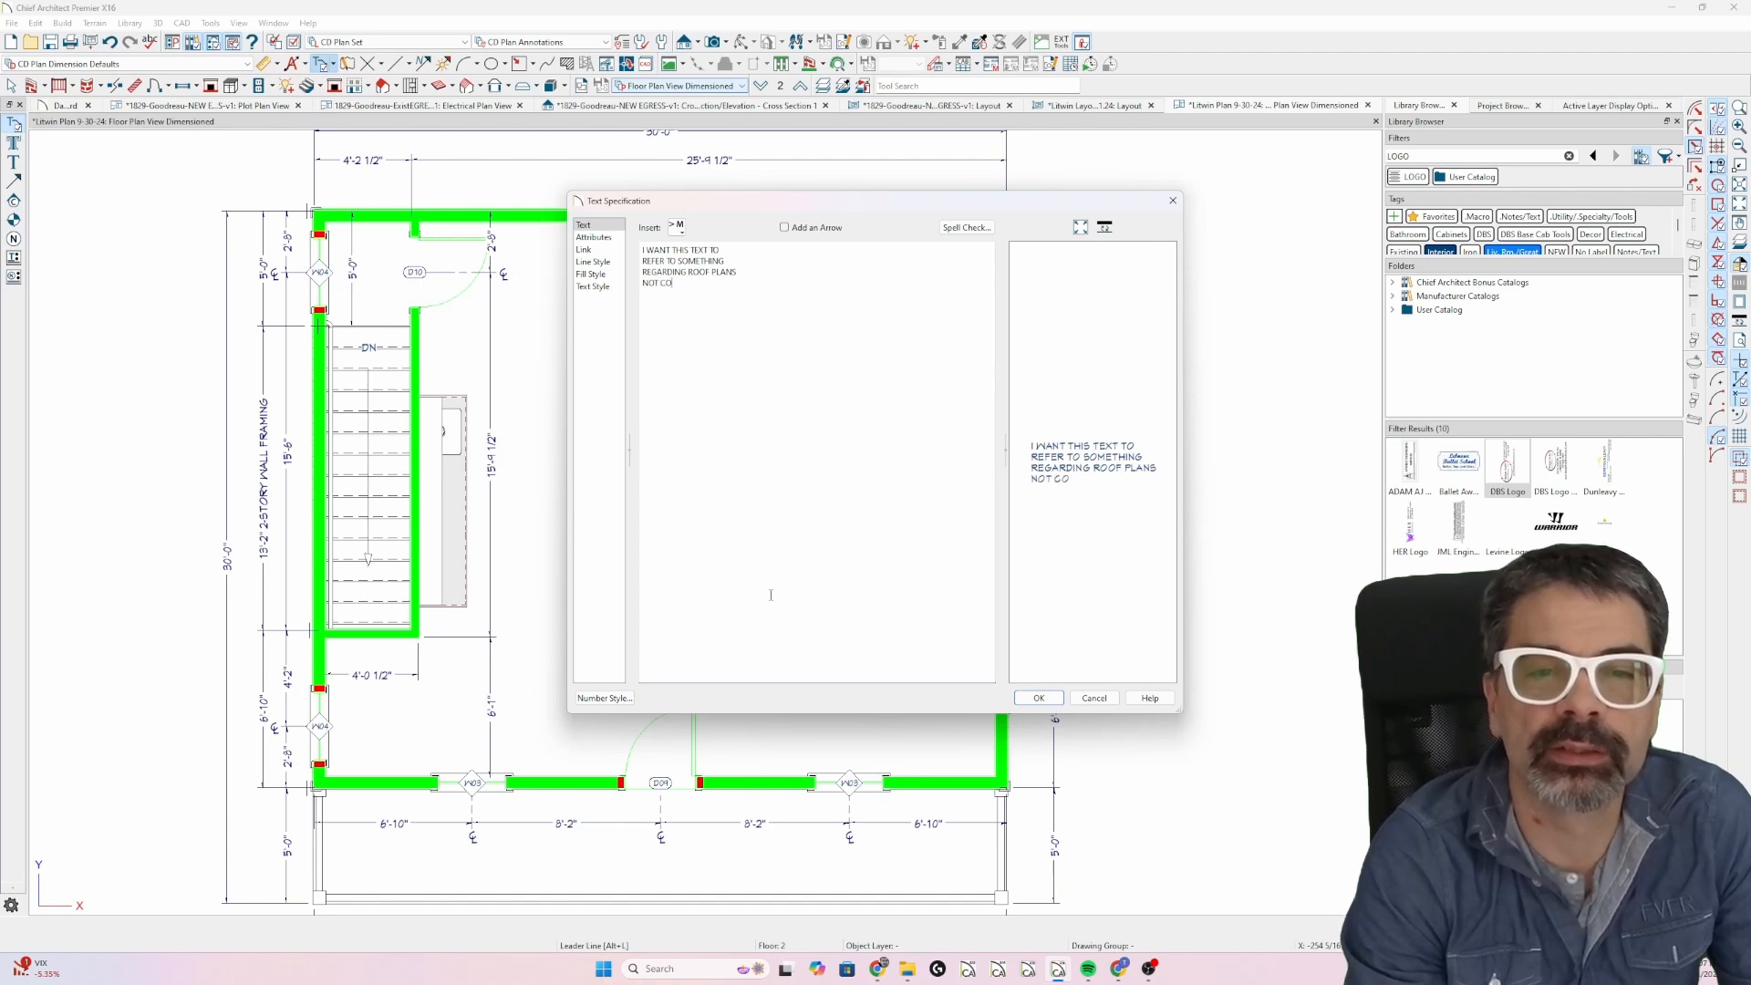
pyautogui.write('N')
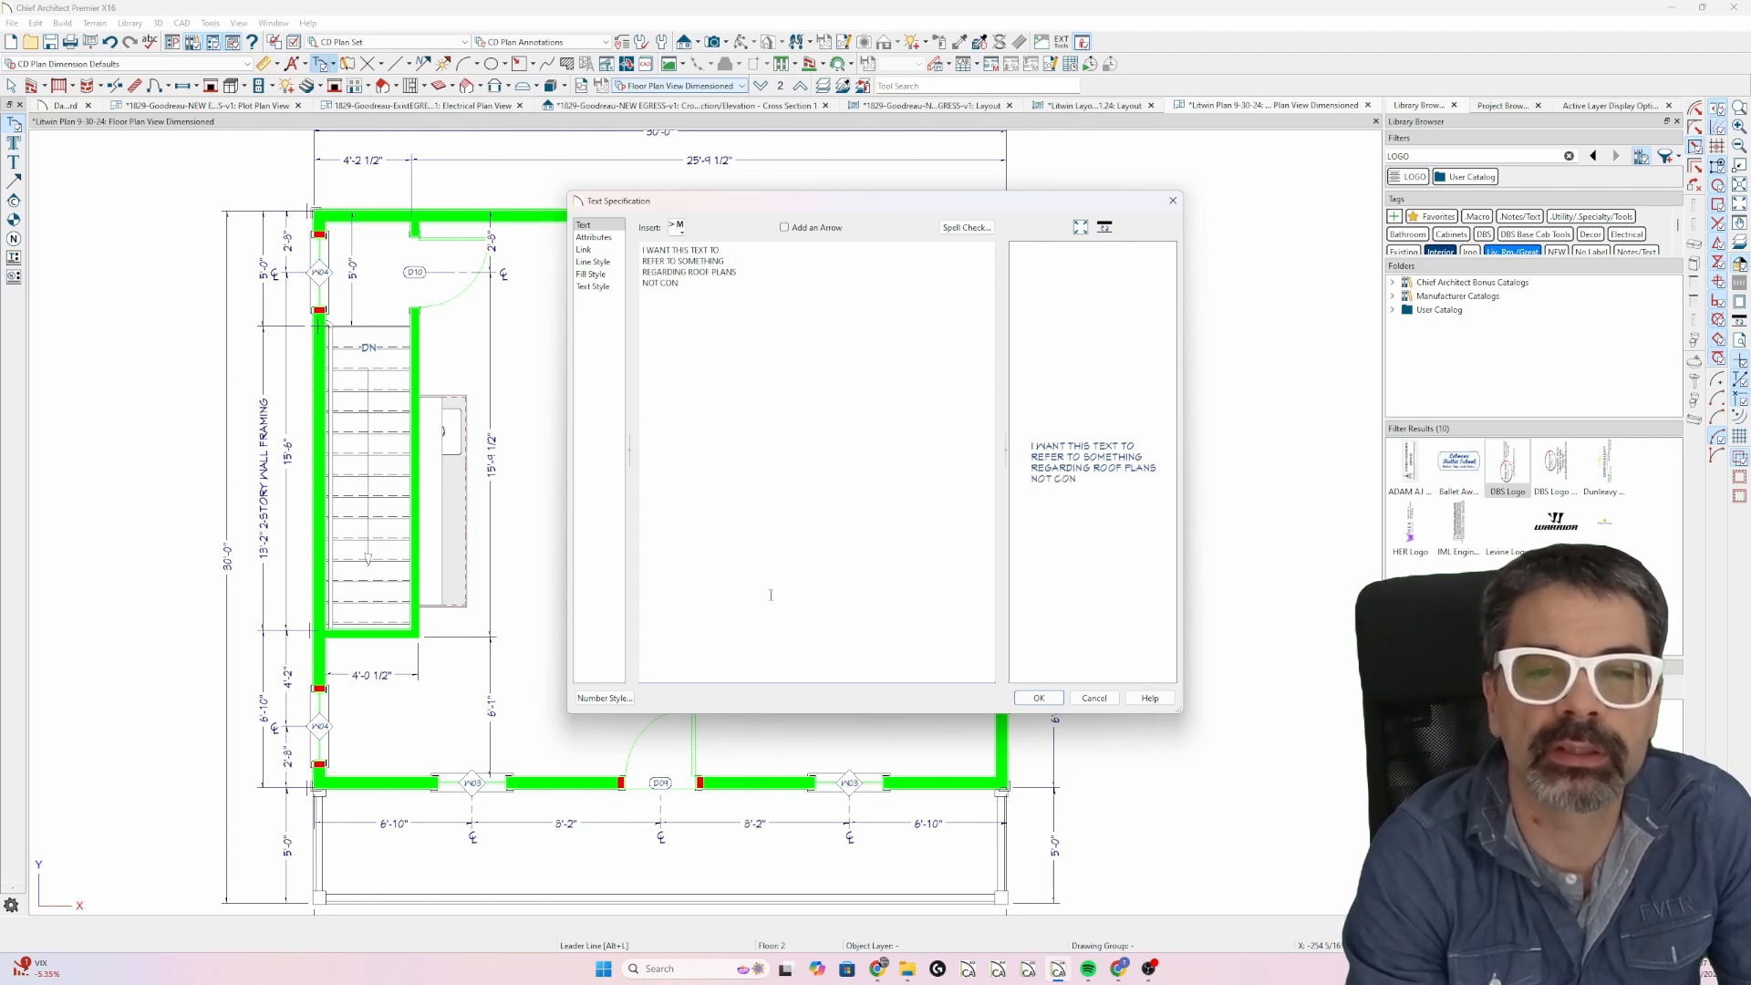
pyautogui.write('ARCH PL')
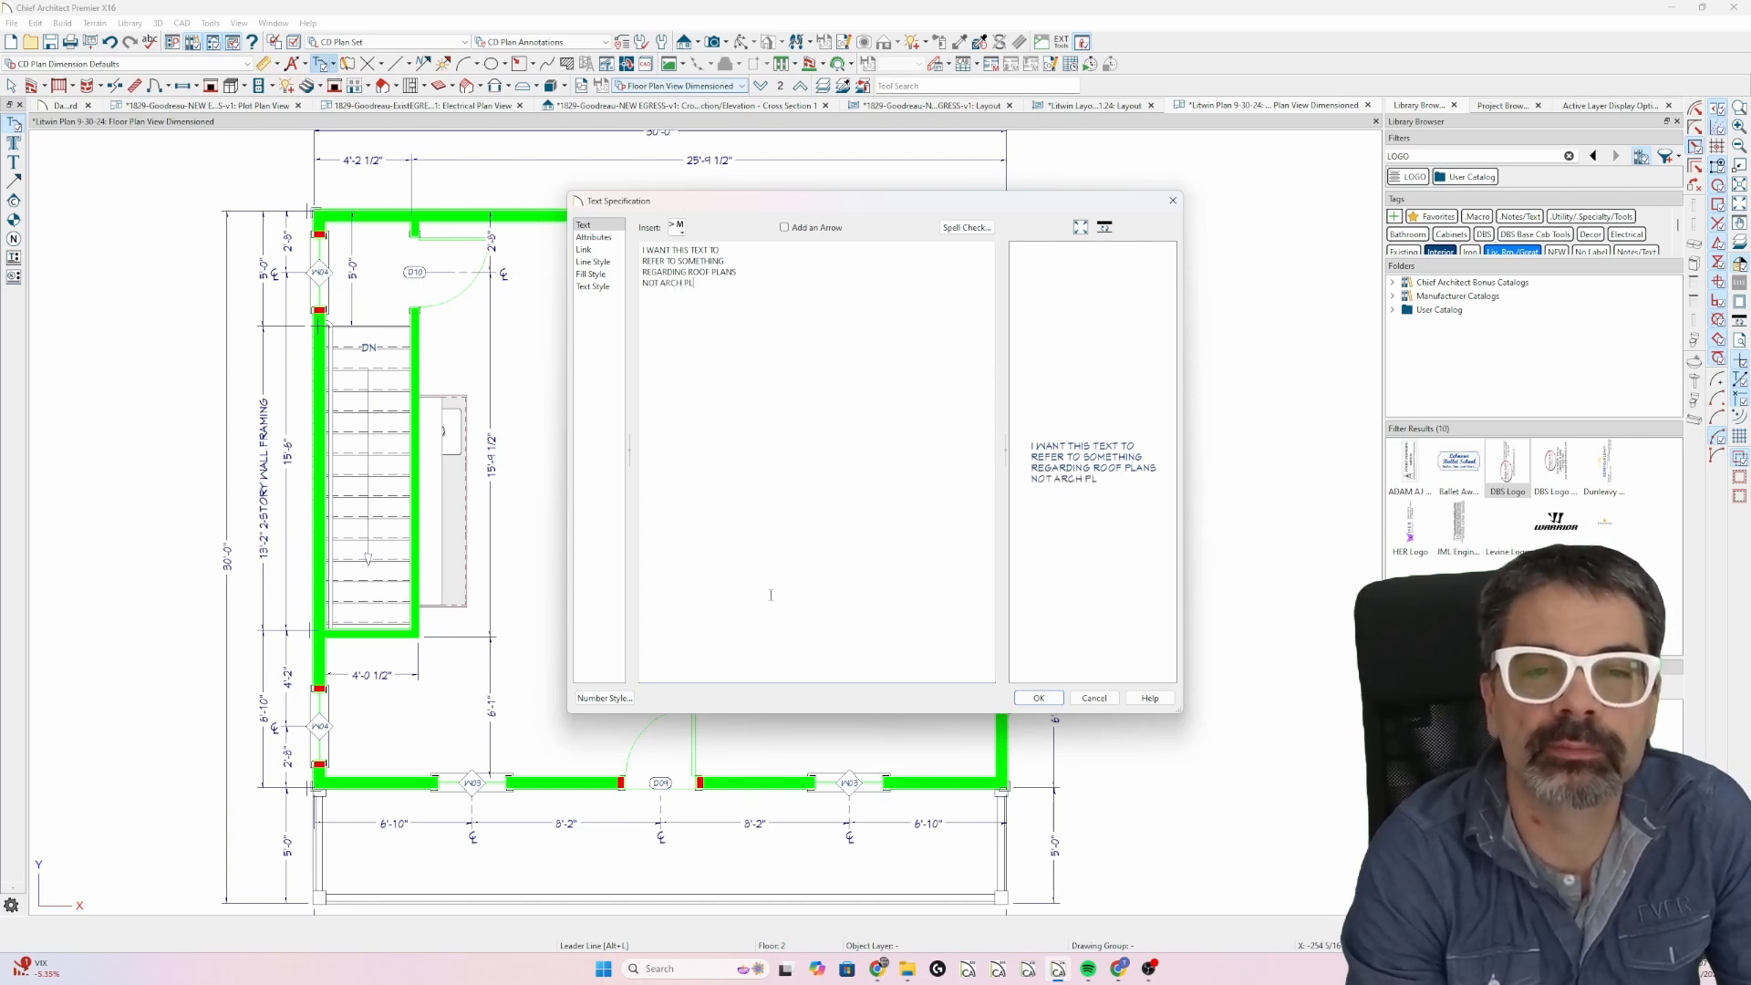
pyautogui.click(1039, 698)
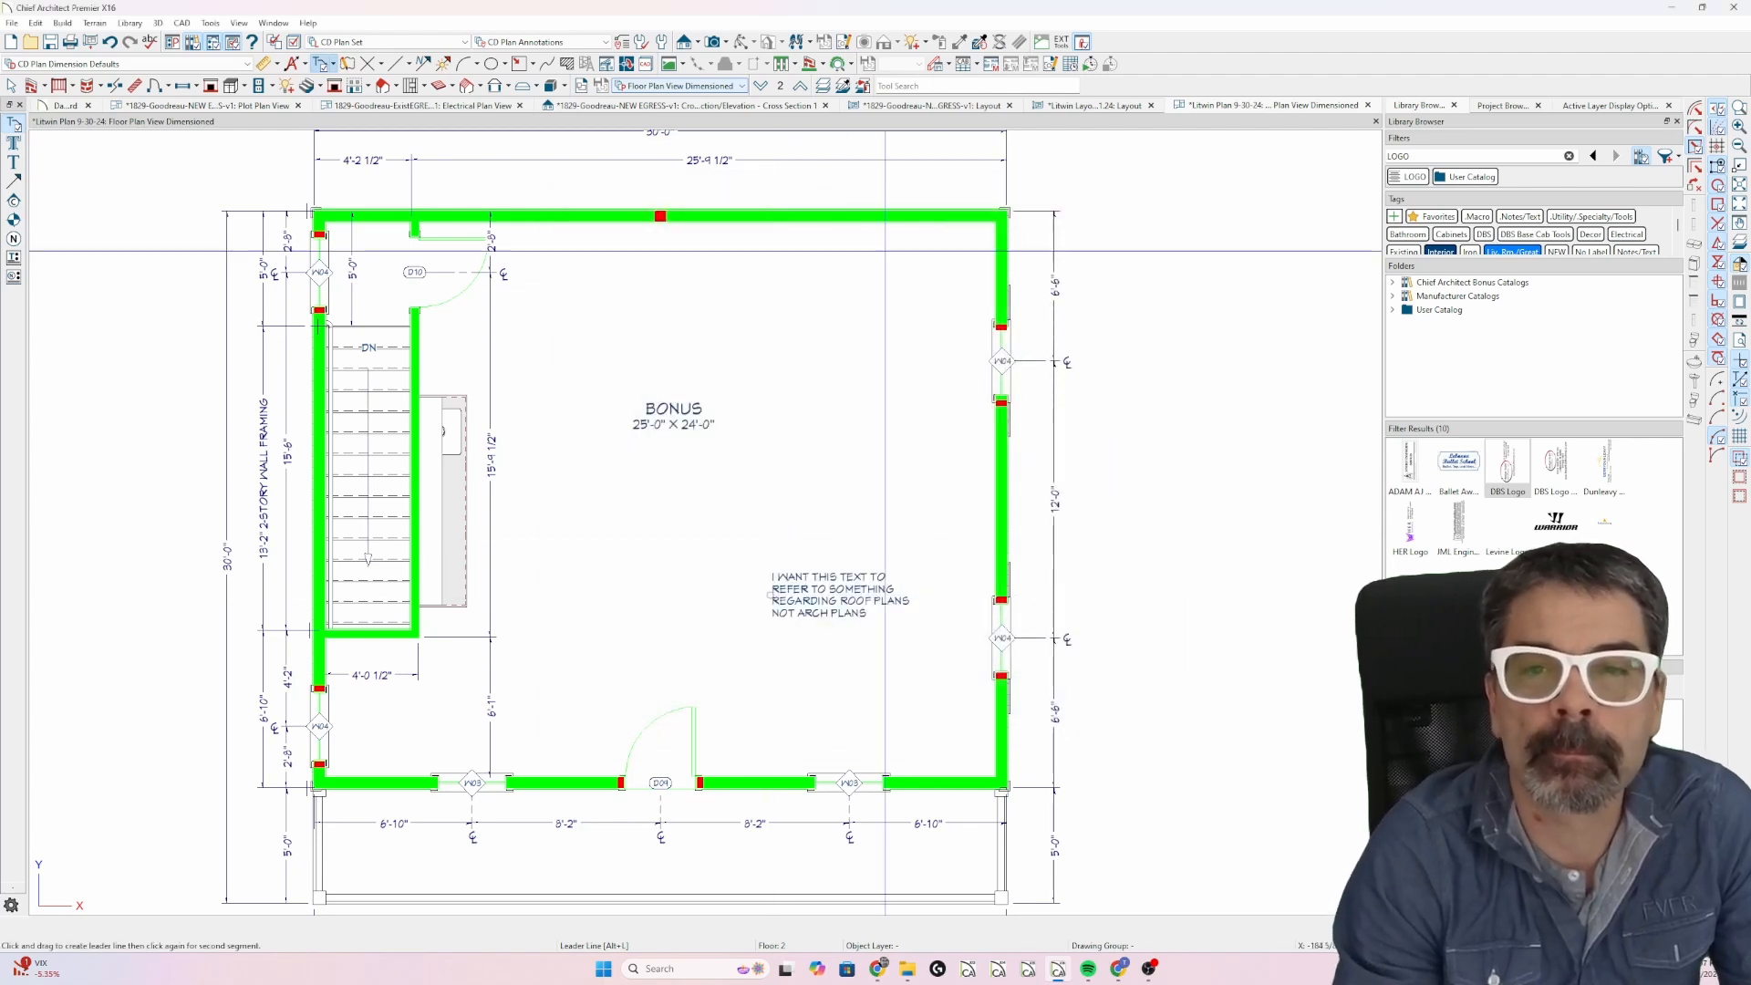
pyautogui.click(1093, 104)
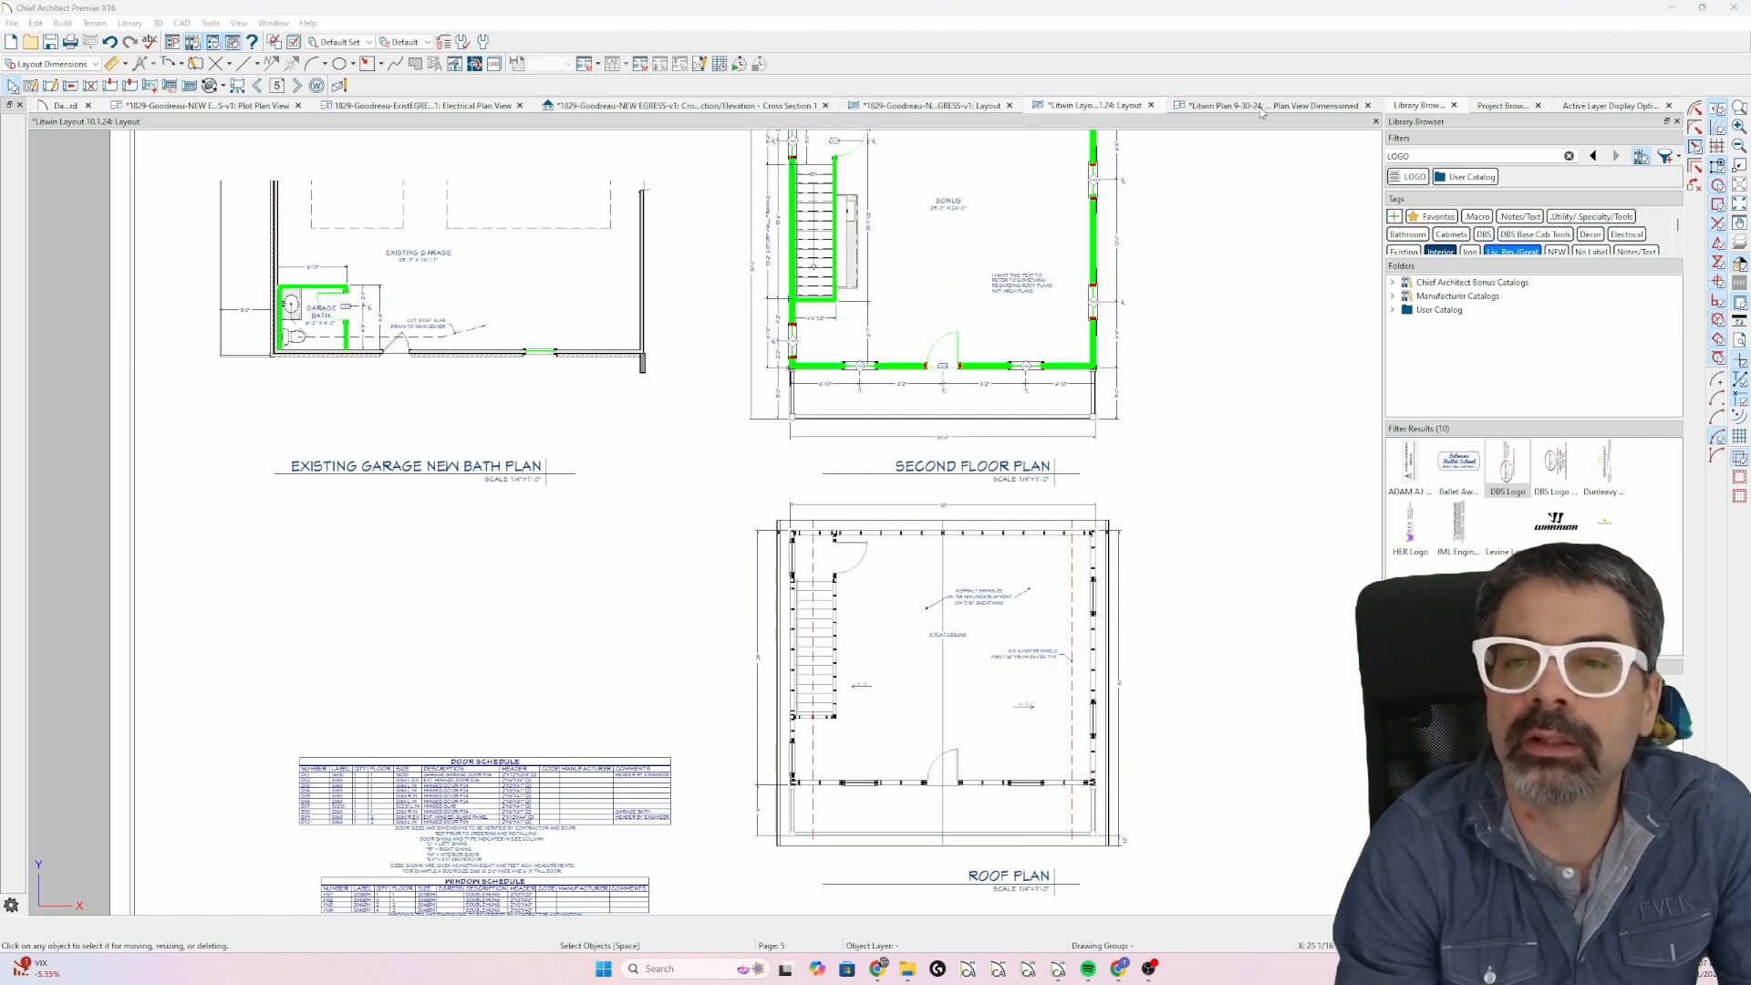
# Go back from the layout sheet to the dimensioned second-floor plan.
pyautogui.click(1267, 104)
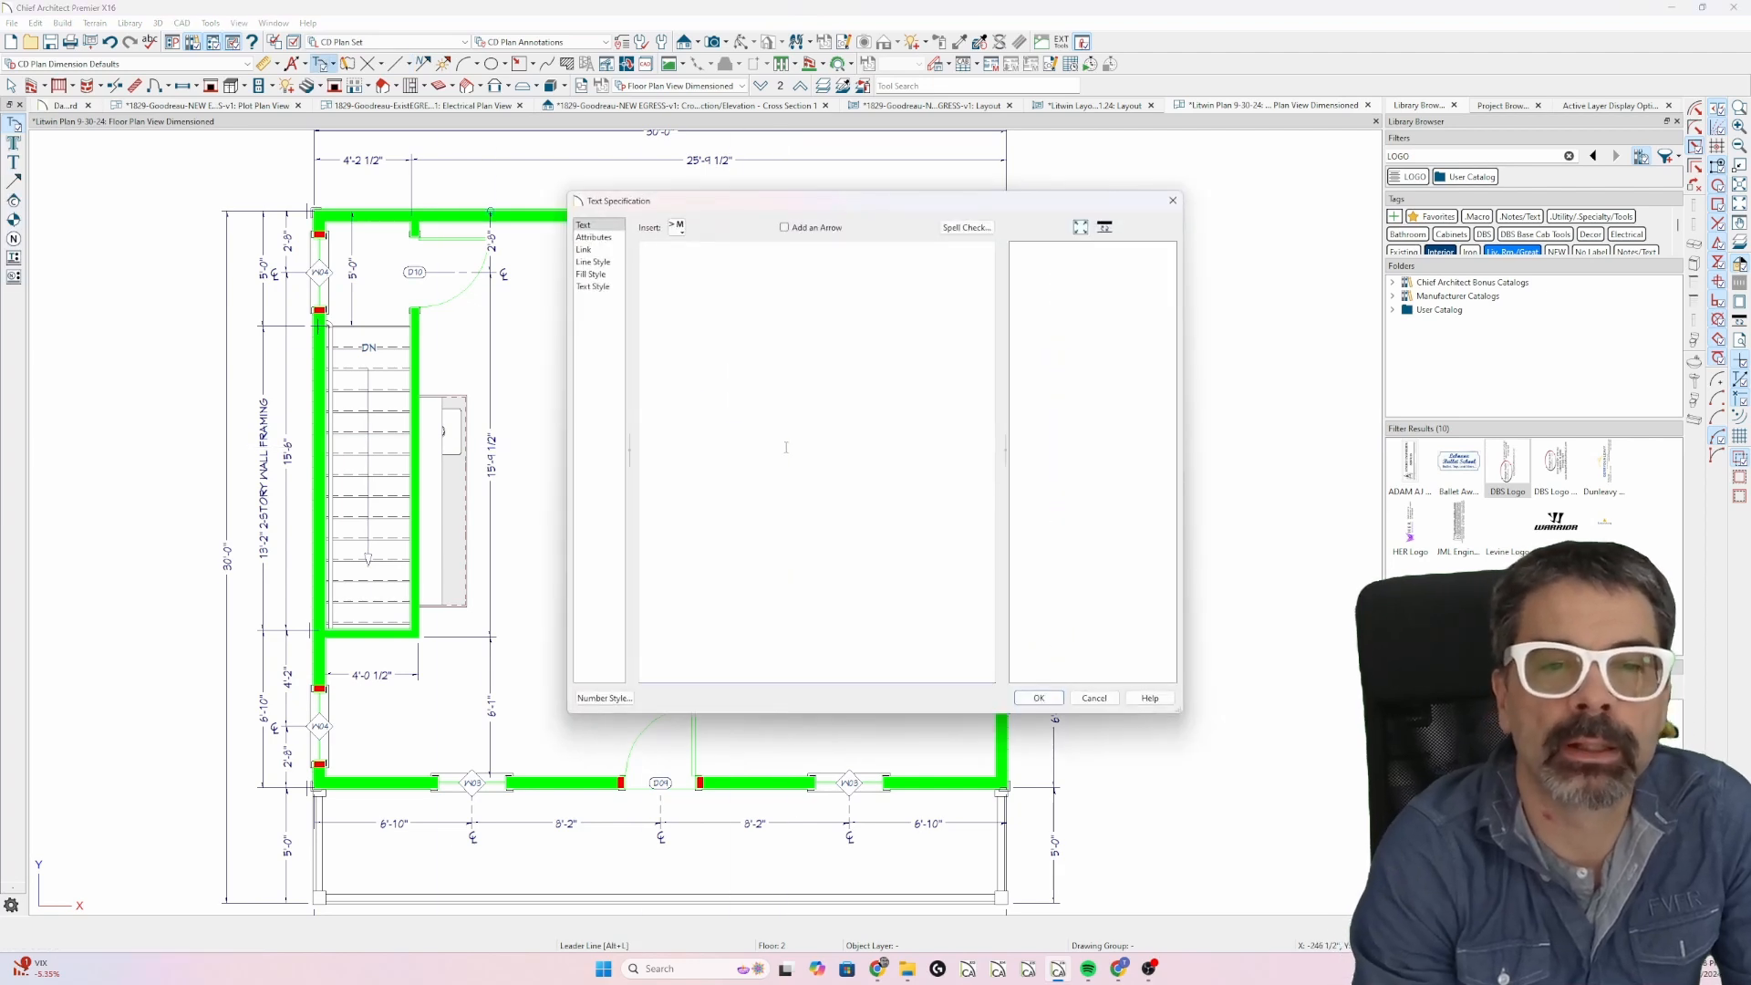
# Enter the 'I want this text to refer to arch notes' note and confirm it.
pyautogui.write('I WANT THIS TEXT TO')
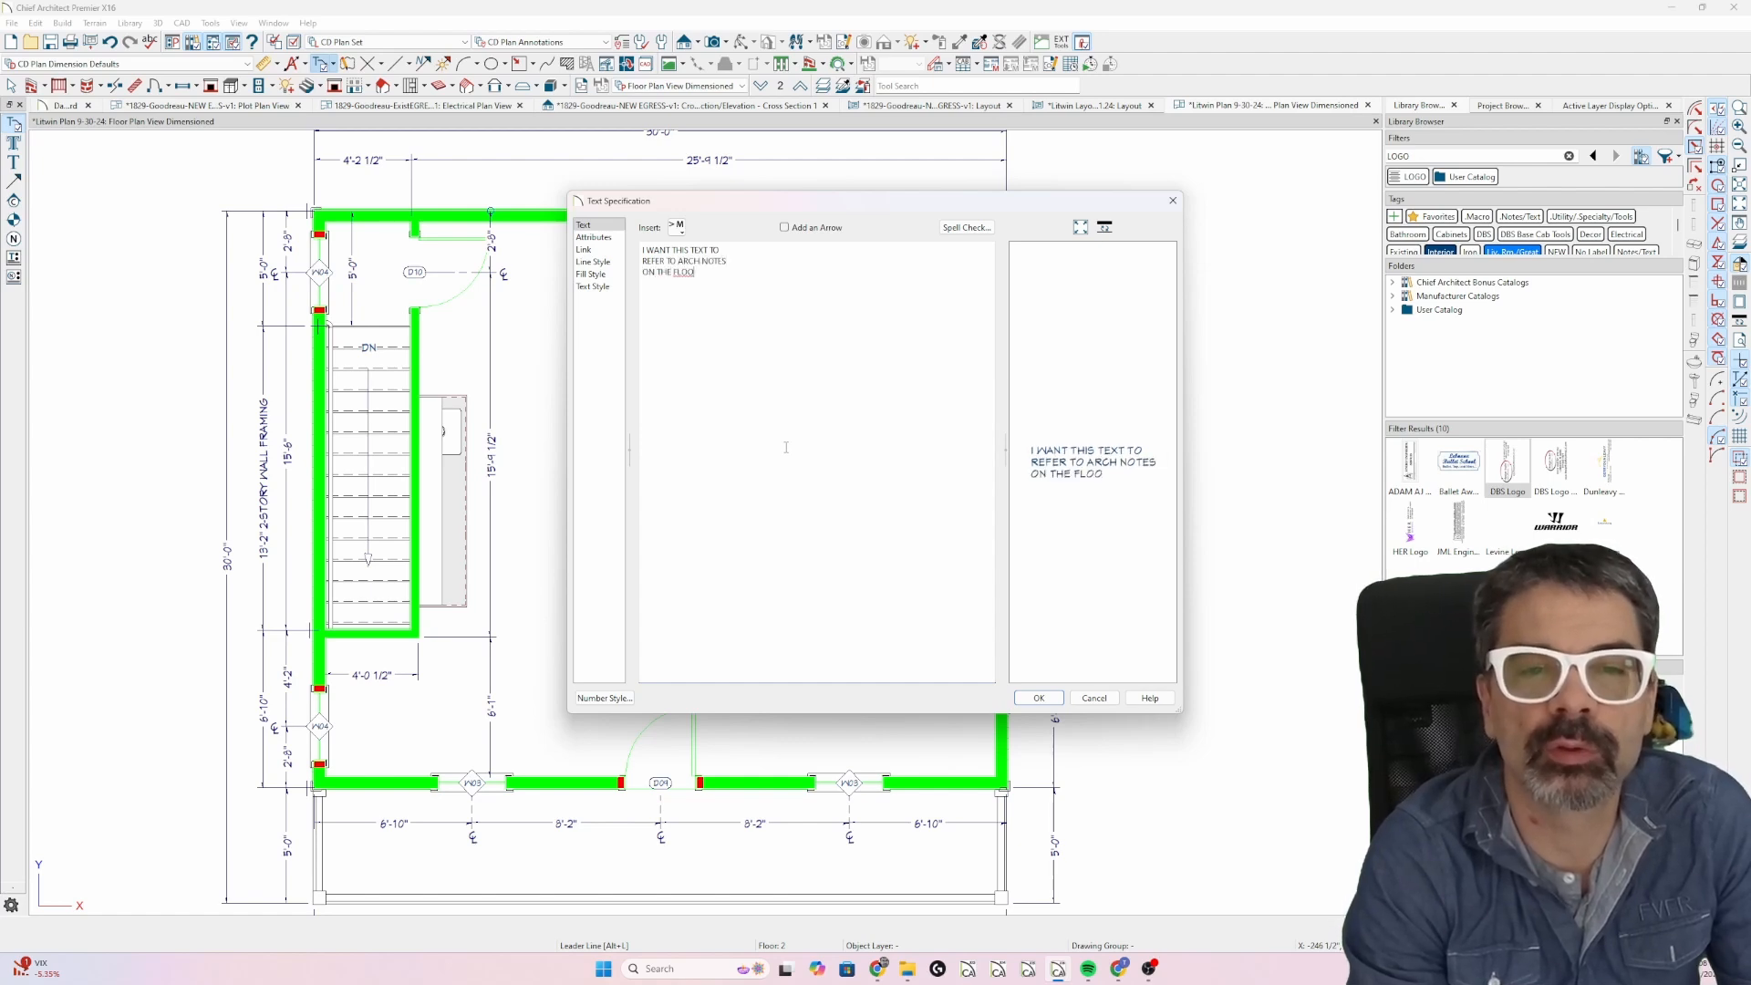
pyautogui.click(1037, 698)
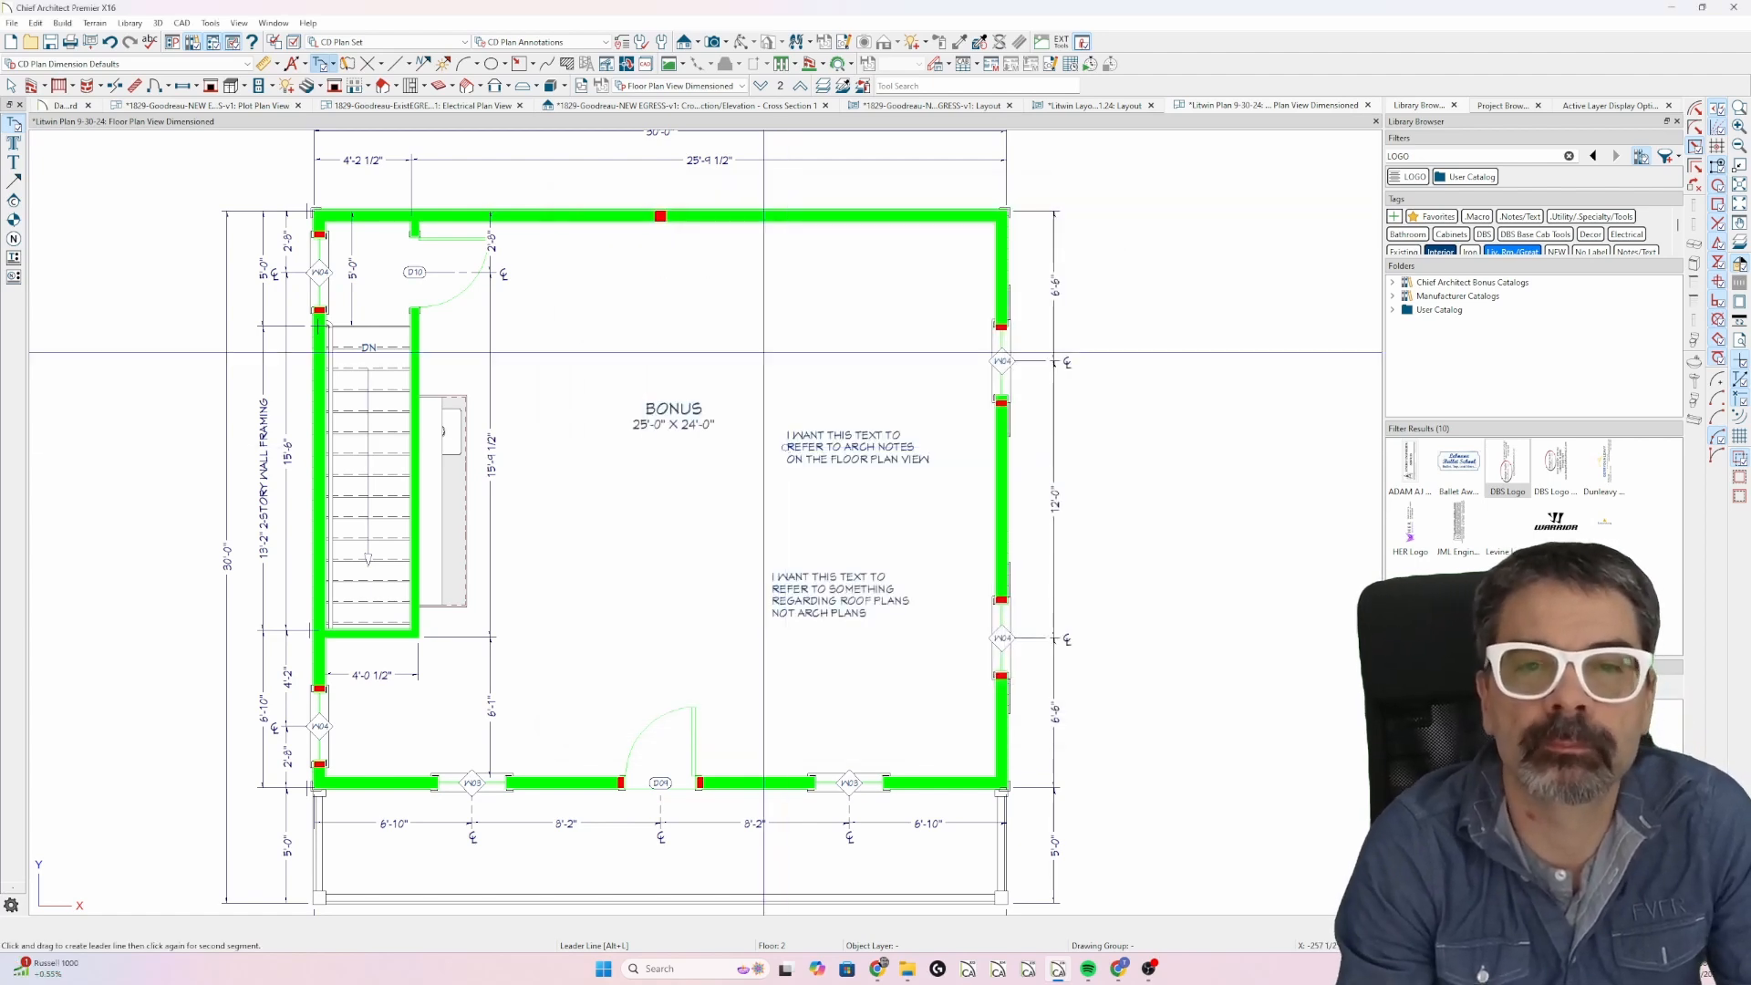
# Put the second floor in Roof Plan View and open its layer display options.
pyautogui.click(1093, 105)
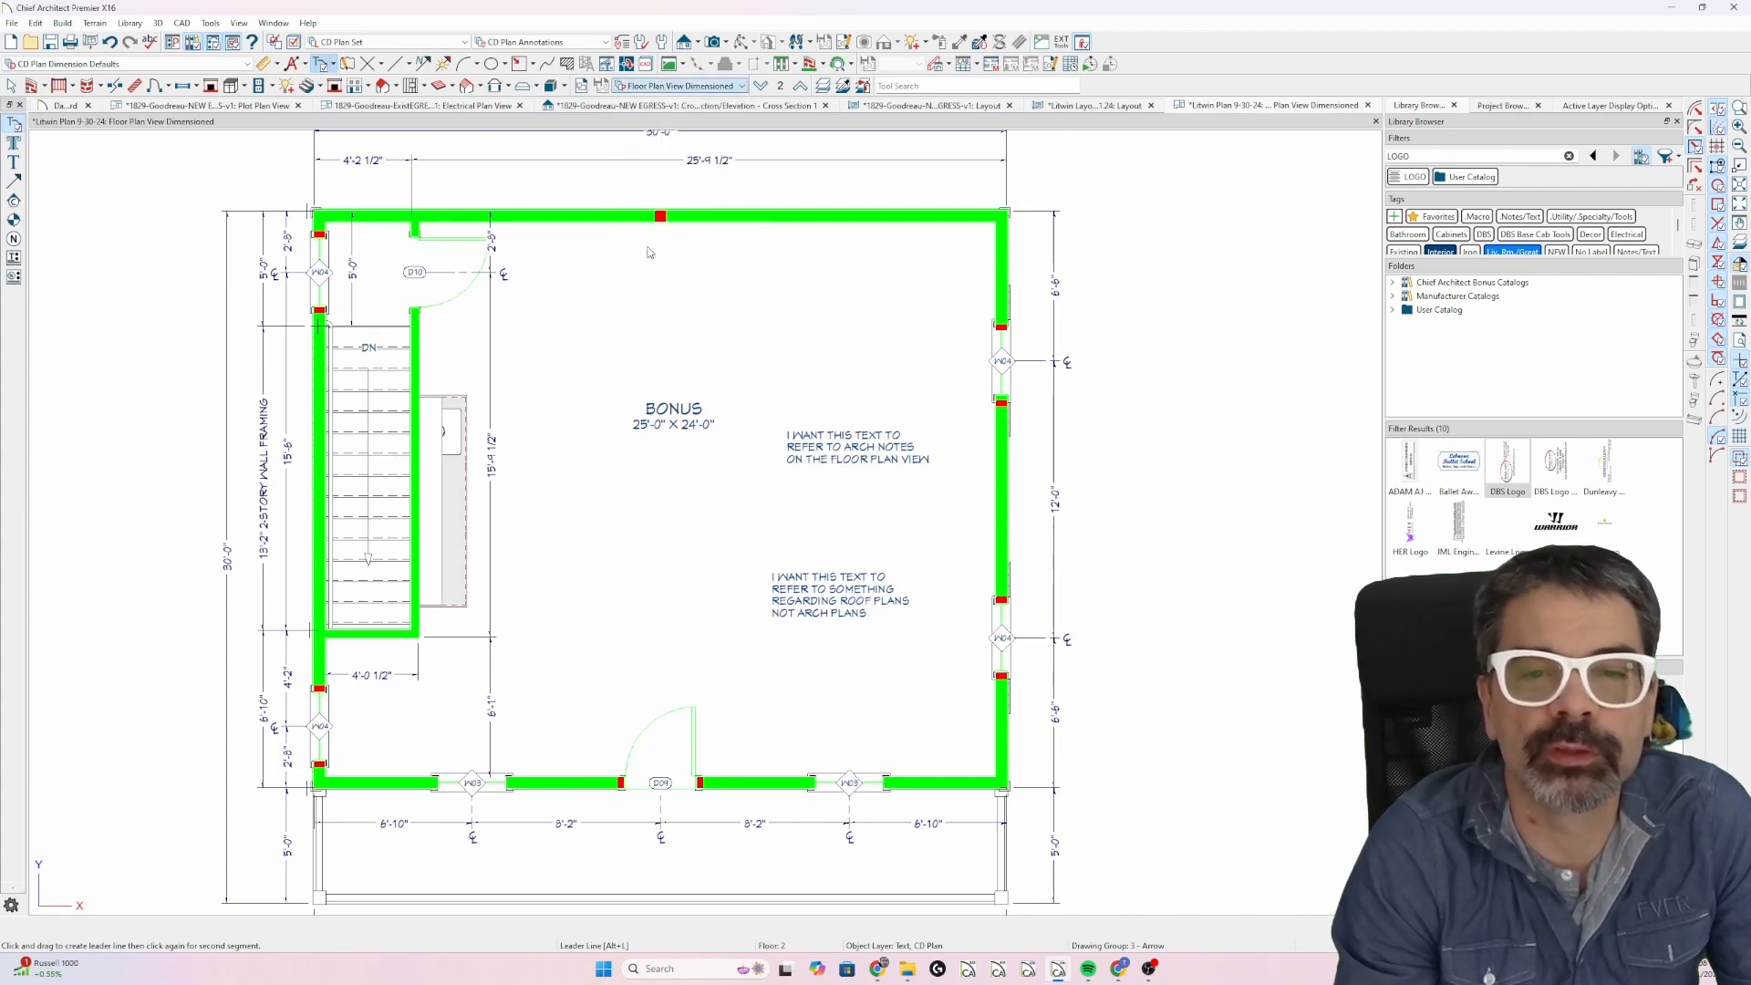
pyautogui.click(1273, 104)
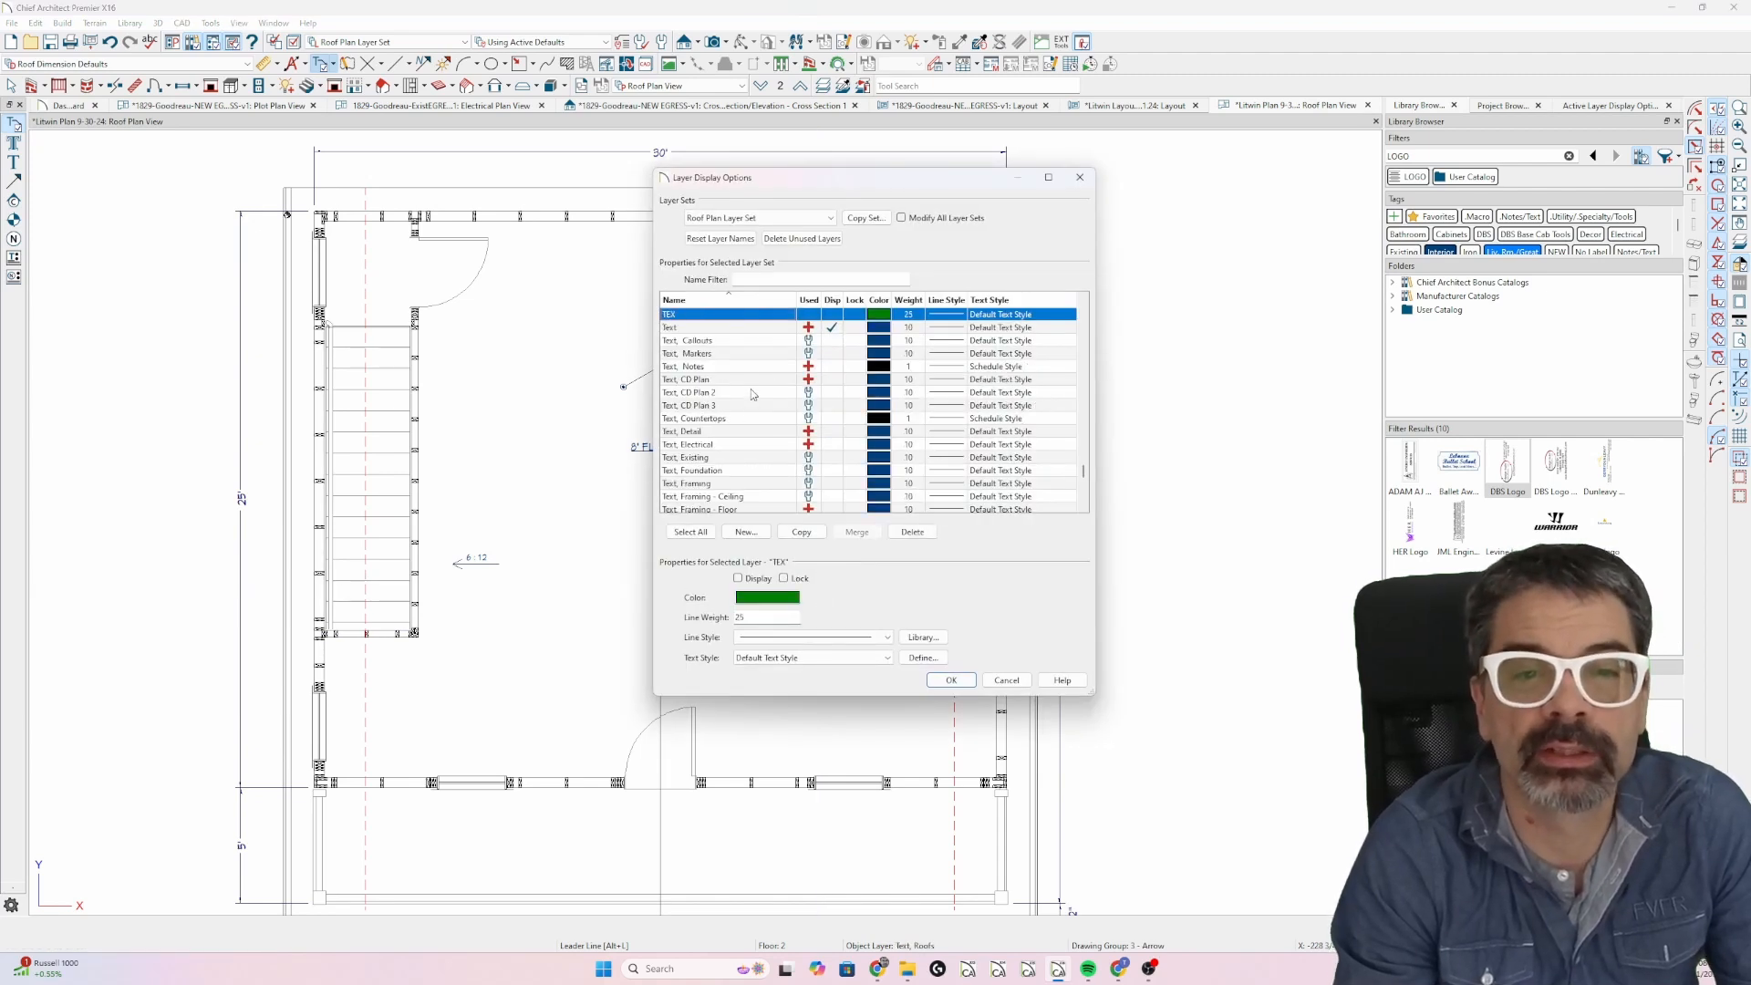
# Turn off display of the Text, CD Plan layer in Roof Plan View, hiding both bonus-room notes.
pyautogui.click(952, 679)
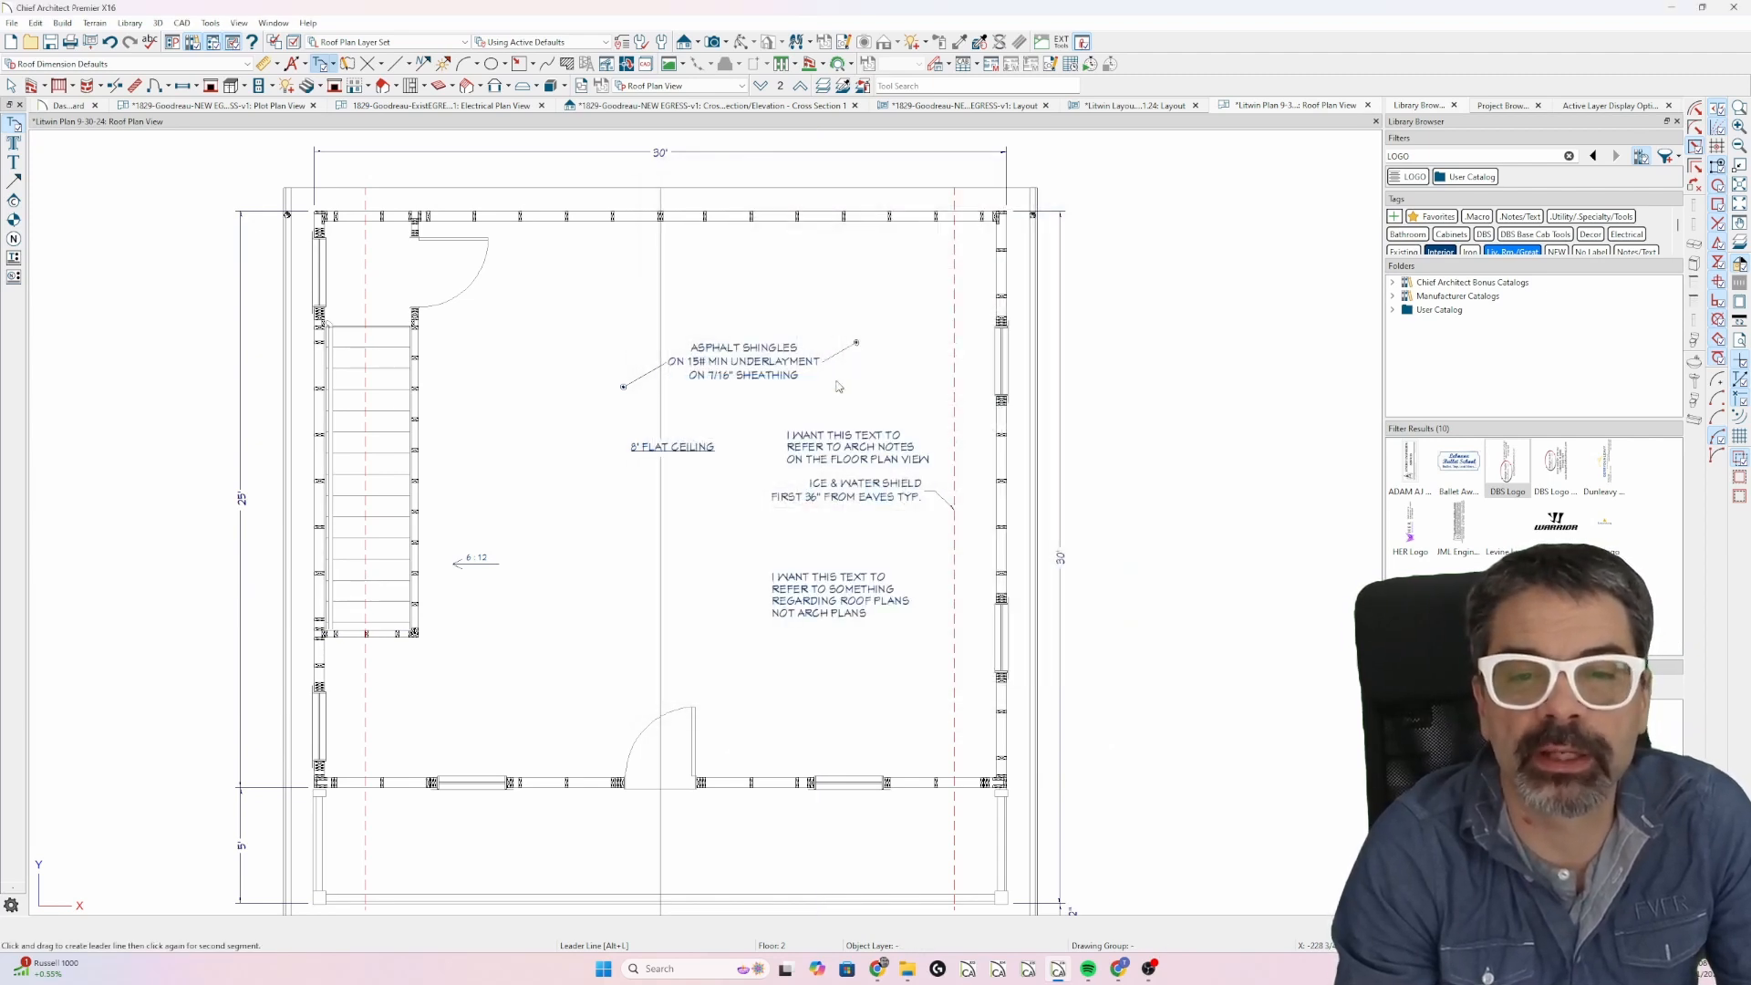
pyautogui.click(840, 594)
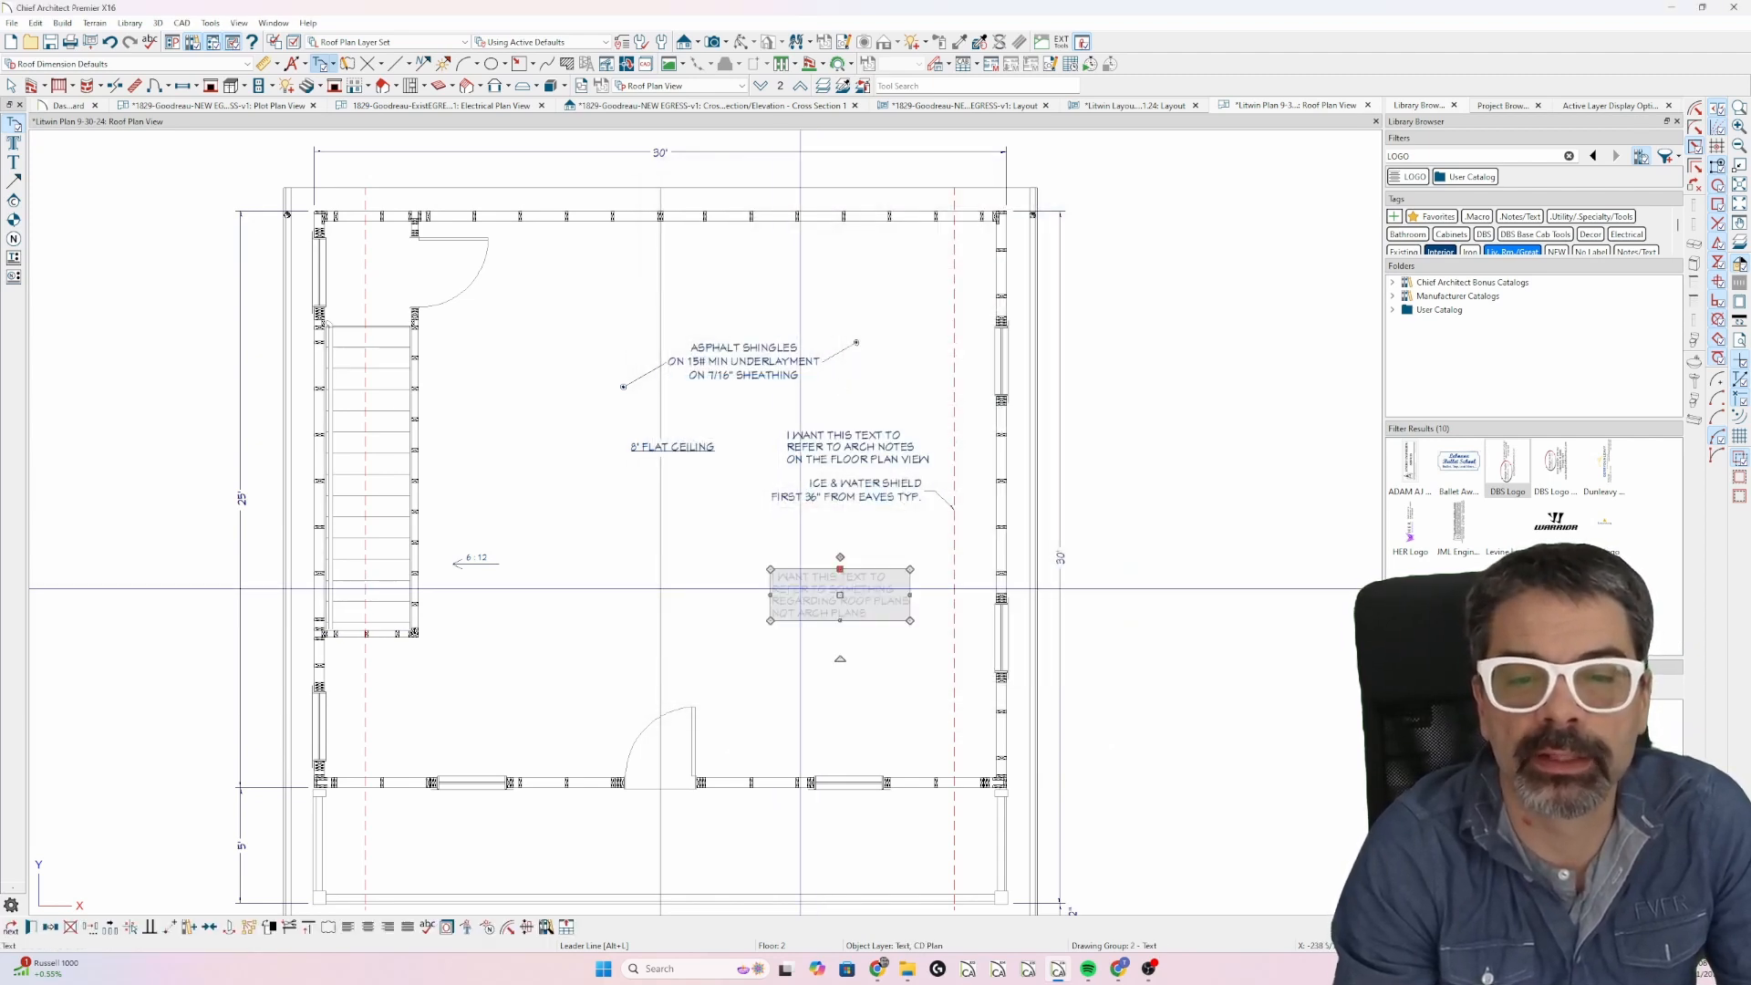
pyautogui.moveTo(840, 595); pyautogui.dragTo(855, 450)
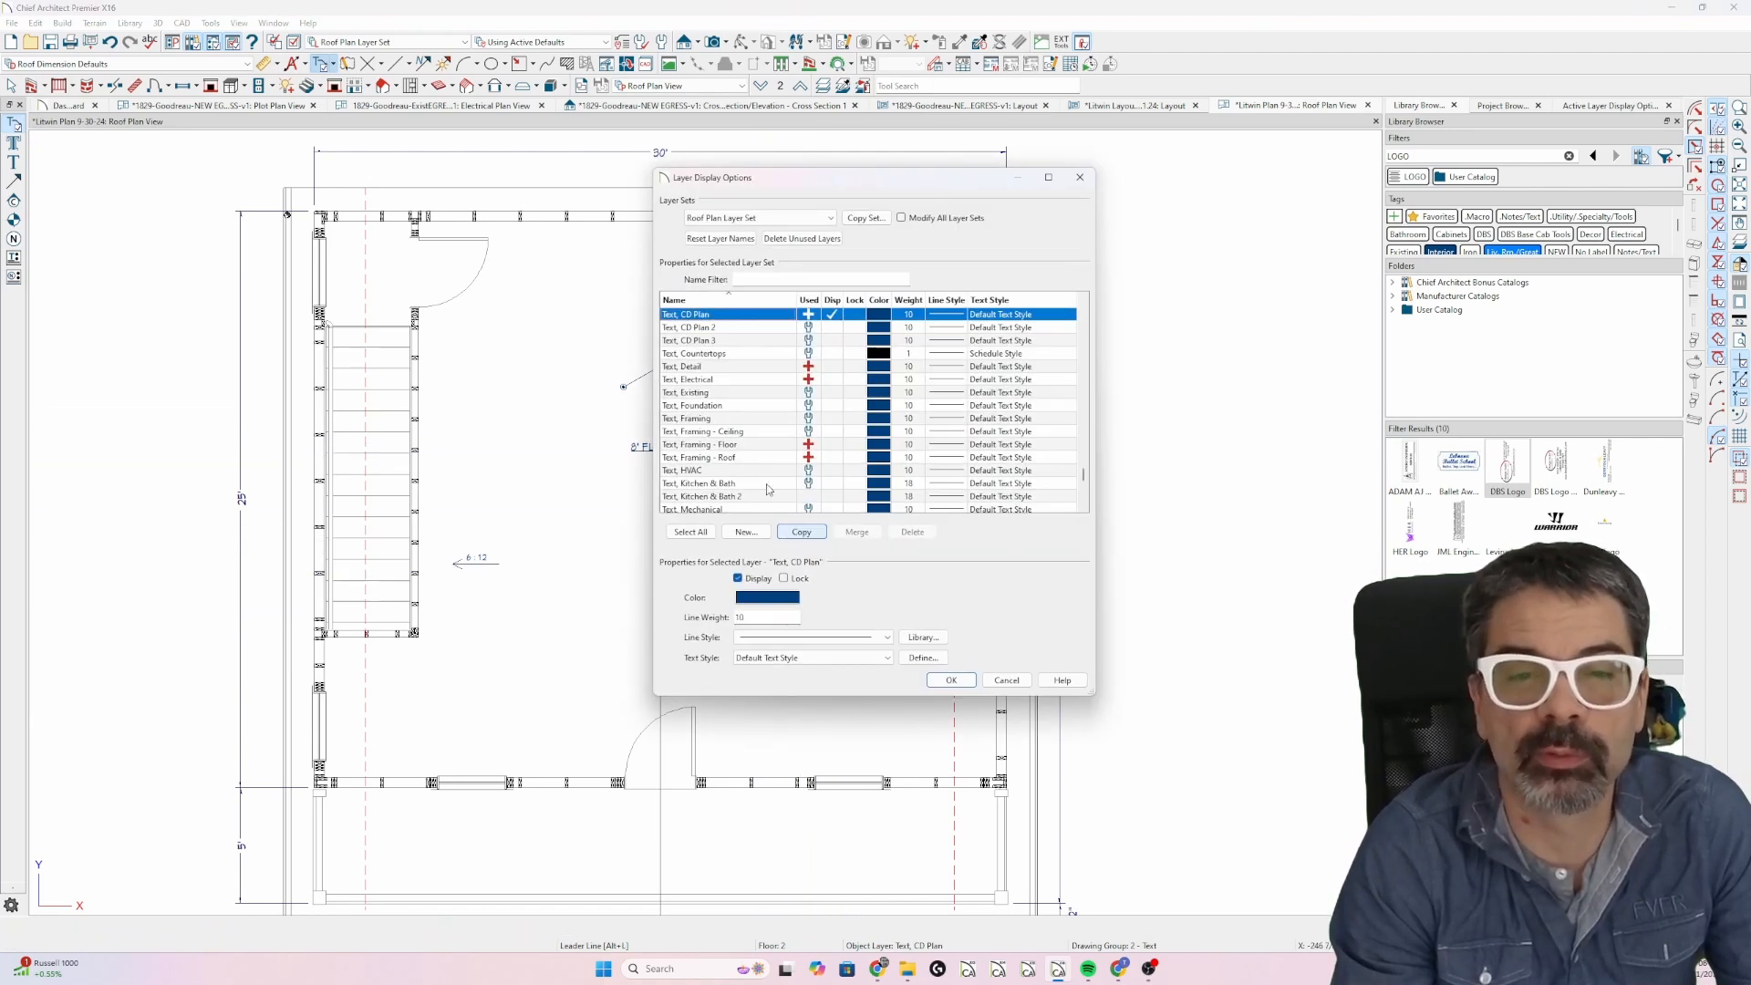
pyautogui.click(950, 679)
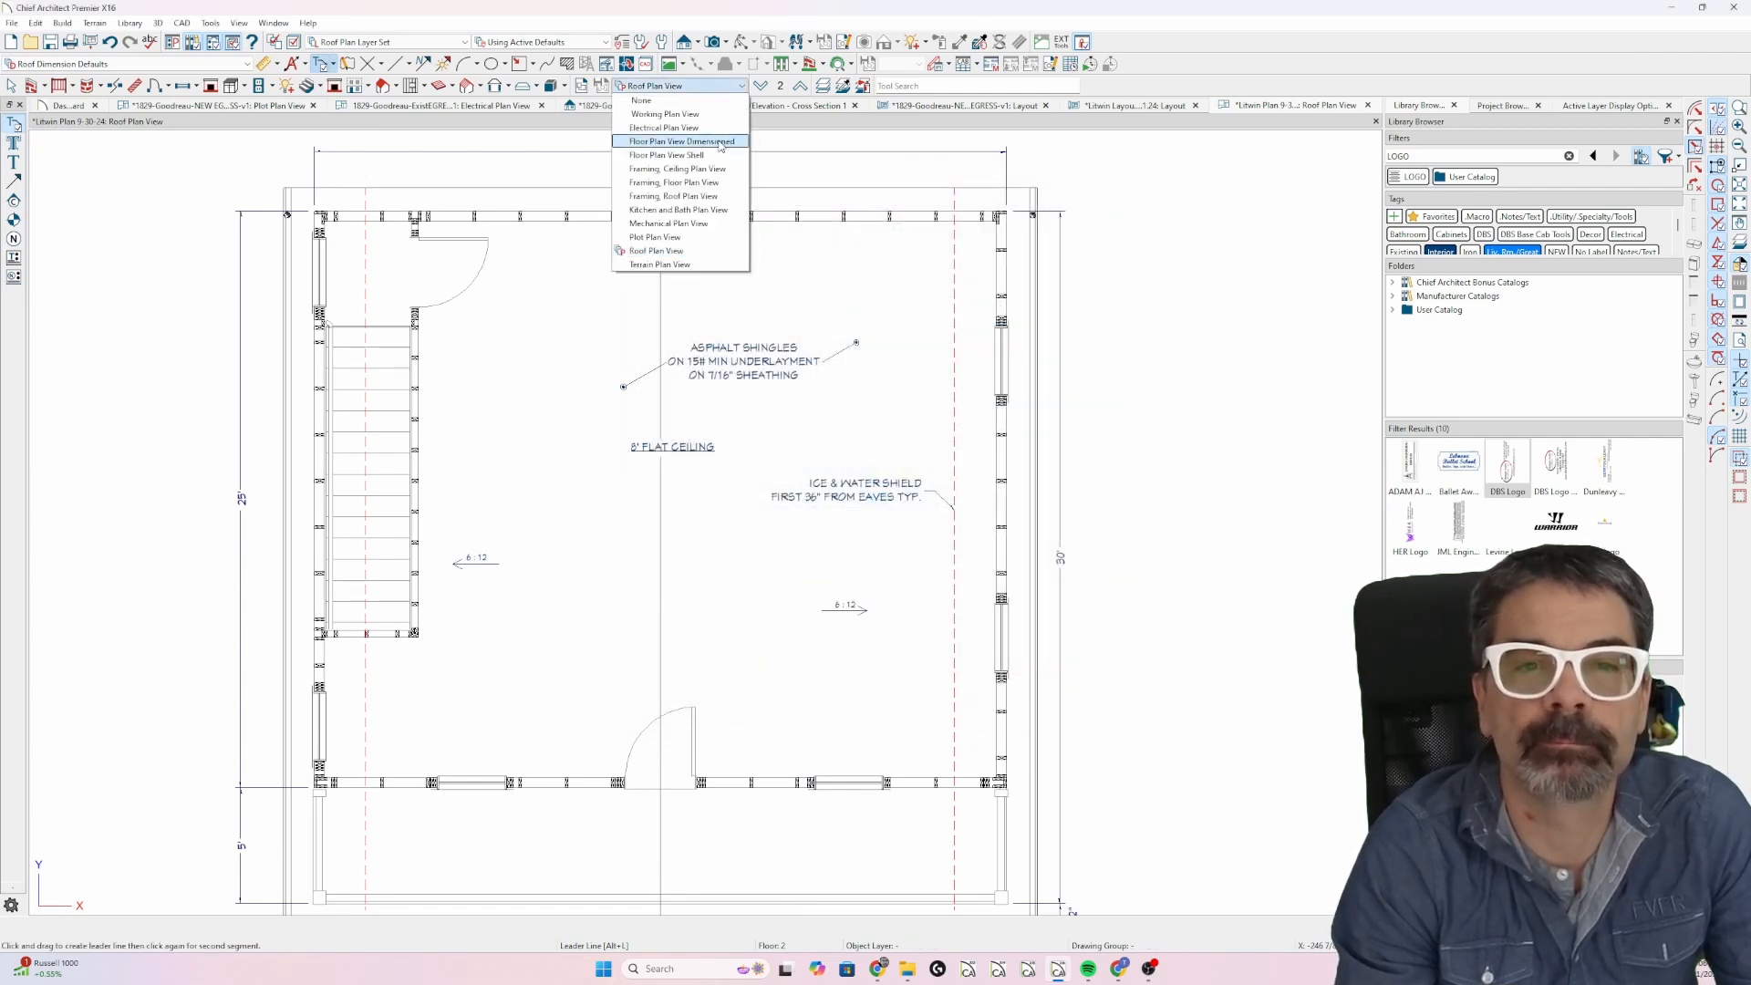
# In Floor Plan View Dimensioned, move the roof-plans note onto the Text, Roofs layer.
pyautogui.click(677, 141)
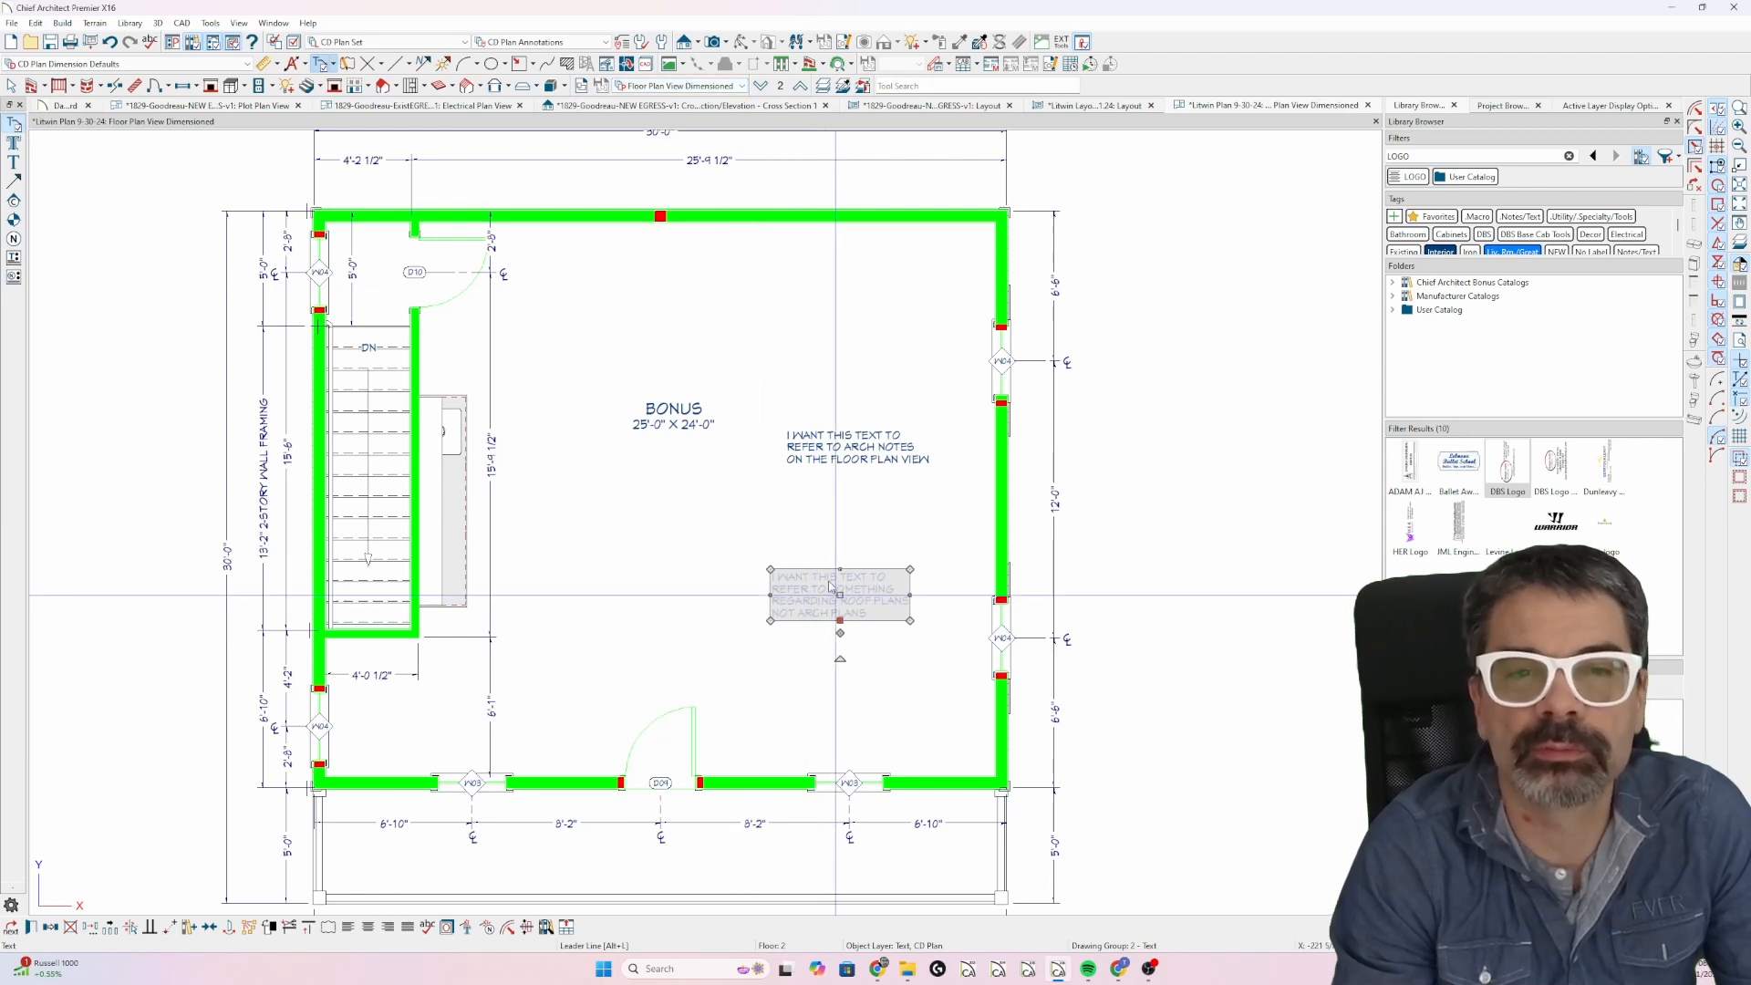
pyautogui.doubleClick(837, 595)
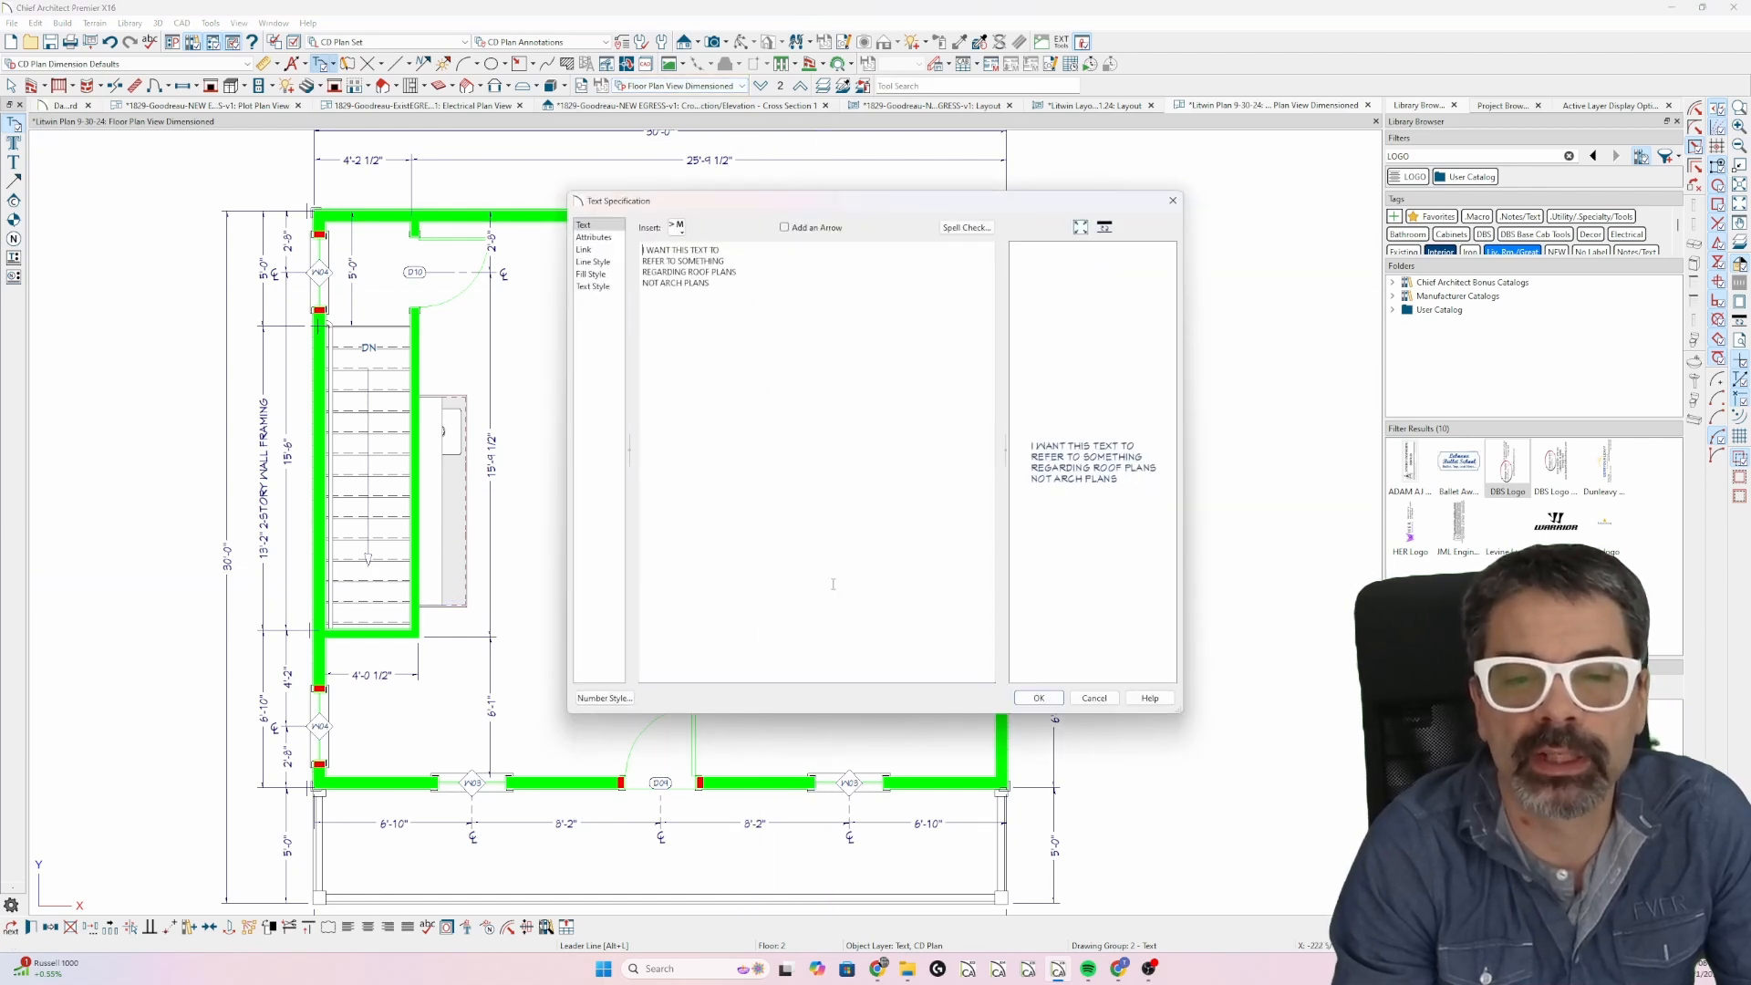
pyautogui.click(592, 262)
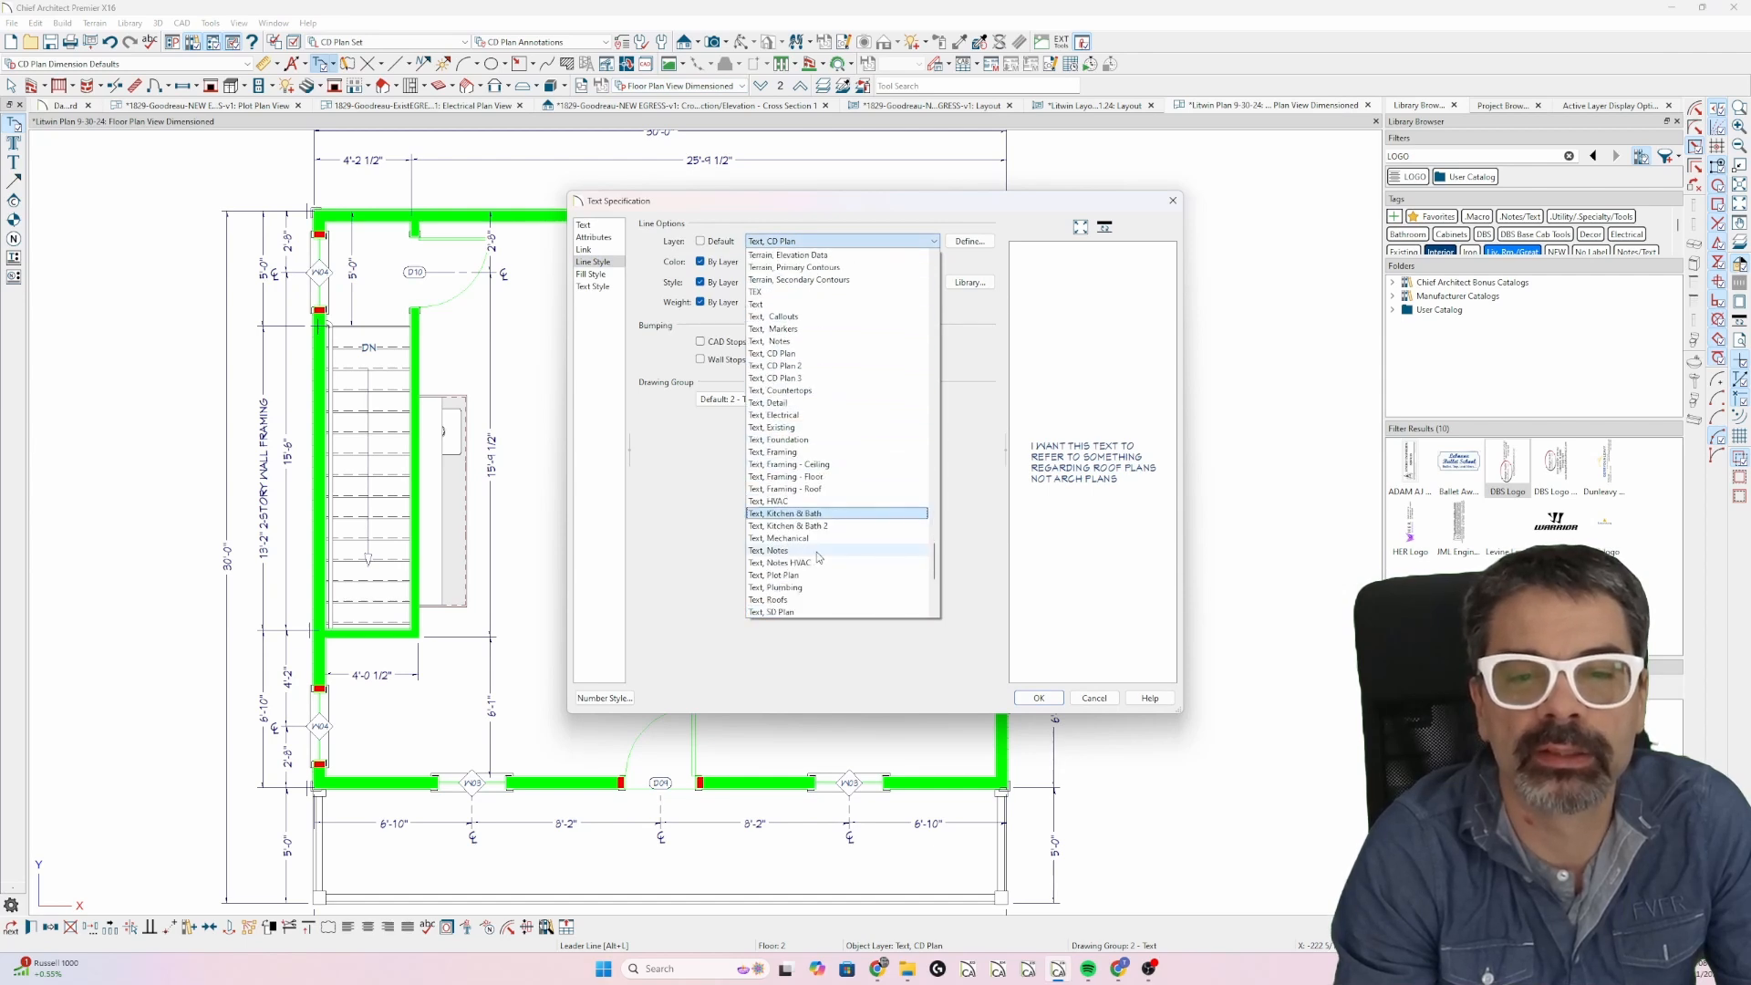
pyautogui.click(770, 599)
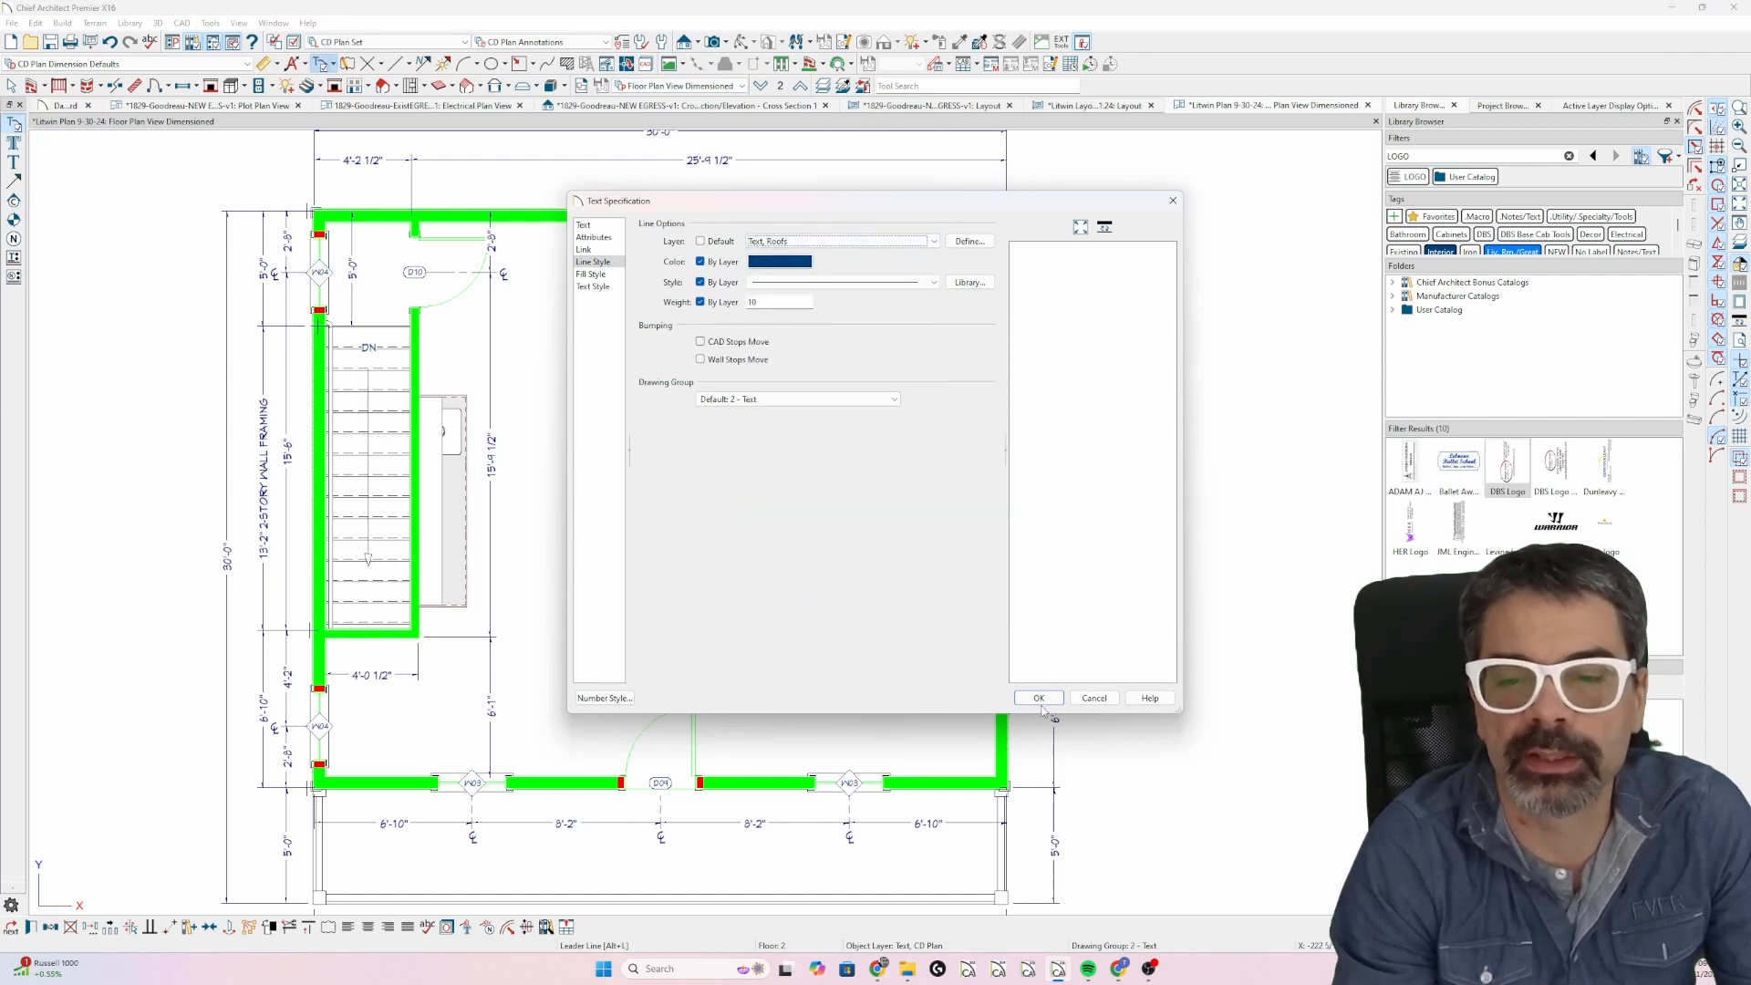
pyautogui.click(1038, 697)
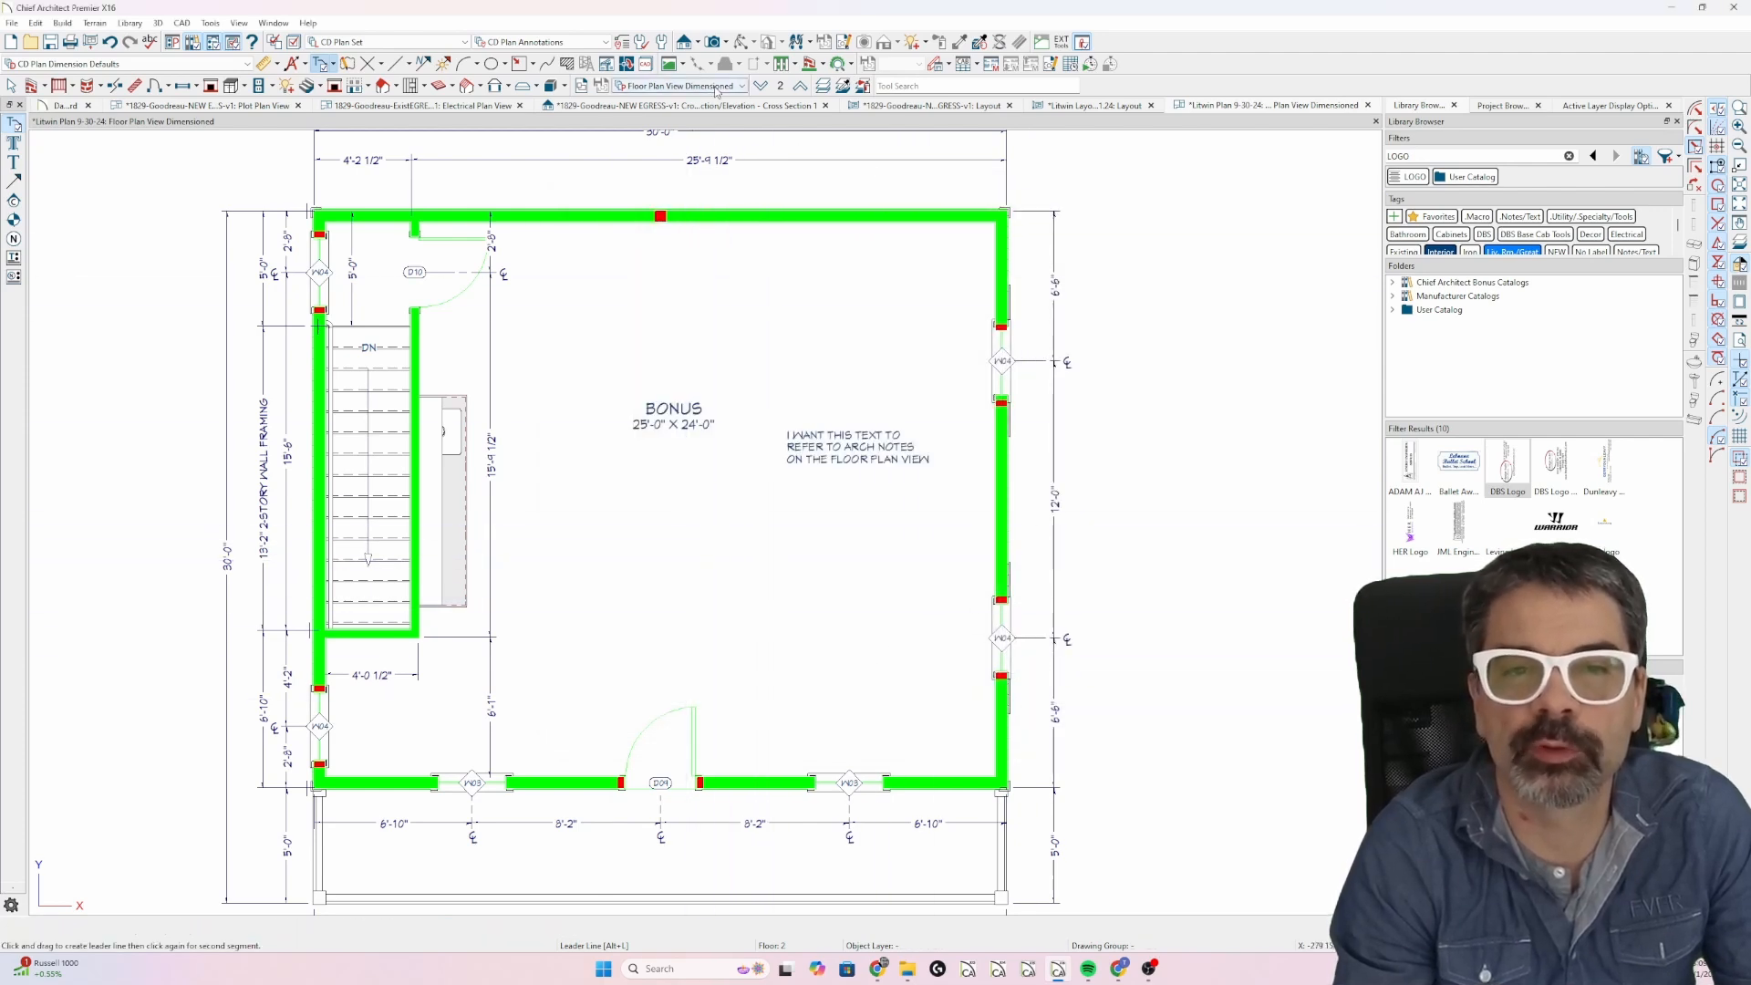
# In Roof Plan View, drag the roof-plans note below the 6:12 pitch label.
pyautogui.click(1284, 104)
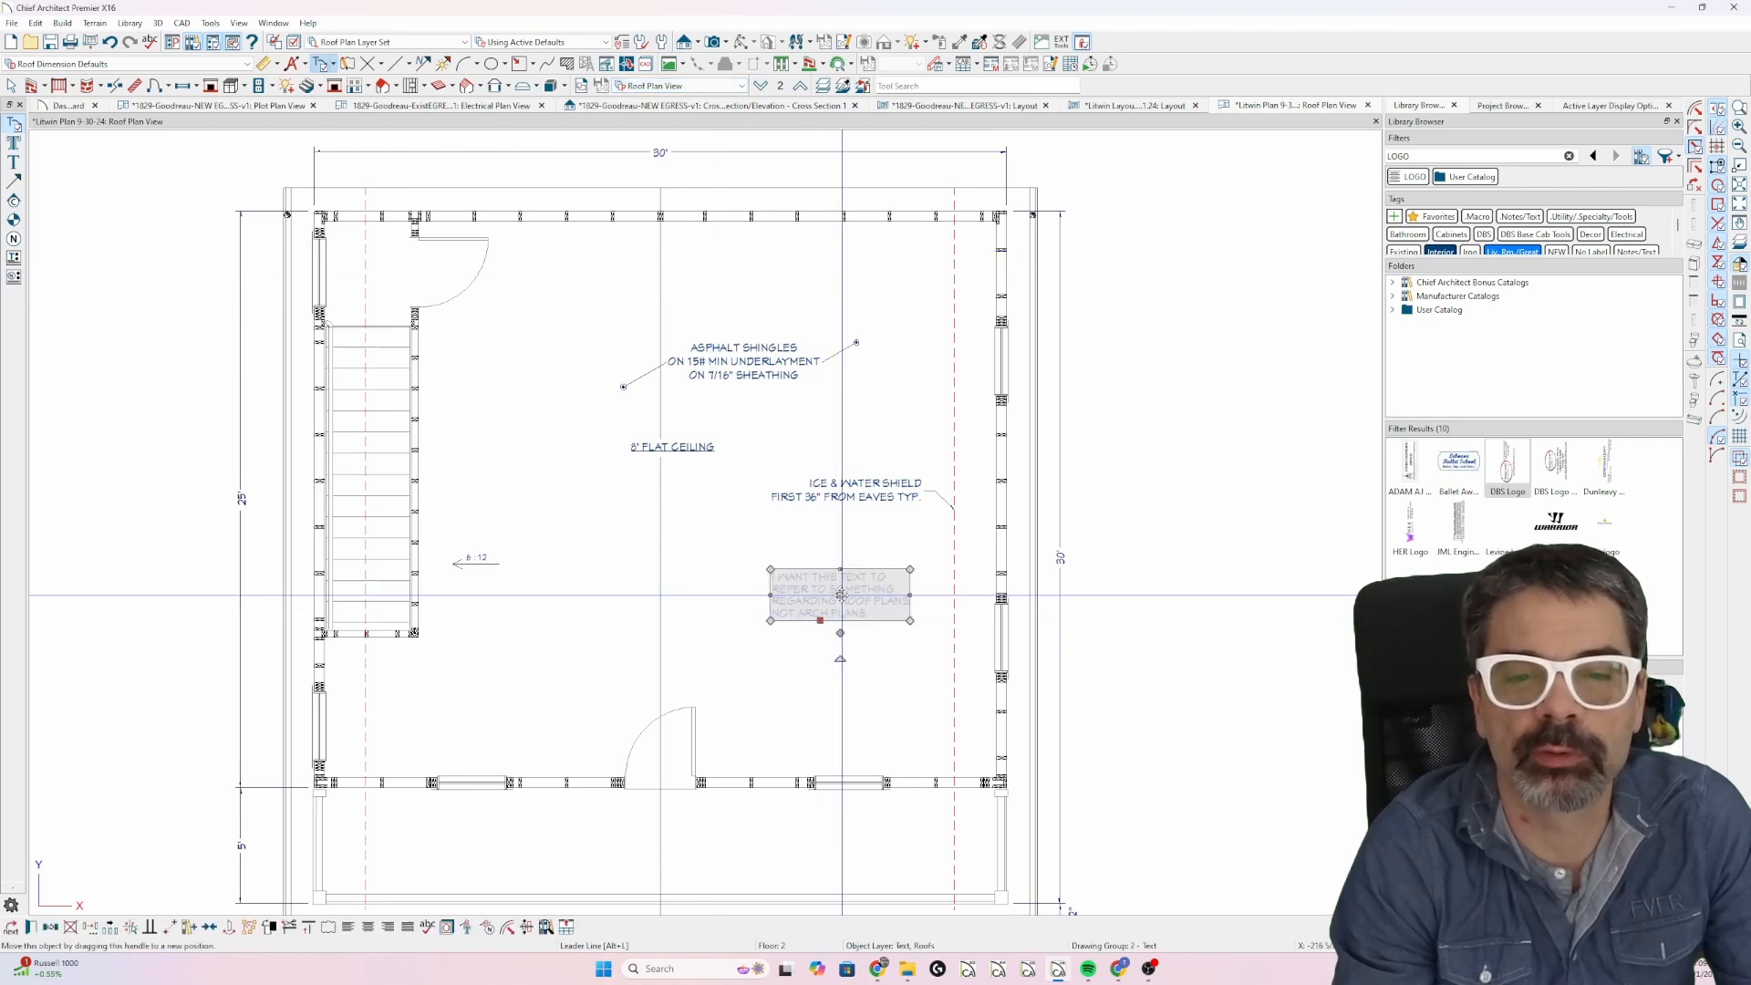
pyautogui.moveTo(840, 593); pyautogui.dragTo(841, 665)
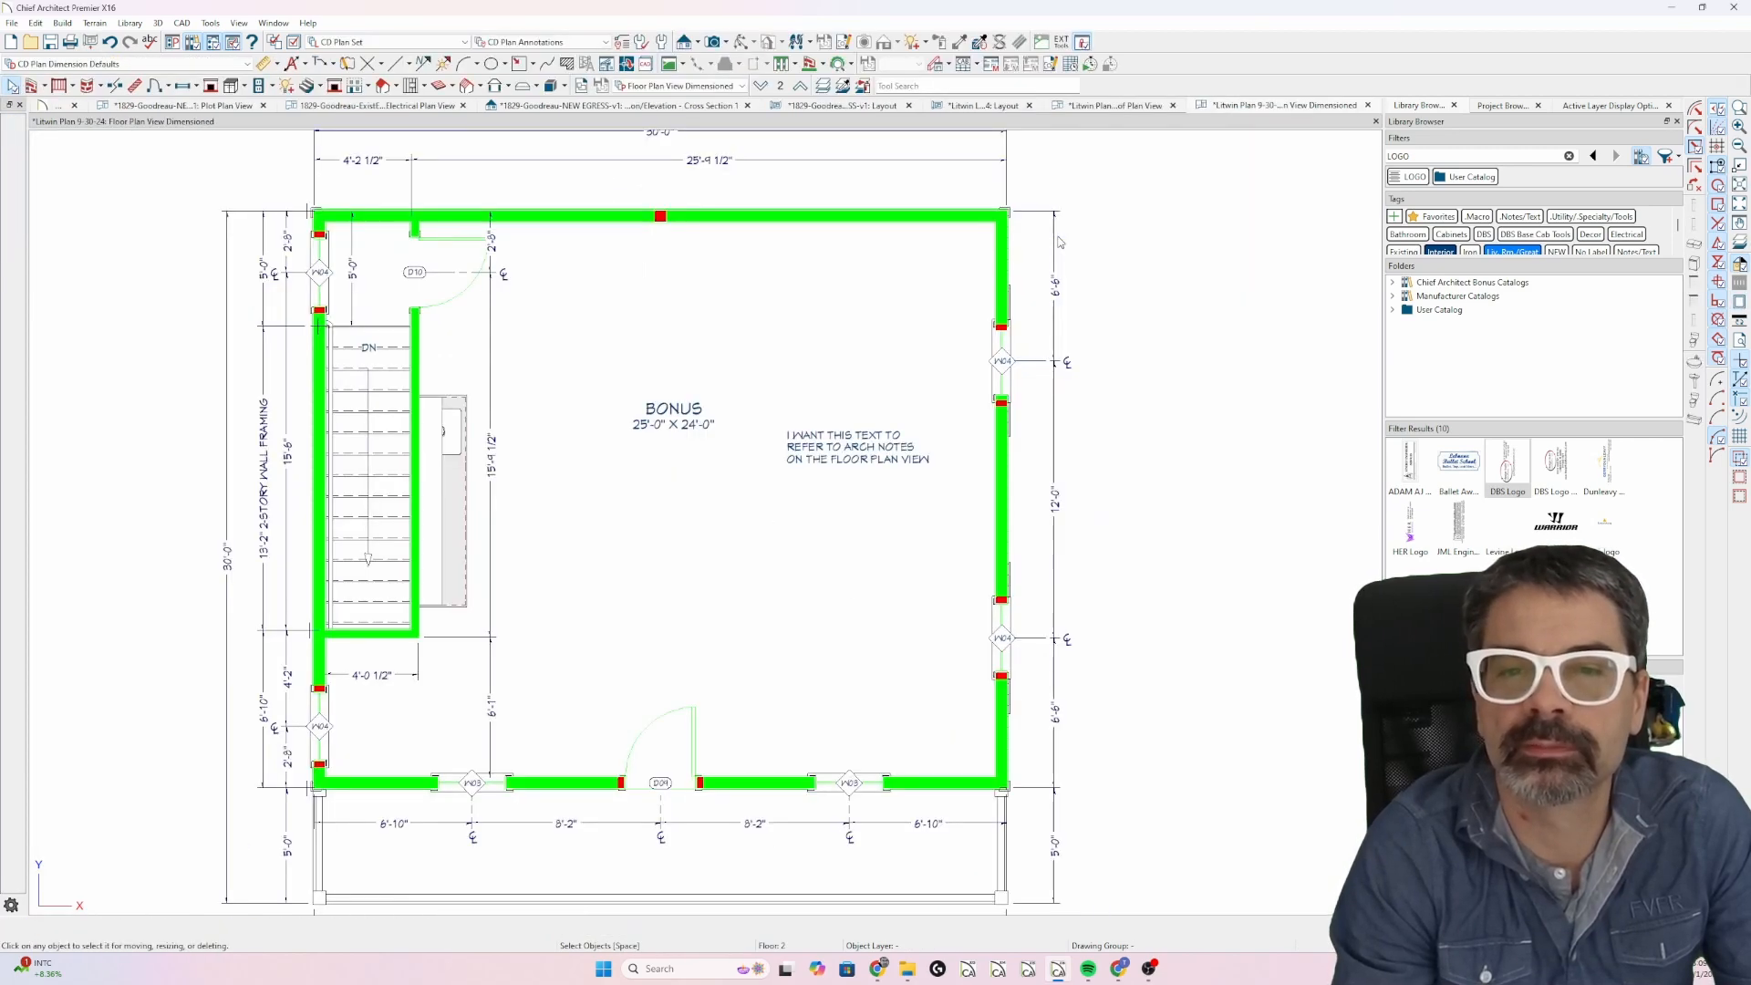
pyautogui.moveTo(1125, 123)
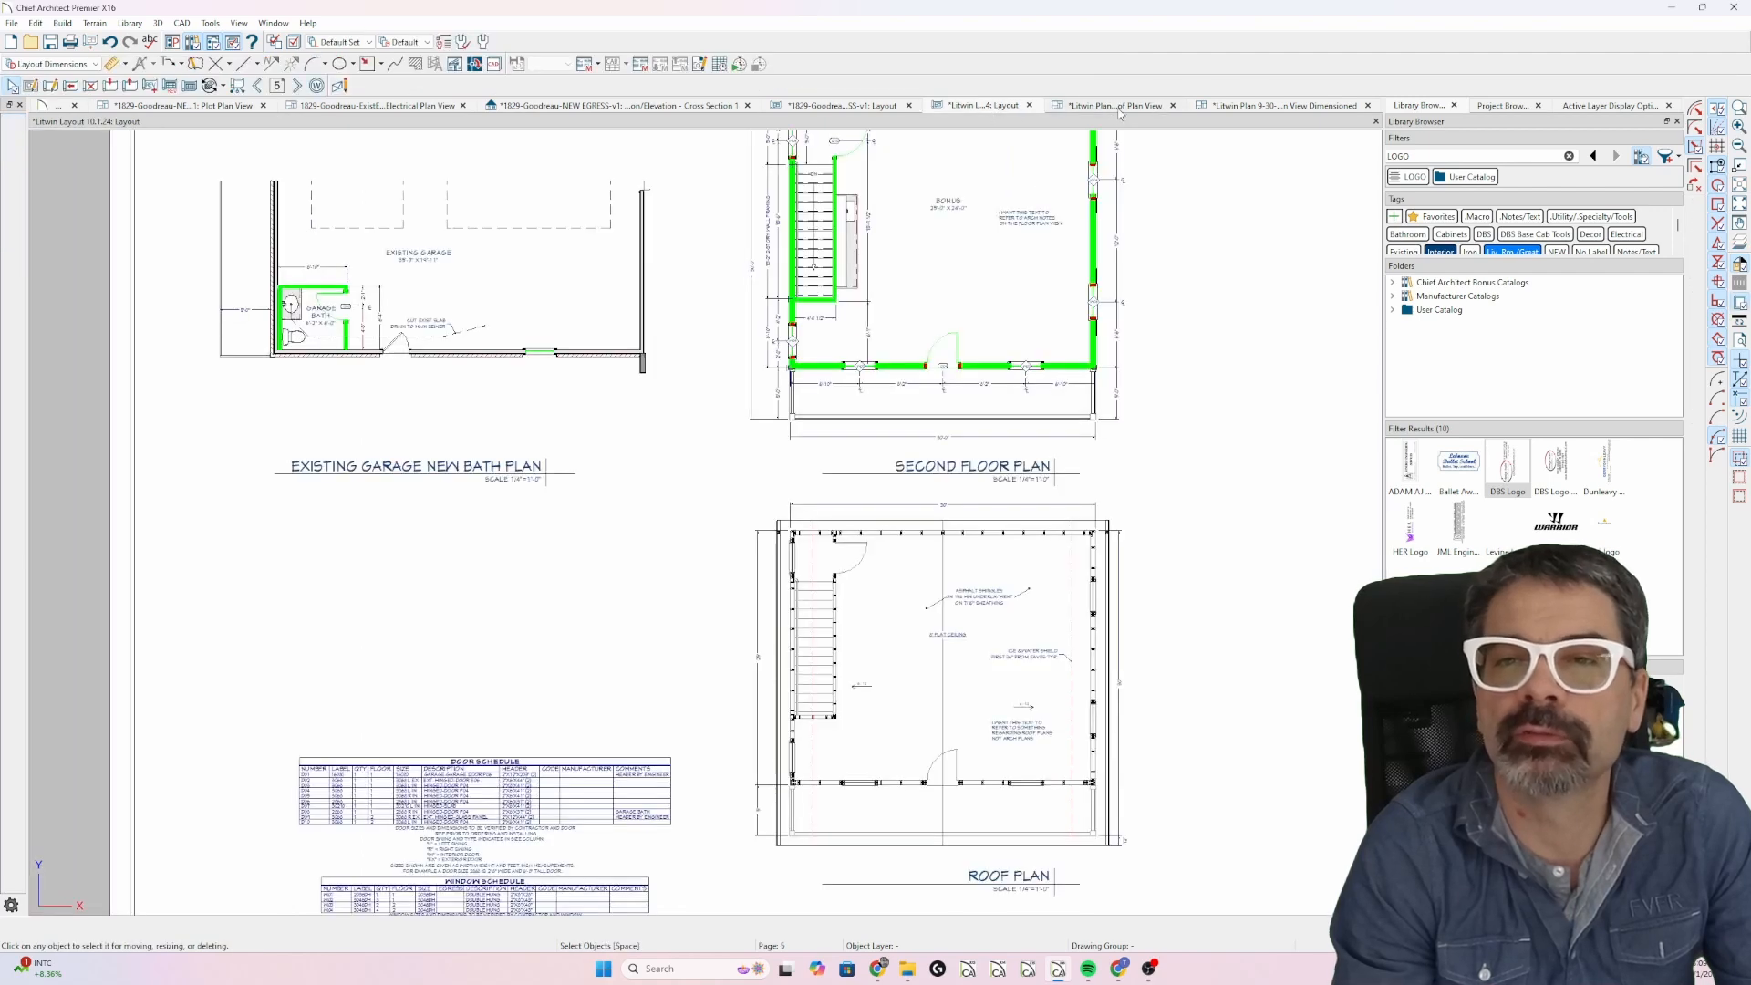
pyautogui.click(1285, 105)
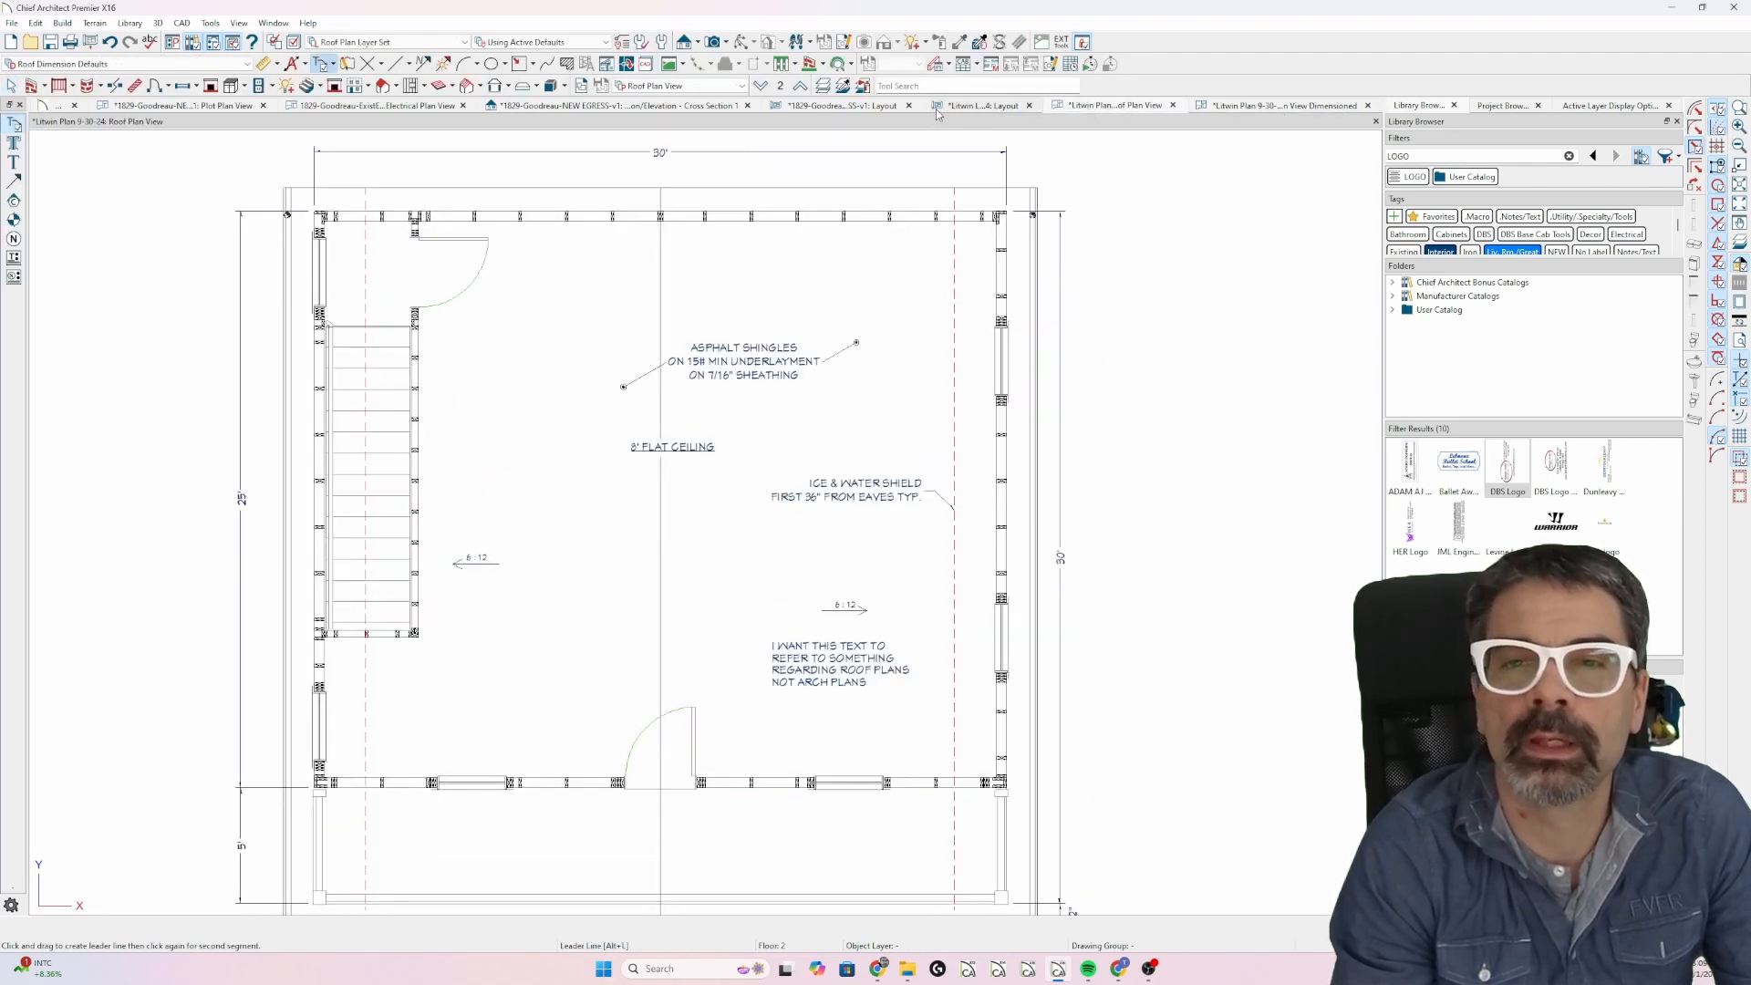
pyautogui.click(980, 104)
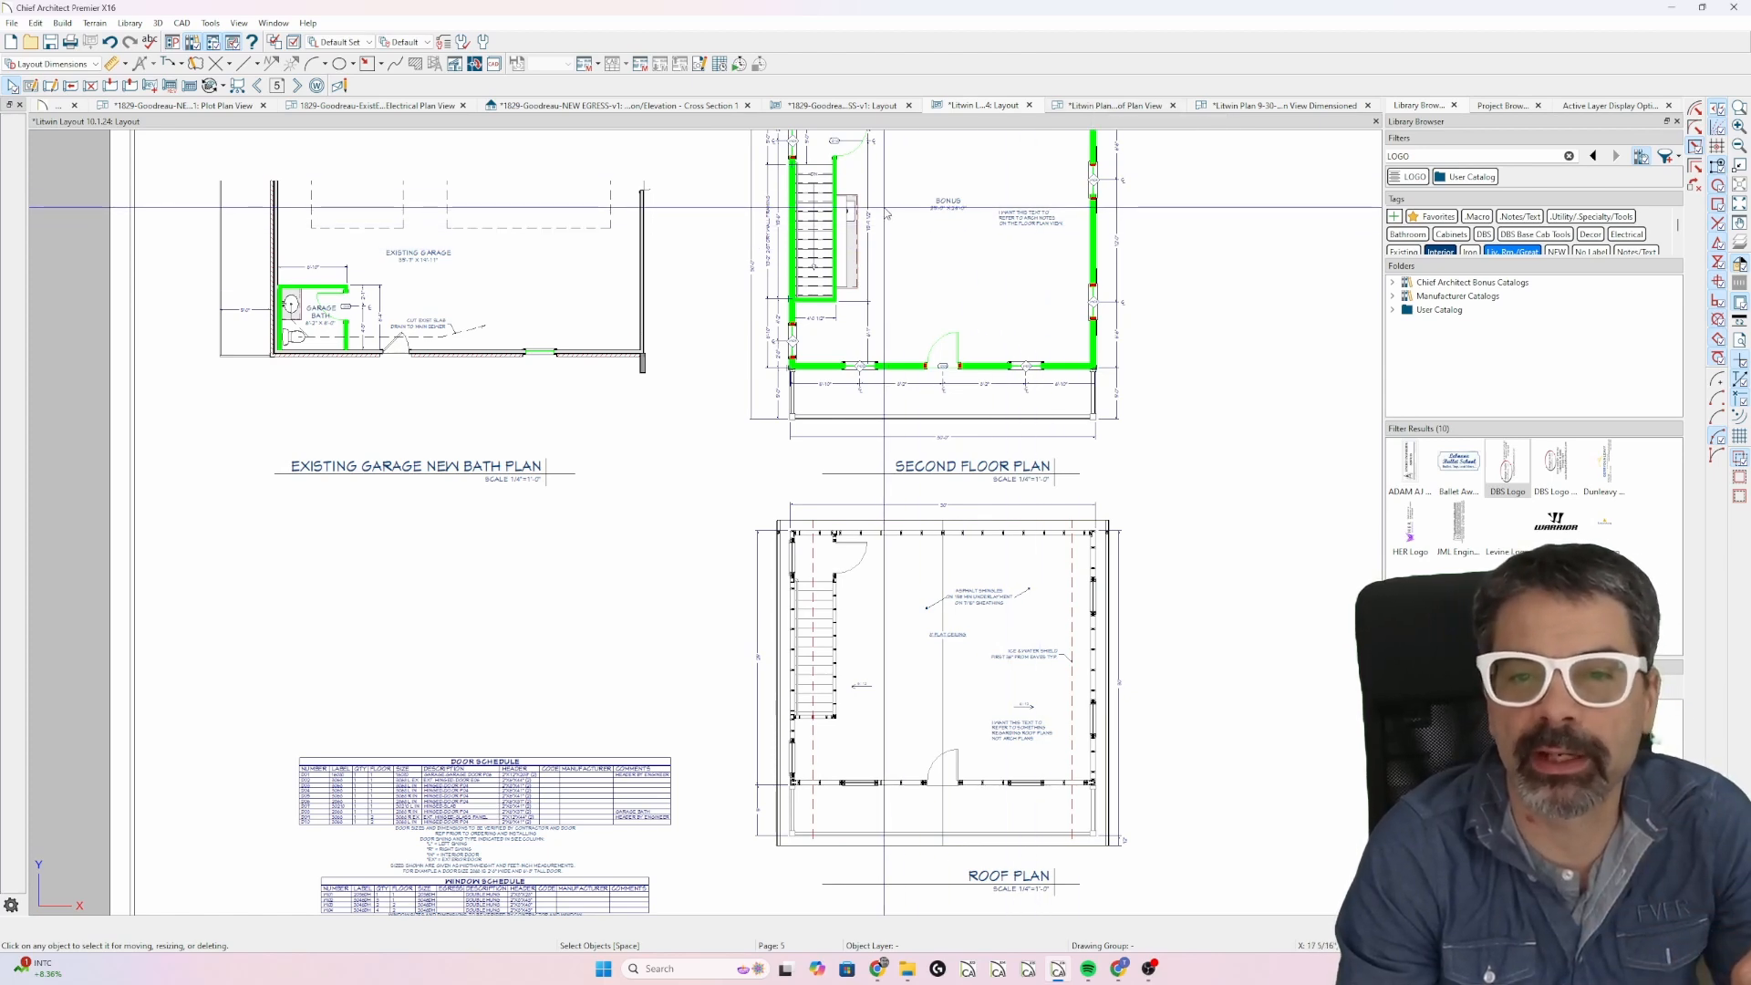
# Check the Mechanical, Plot and Roof Plan Views, then return to Floor Plan View Dimensioned.
pyautogui.click(1285, 104)
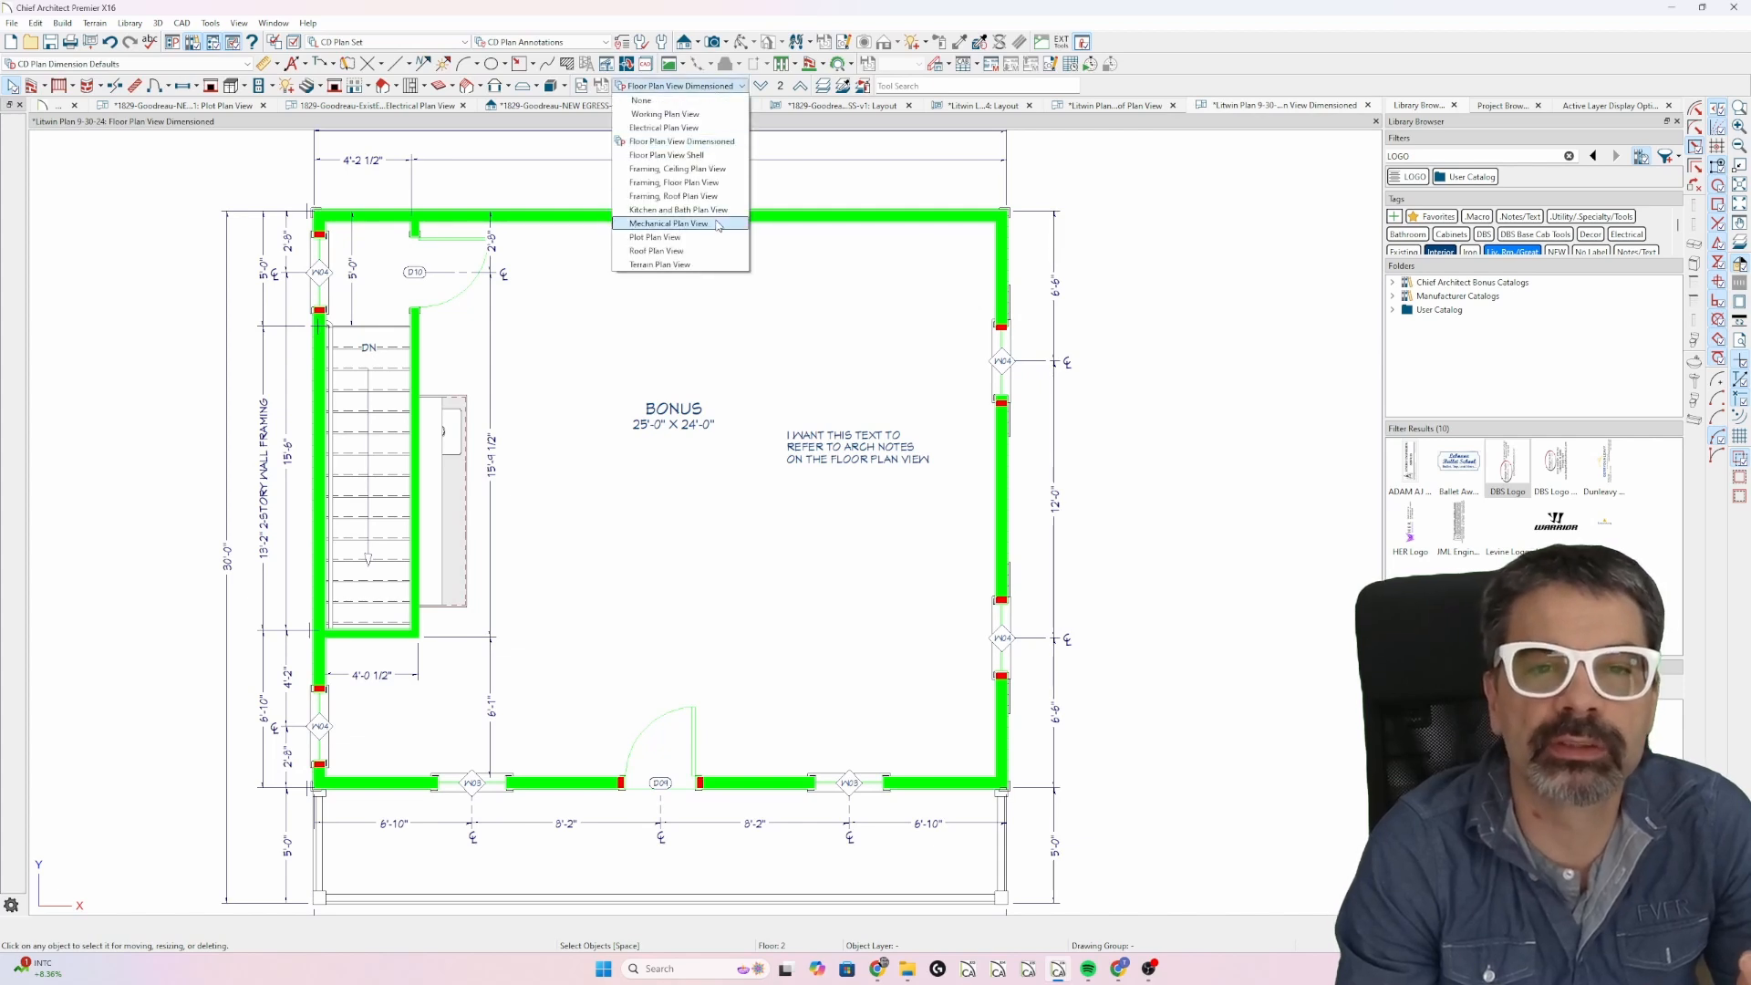
pyautogui.click(664, 224)
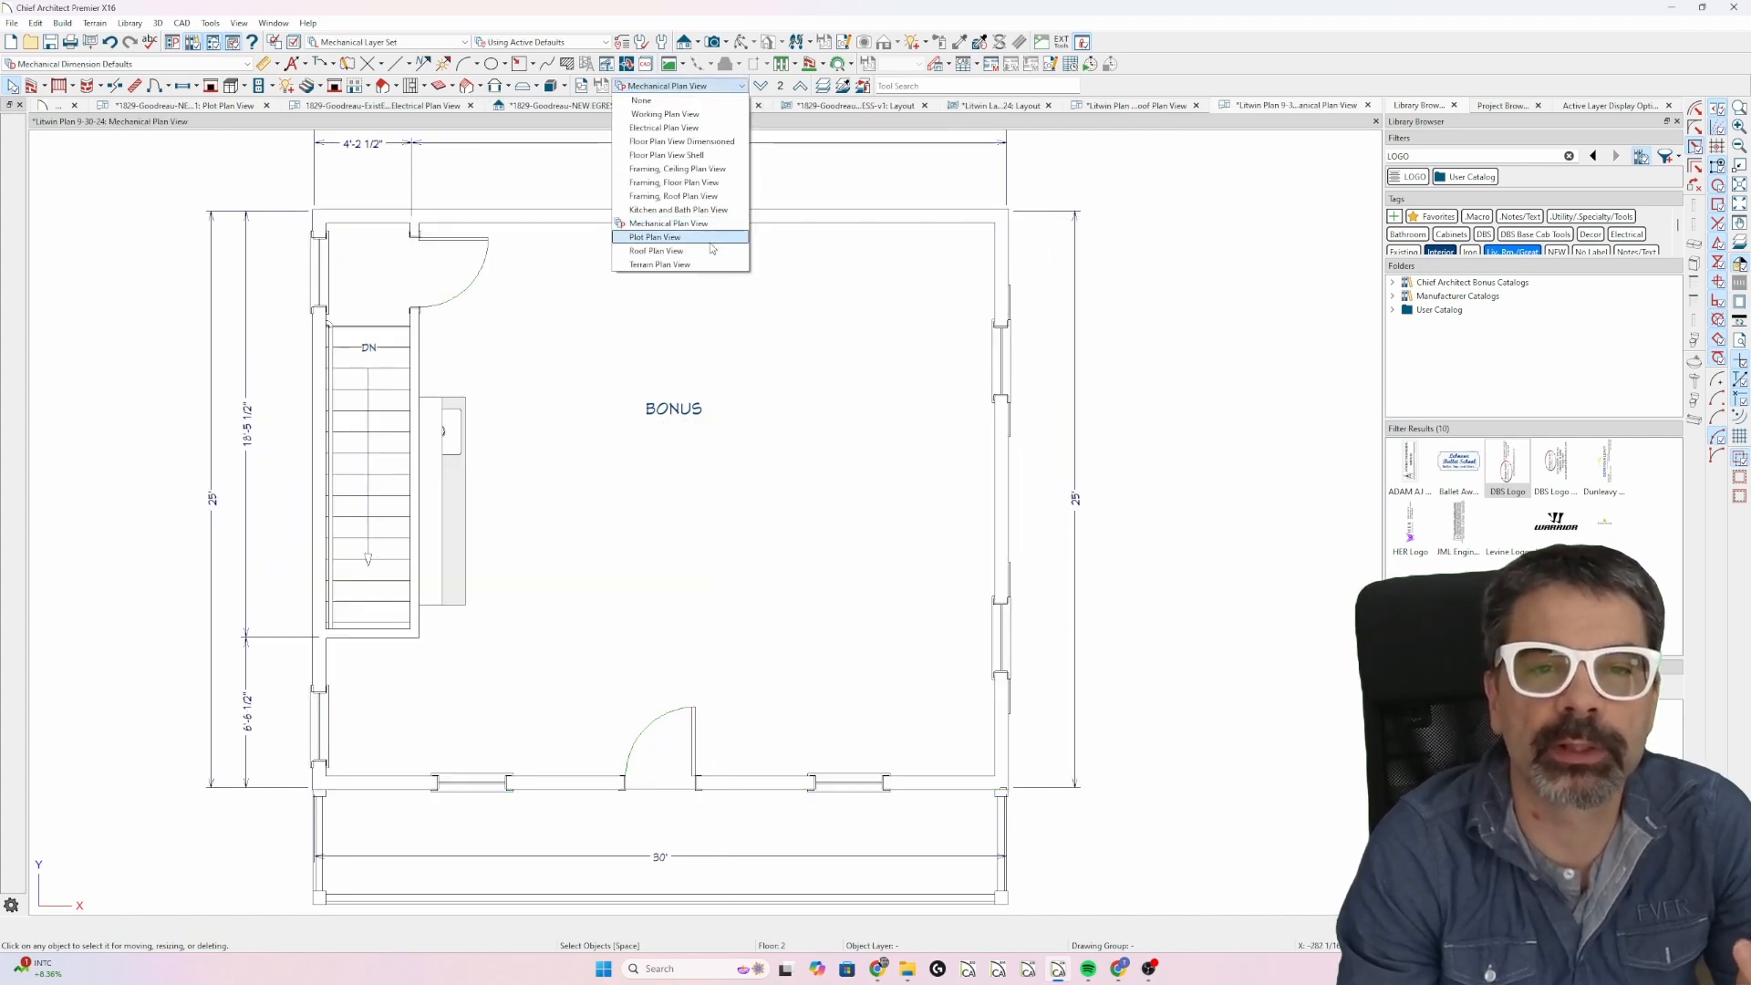
pyautogui.click(653, 236)
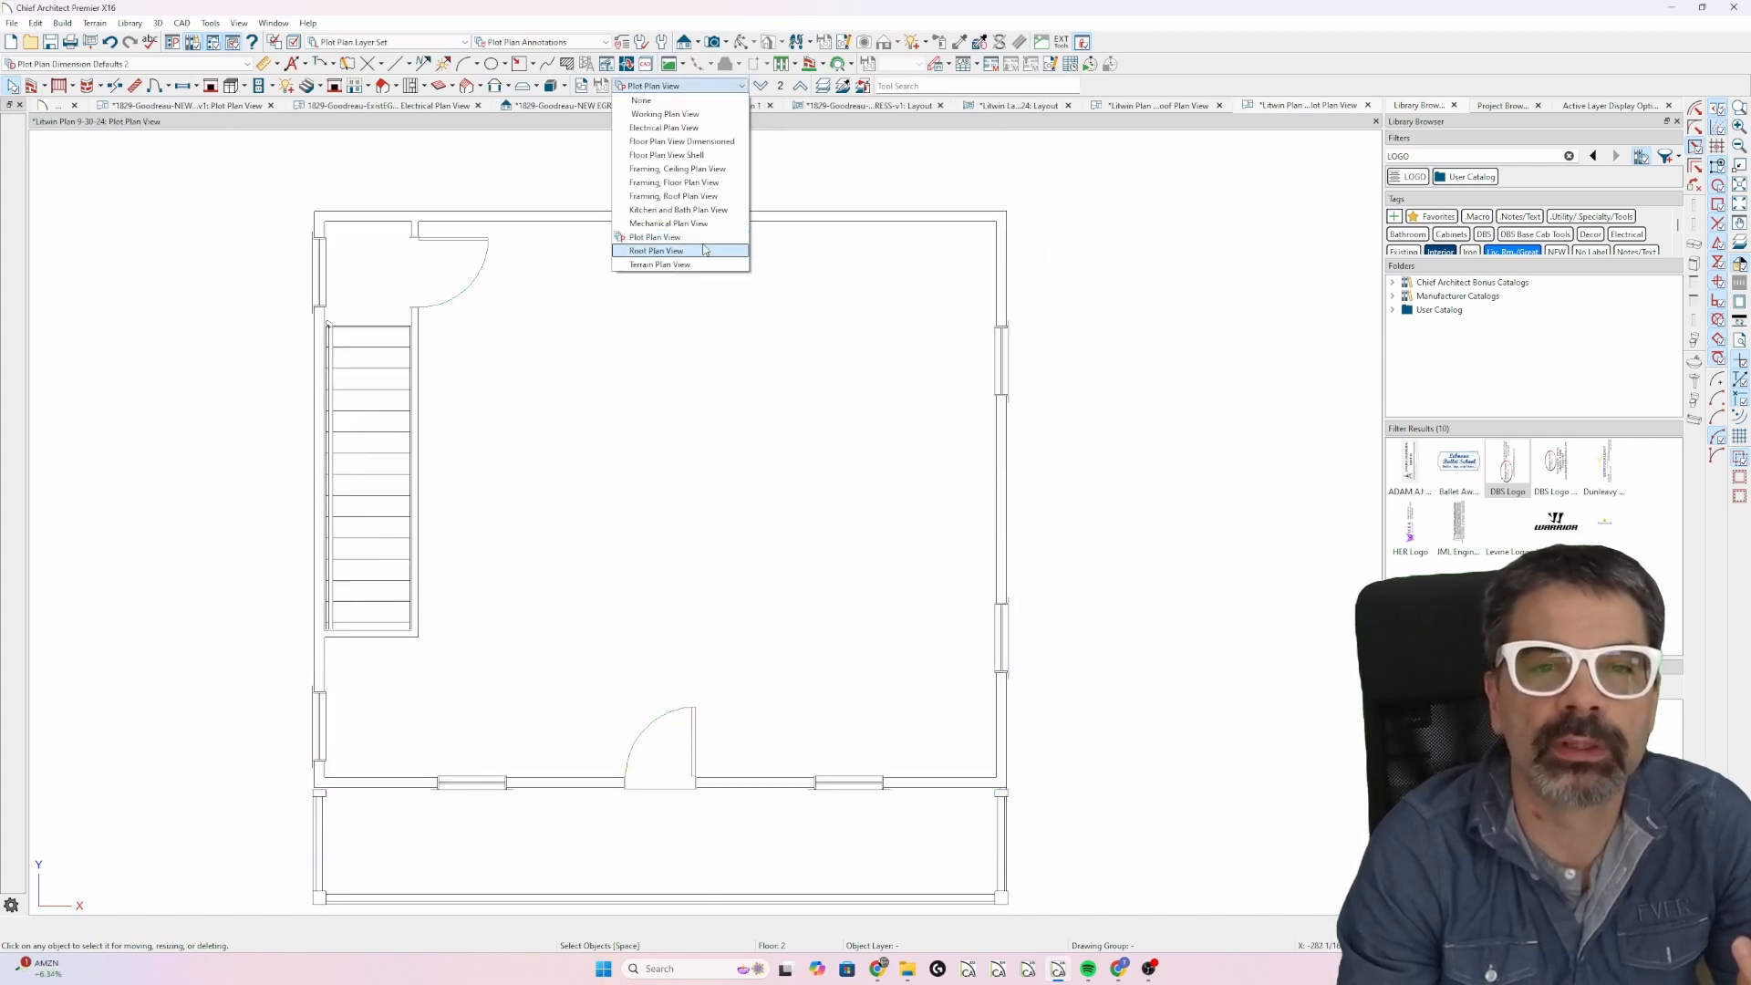
pyautogui.click(654, 250)
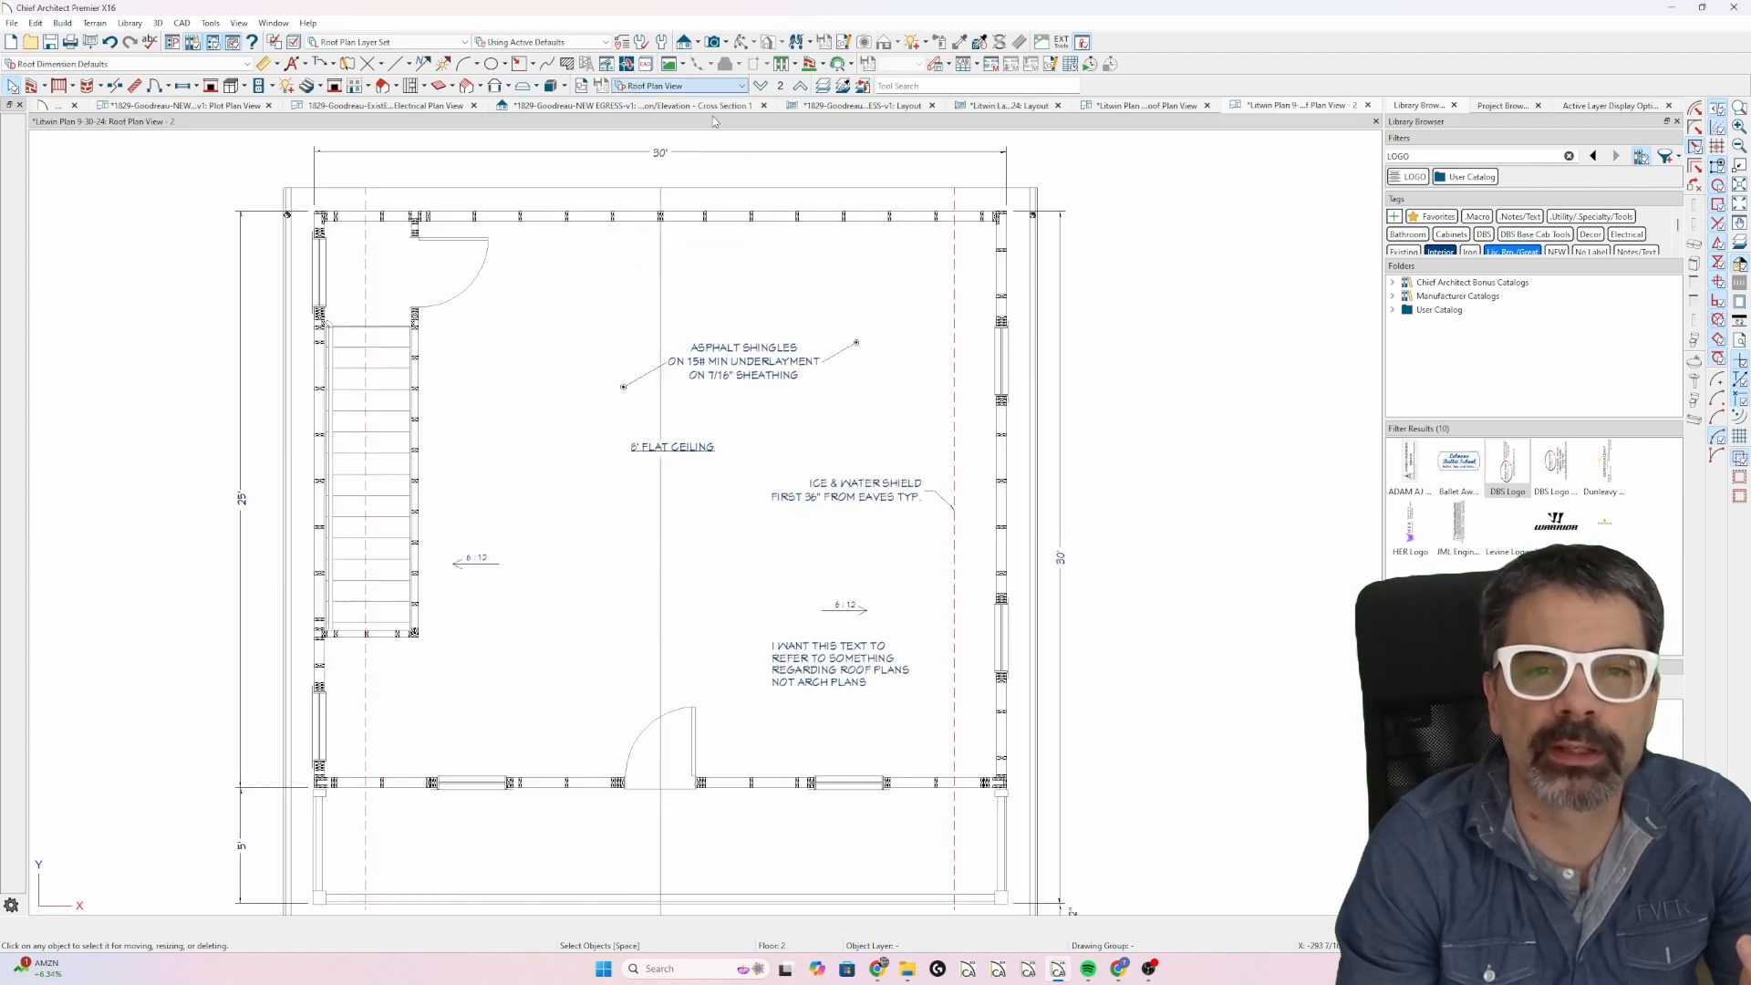
pyautogui.click(1301, 104)
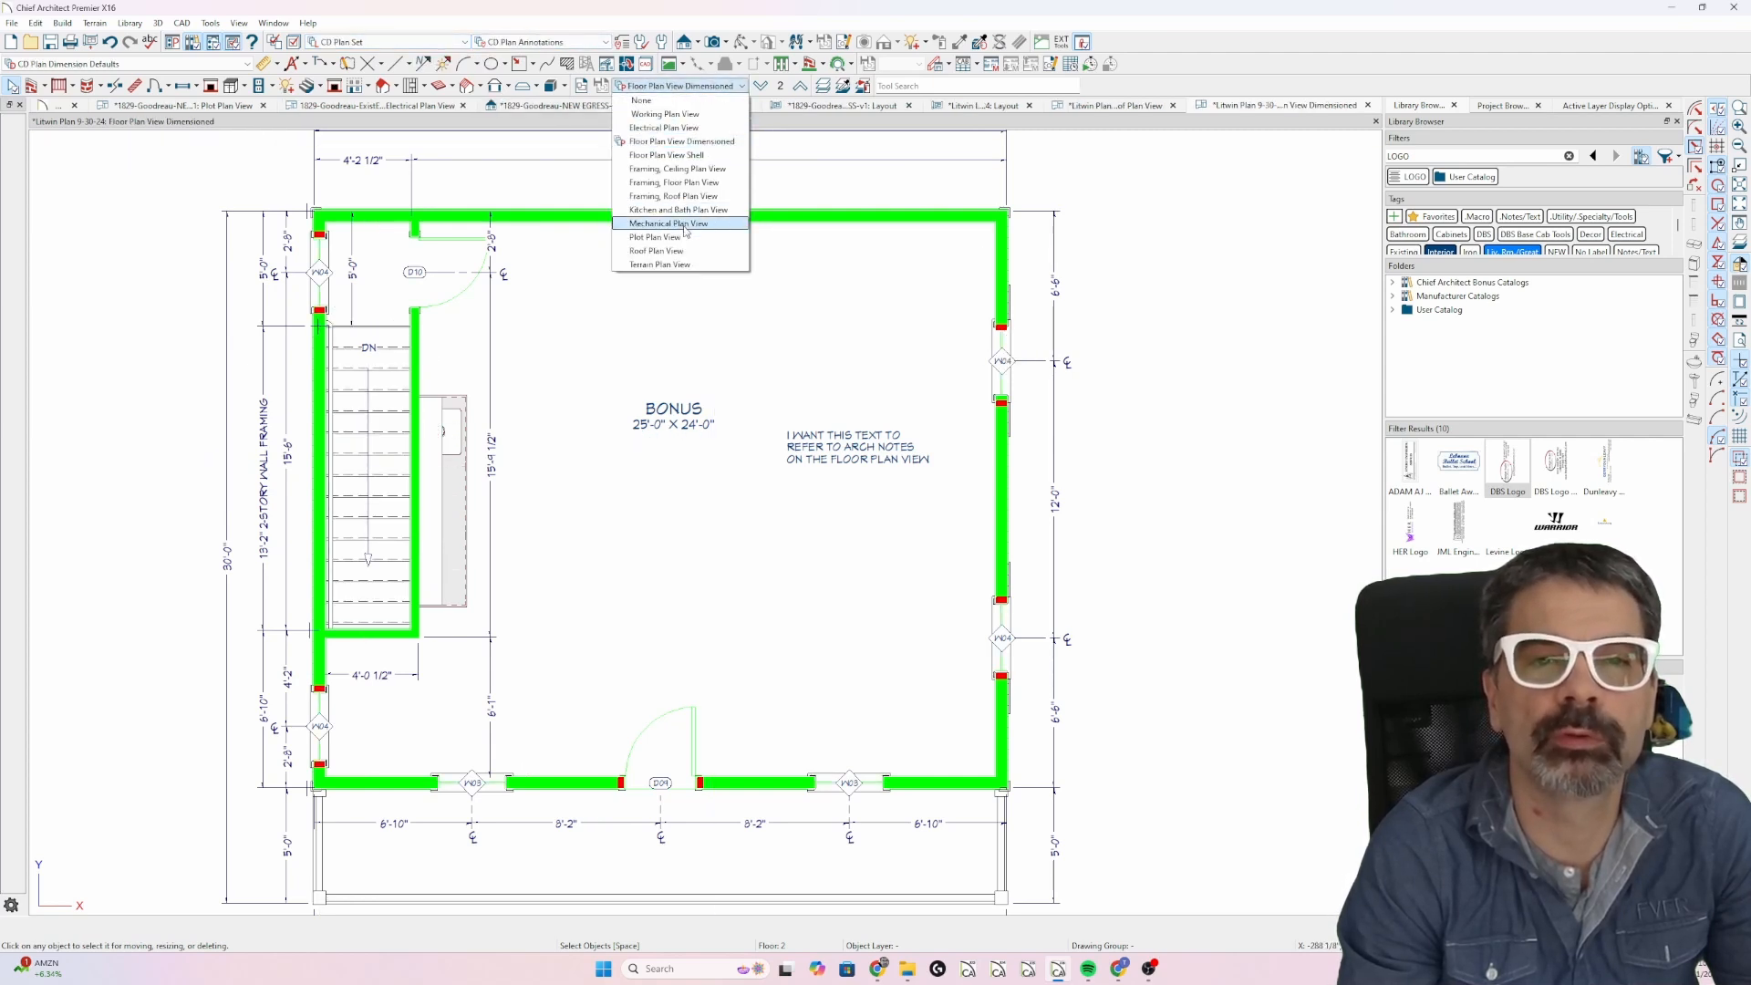
# Switch to the saved Roof Plan View and reapply it.
pyautogui.click(655, 250)
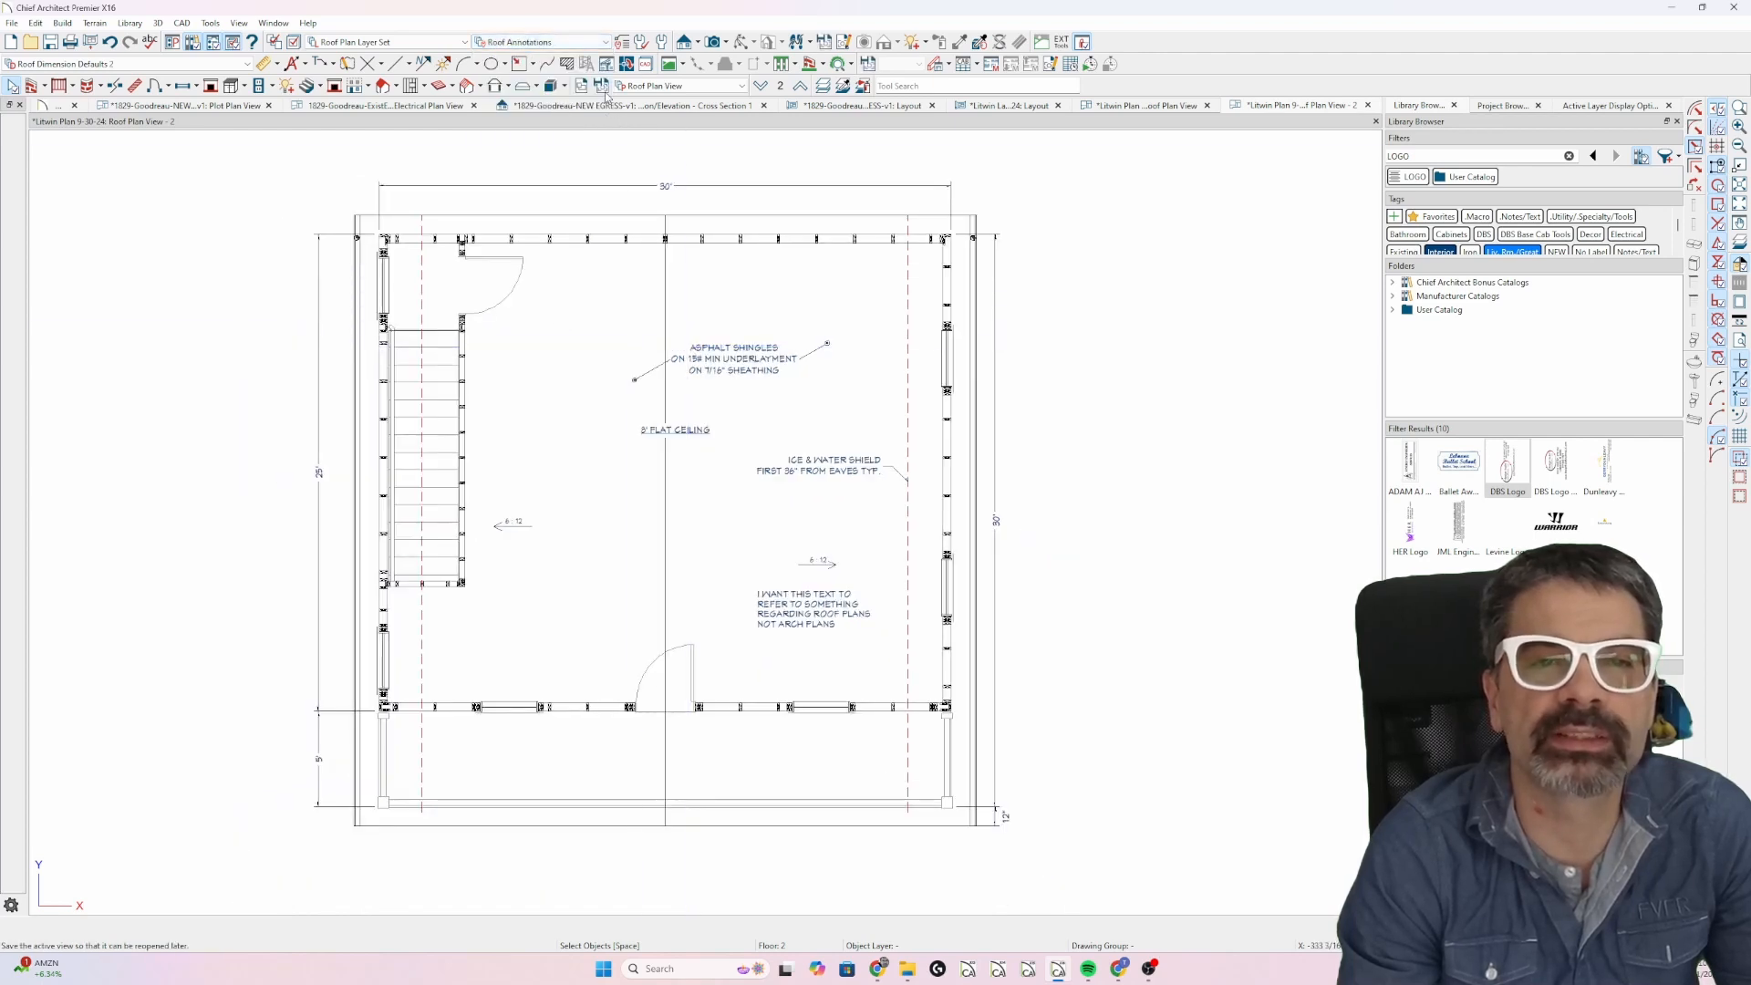
pyautogui.moveTo(602, 85)
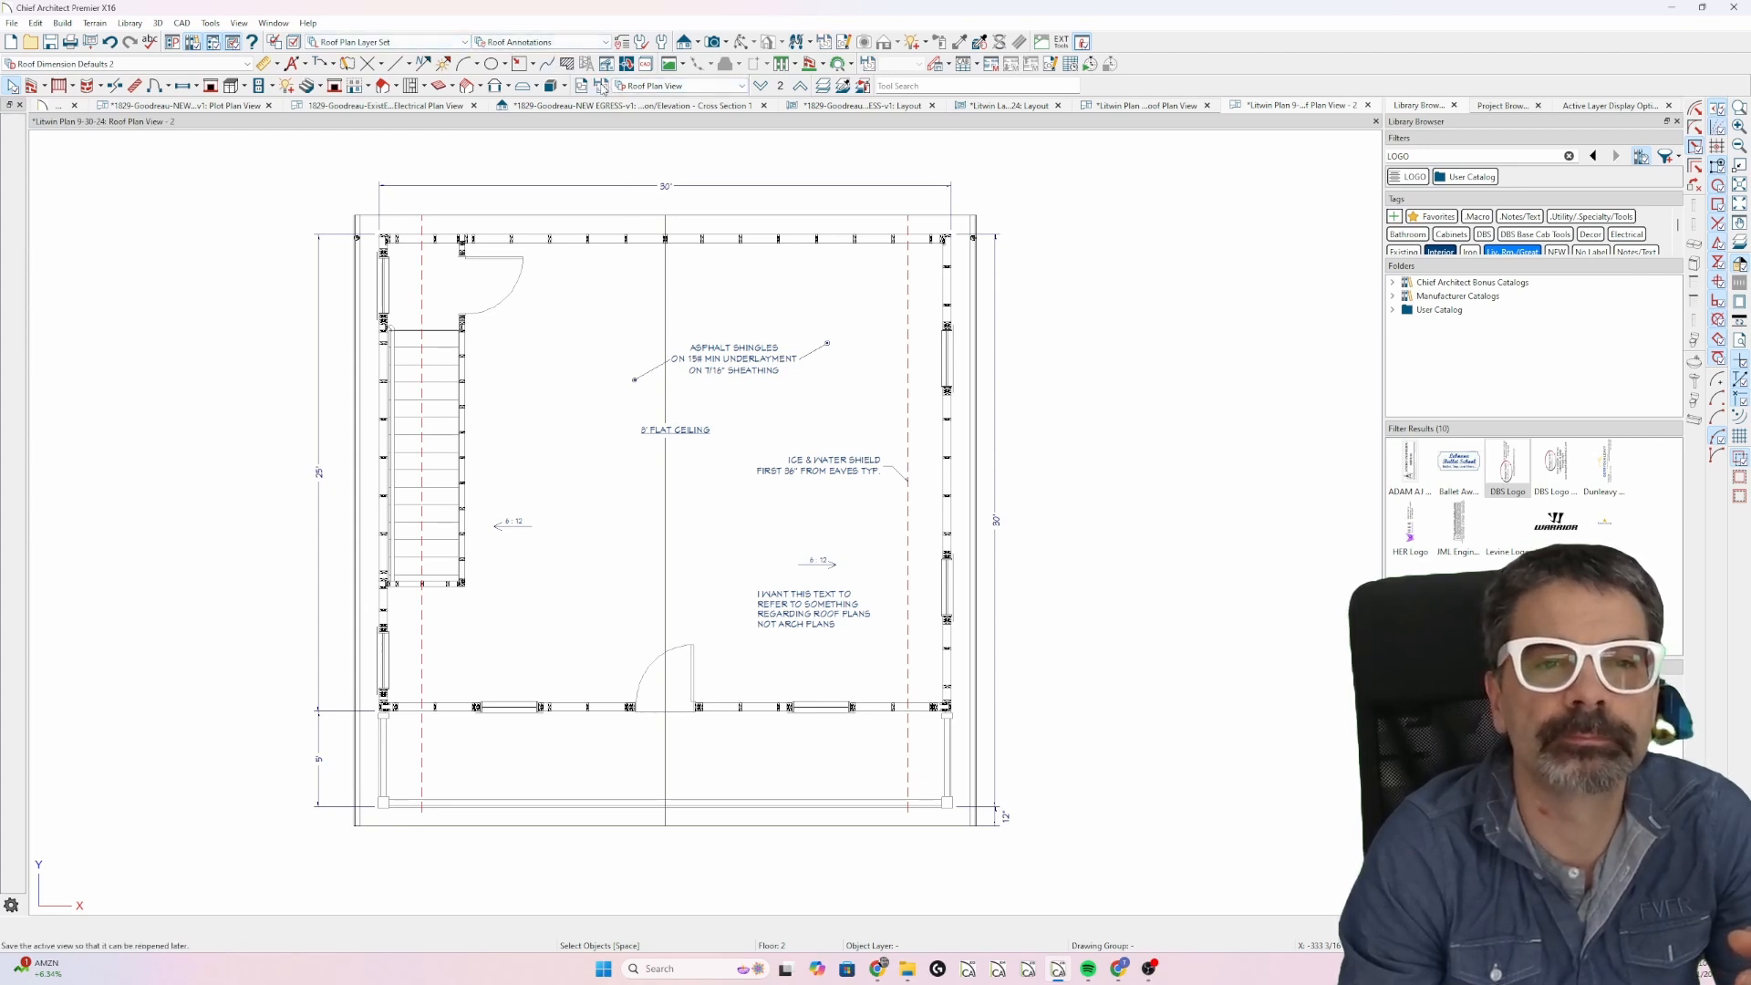
pyautogui.click(807, 616)
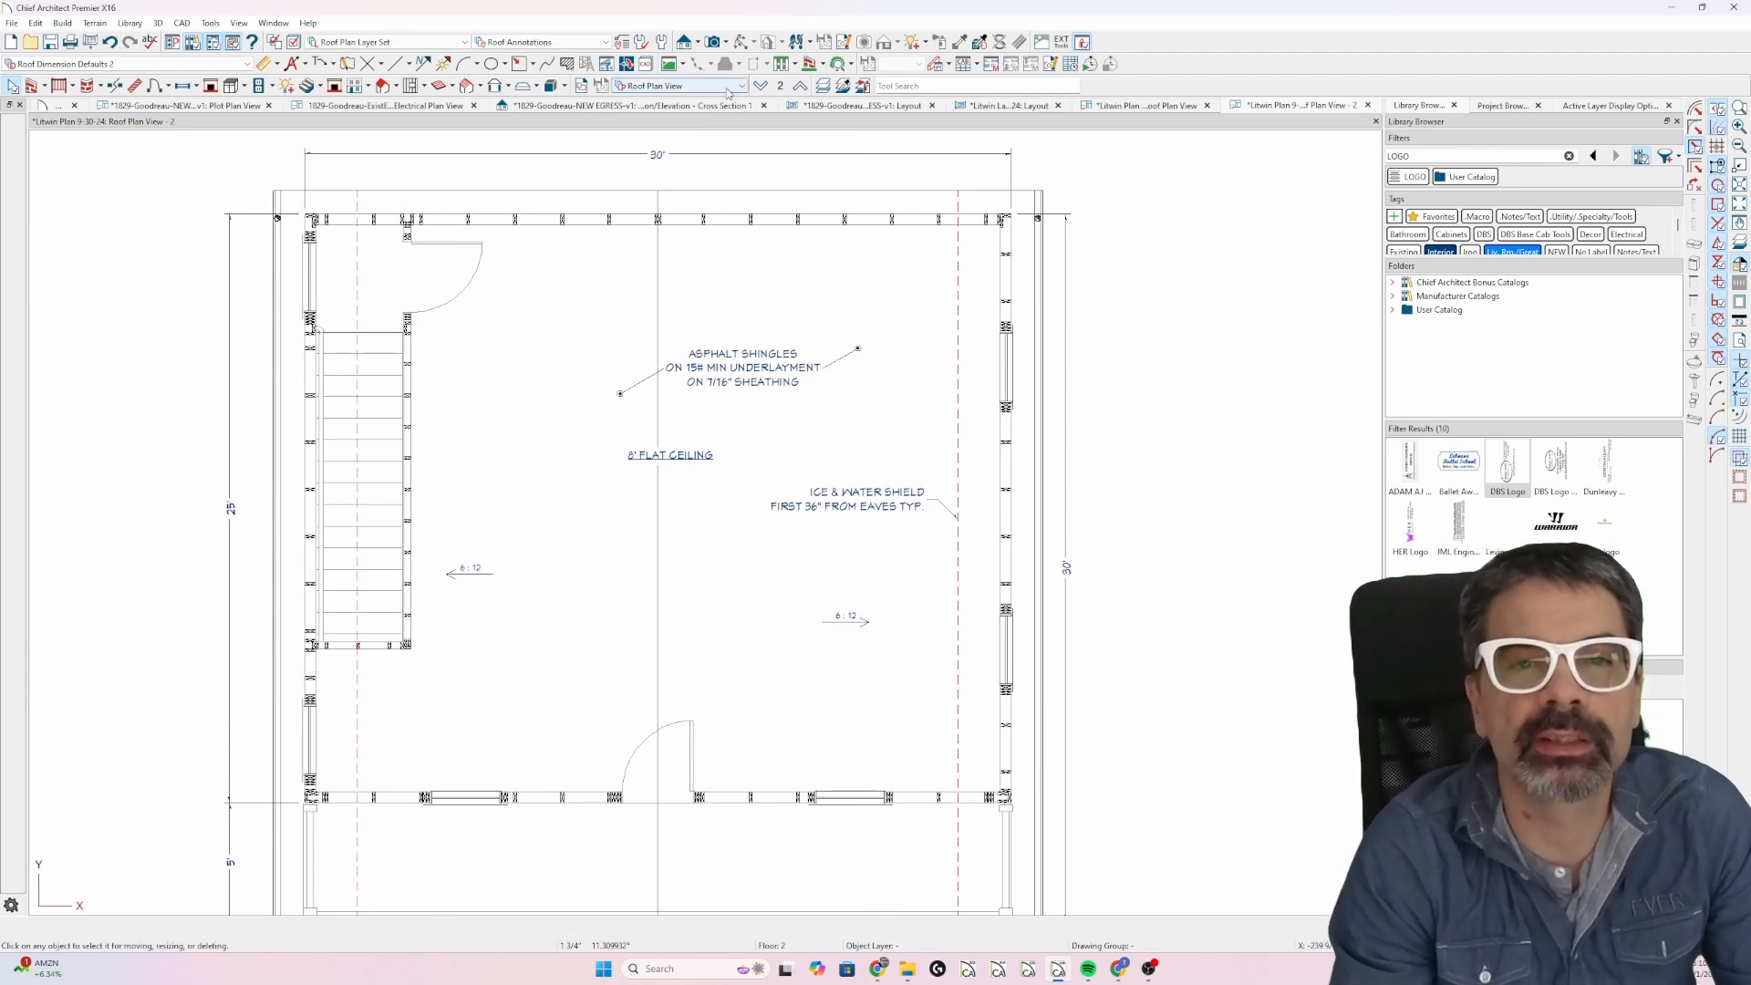
pyautogui.click(1290, 105)
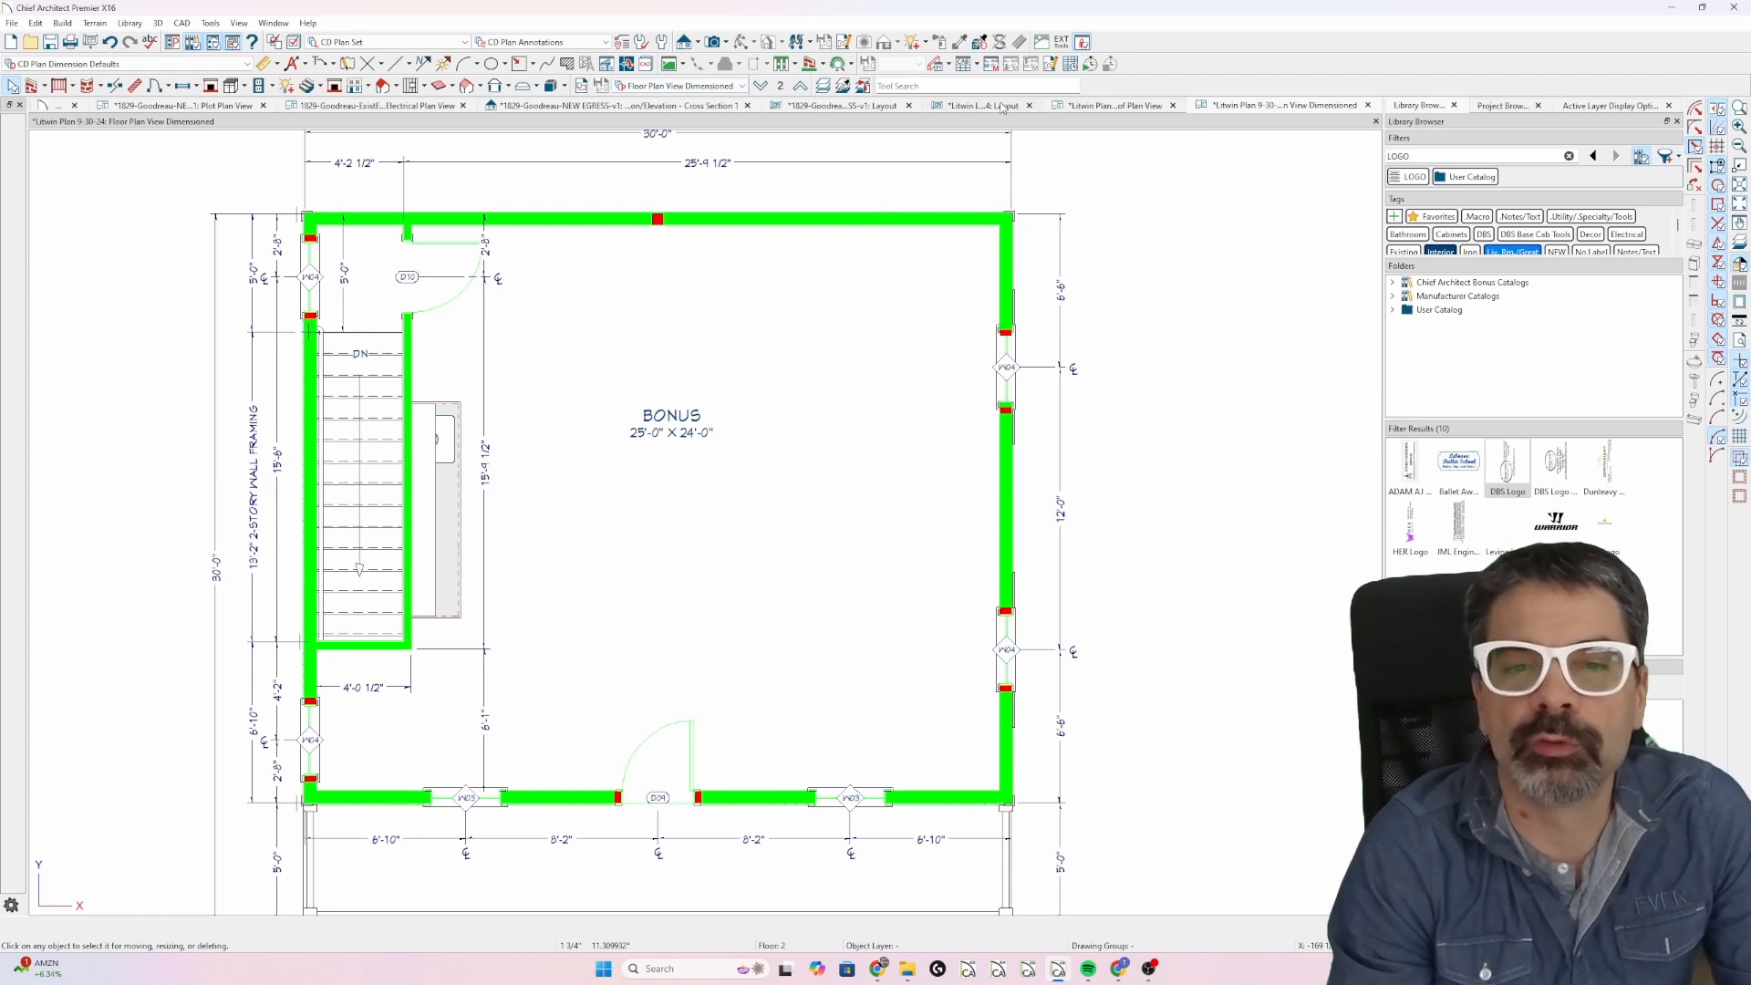
pyautogui.click(983, 105)
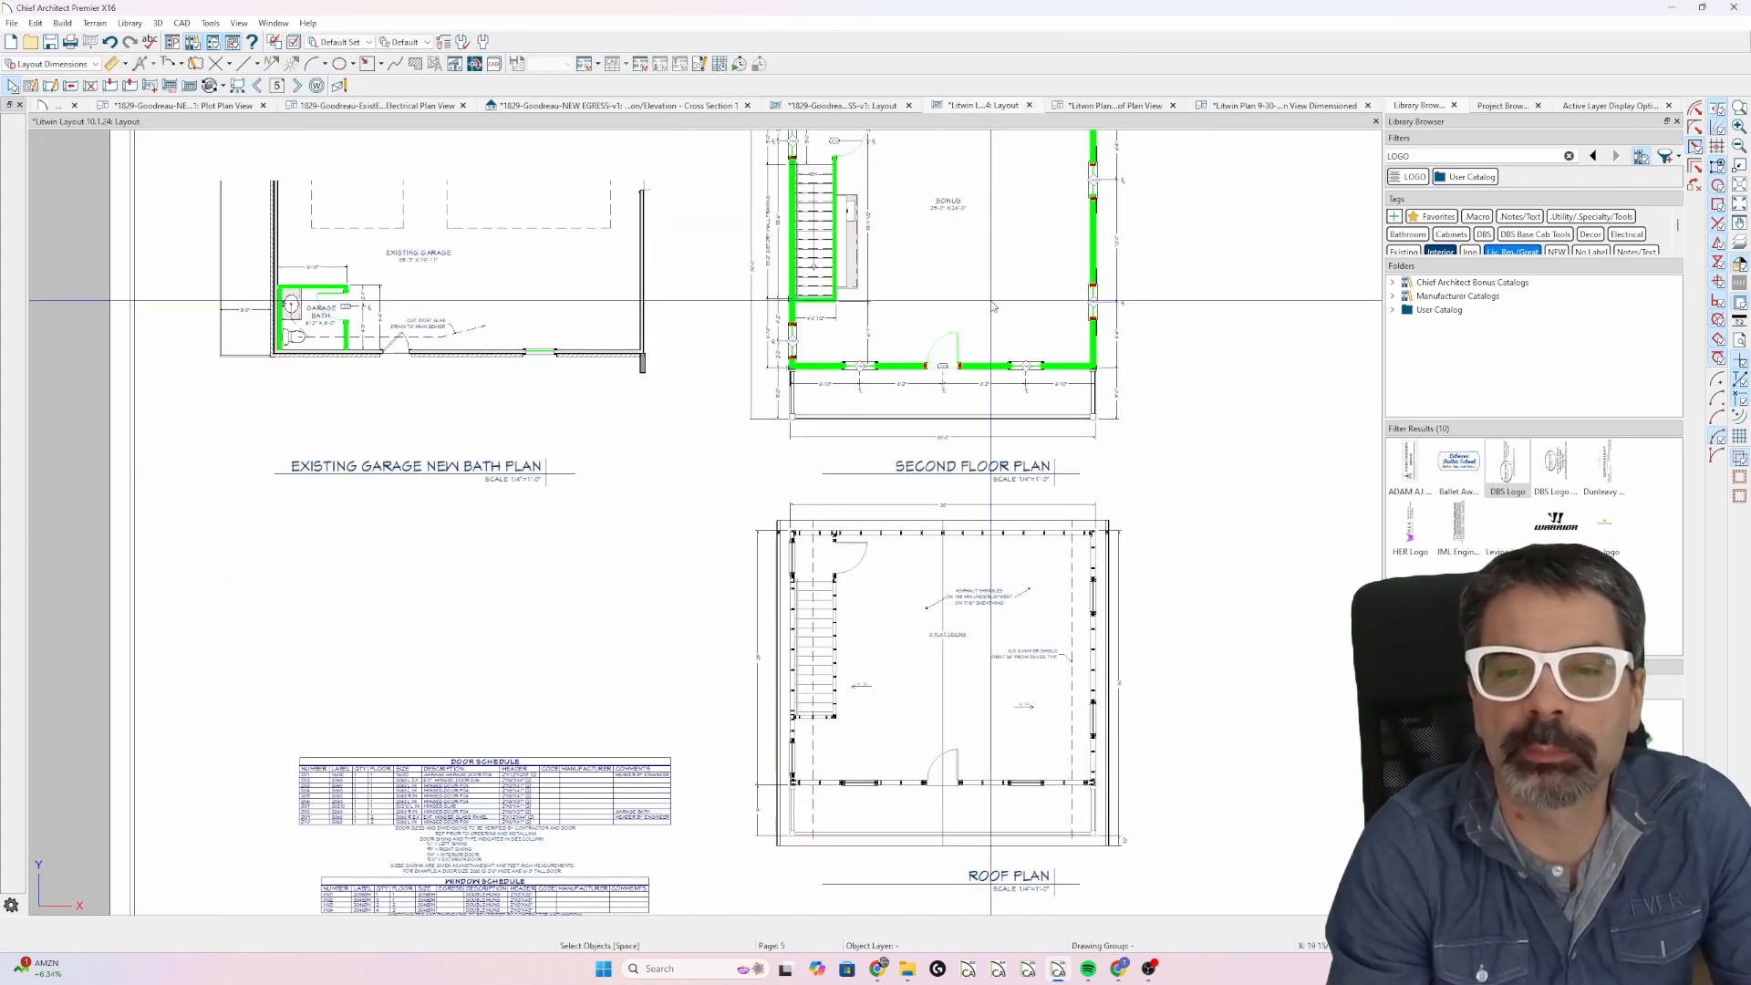
pyautogui.moveTo(1024, 750)
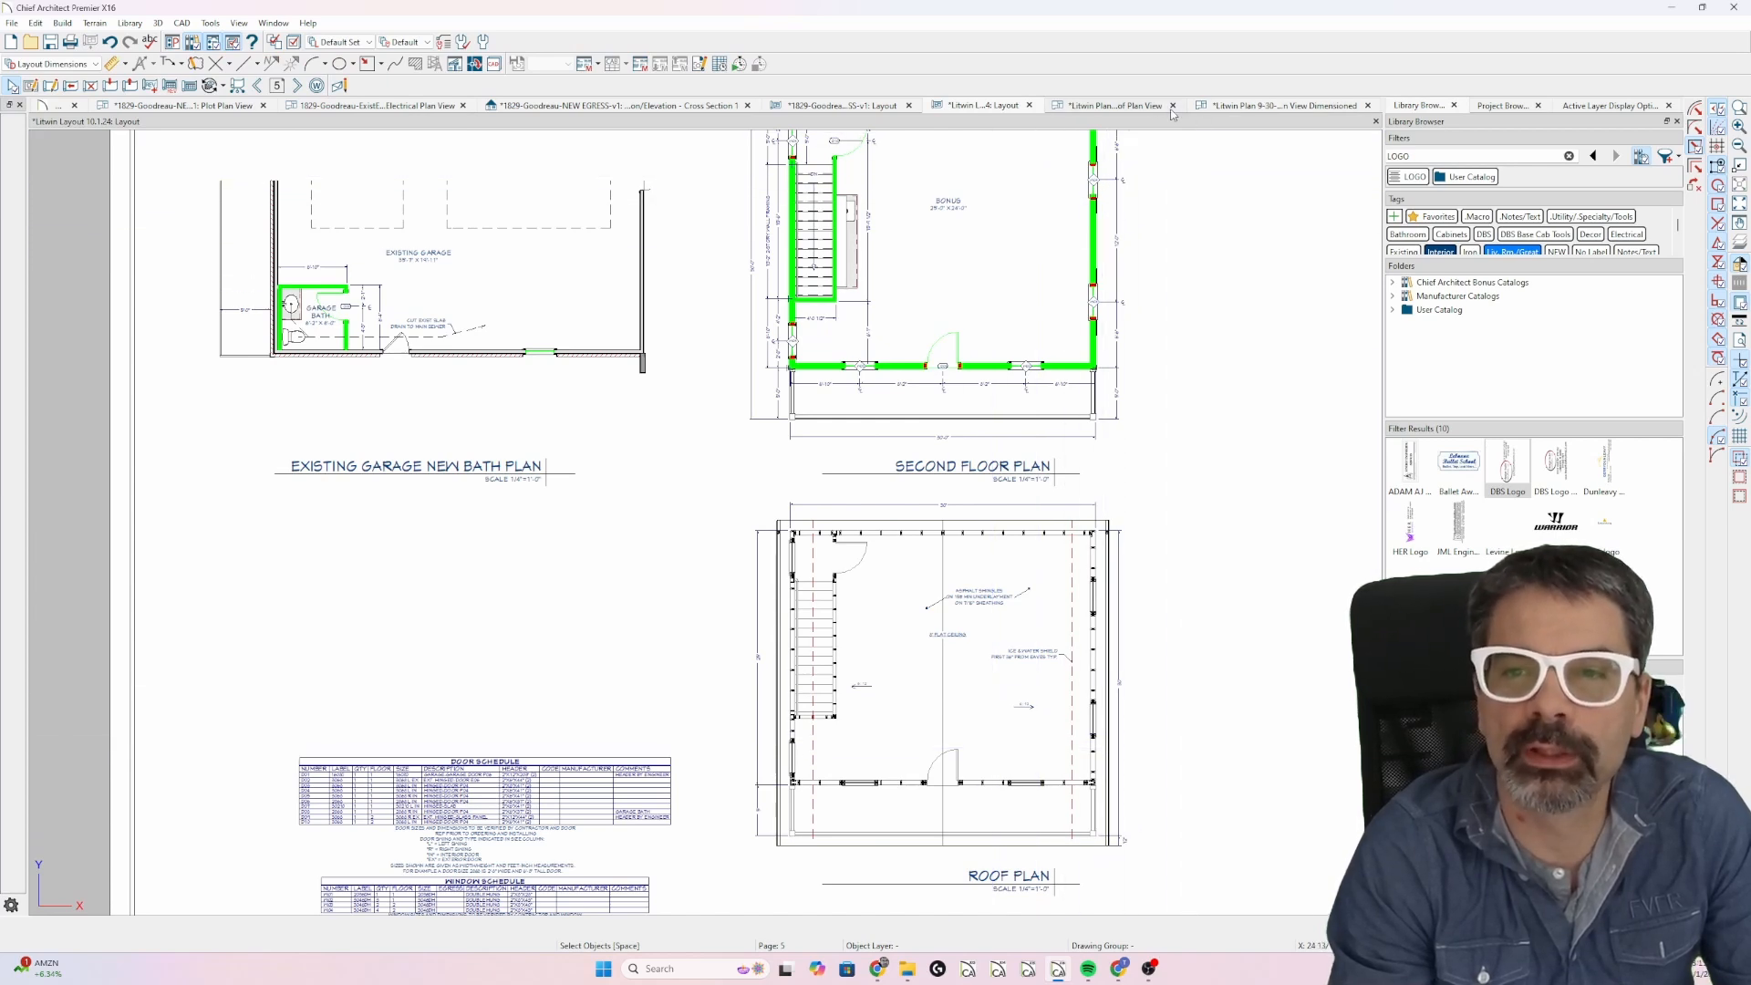
pyautogui.click(1277, 104)
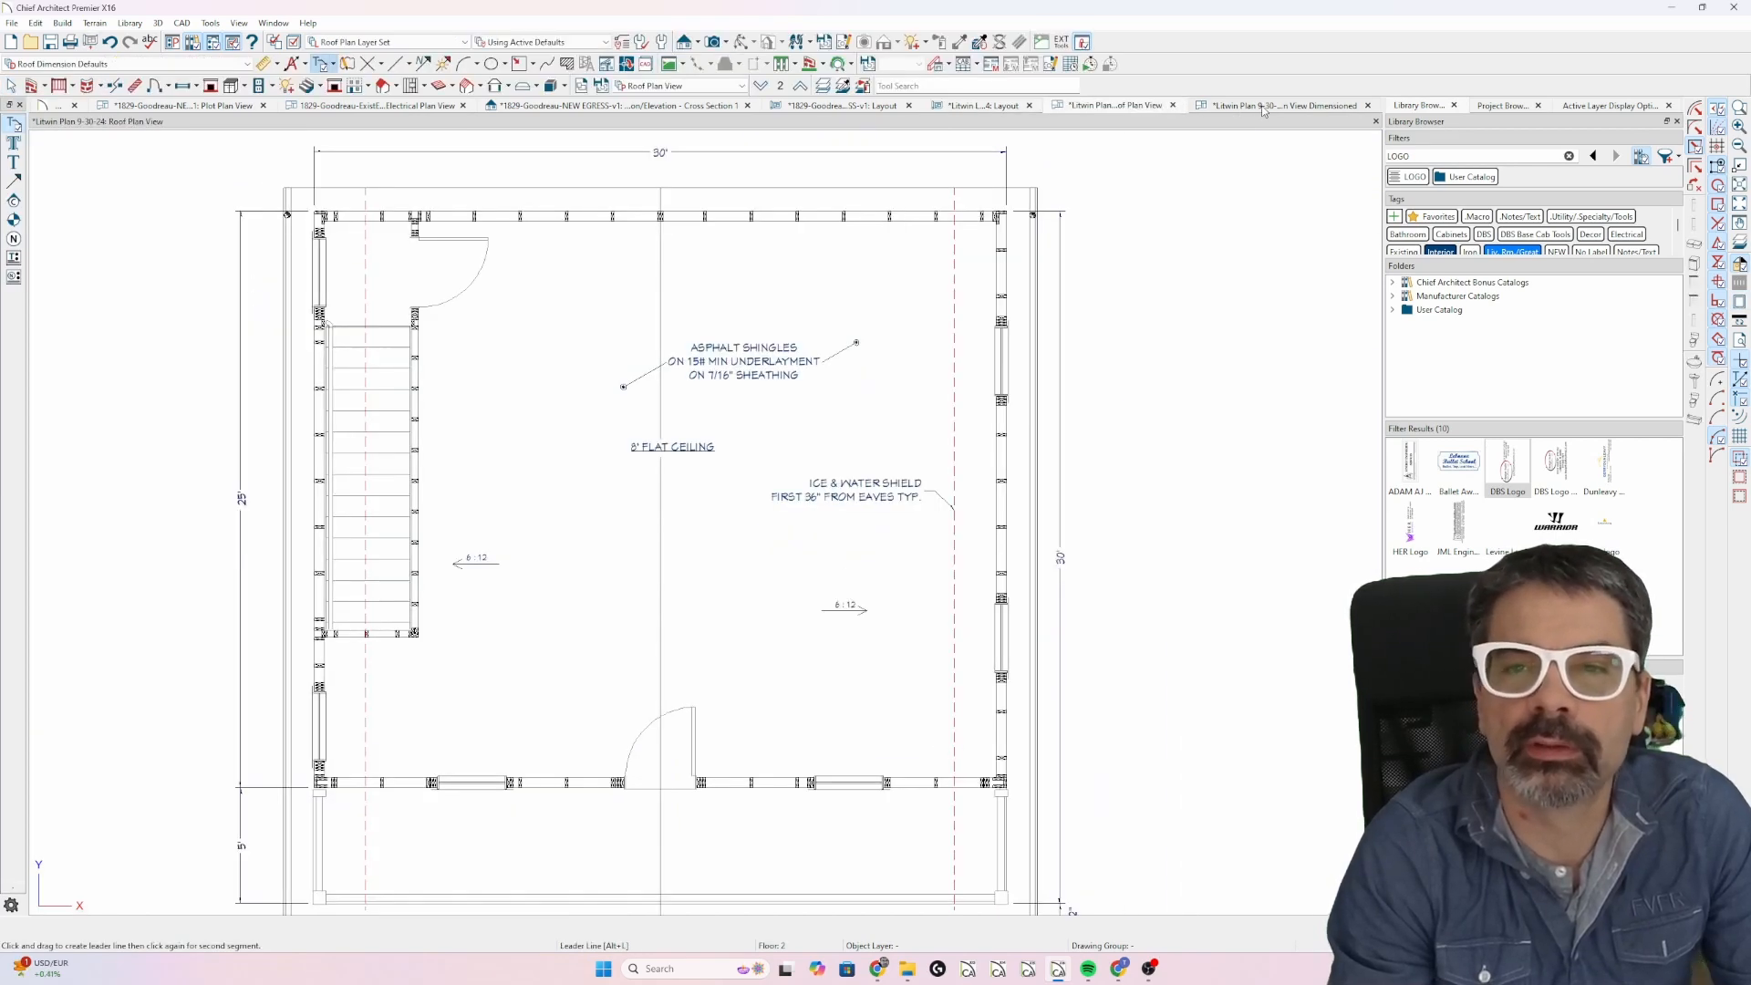
# Return to the layout page with the garage bath, second-floor and roof plans.
pyautogui.click(1275, 104)
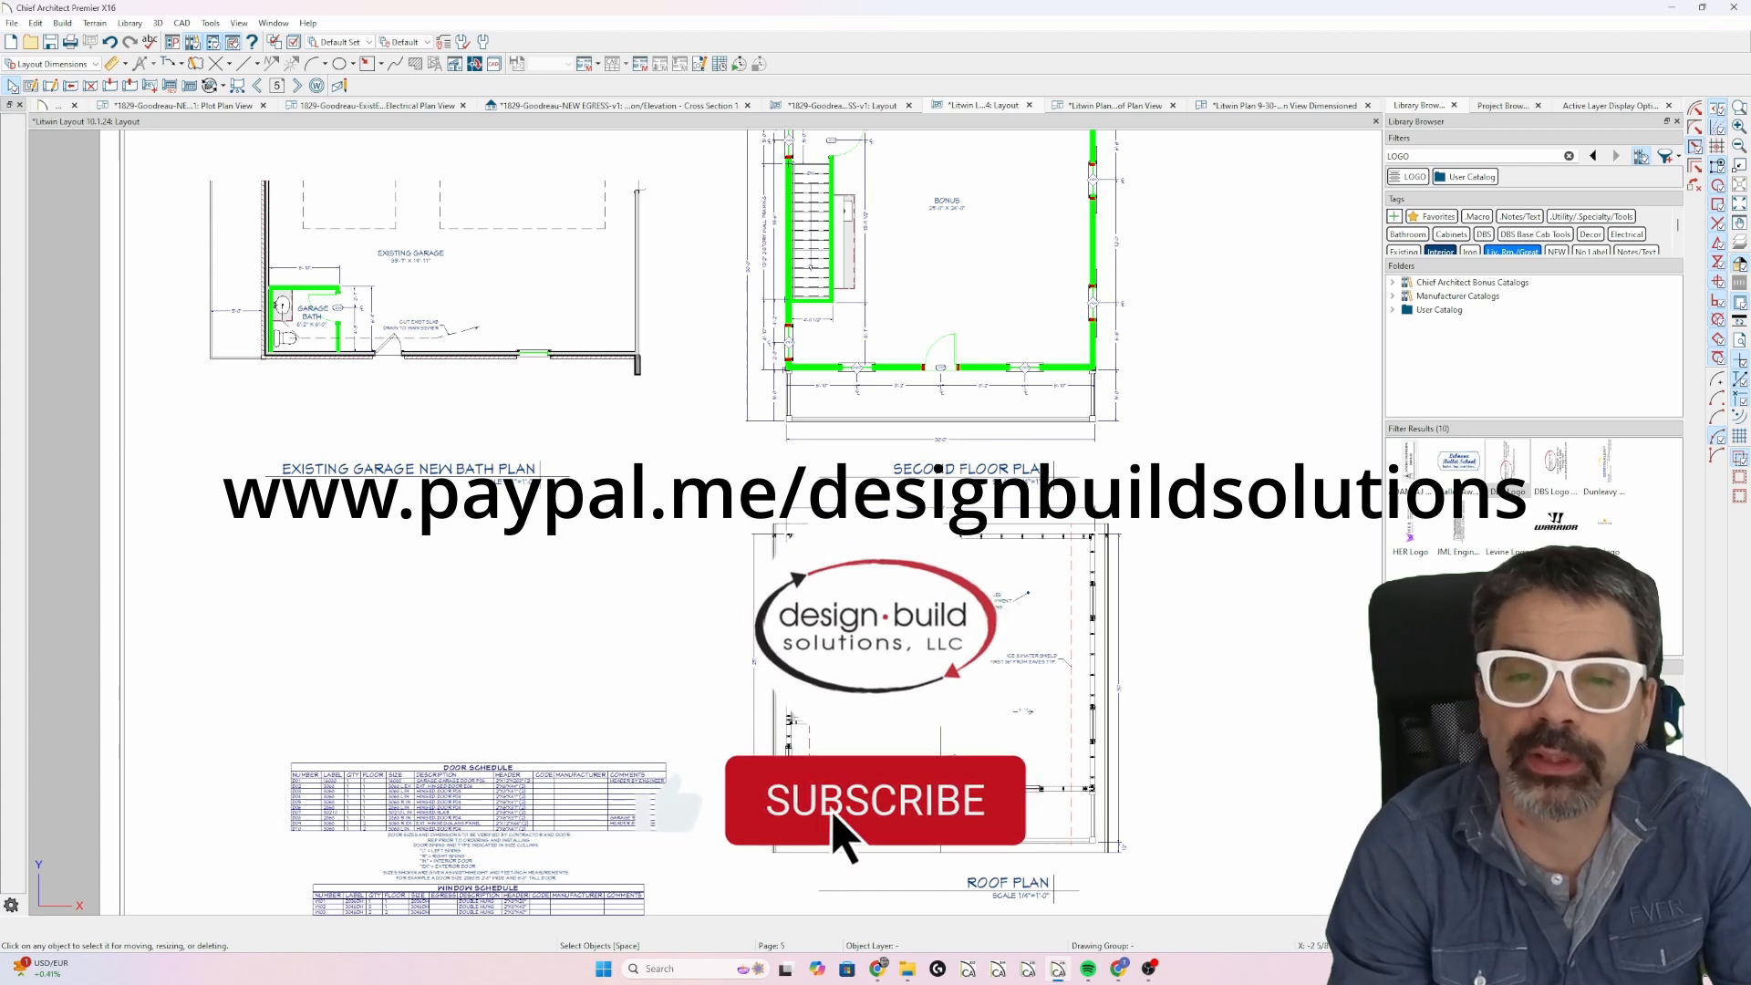
pyautogui.click(875, 800)
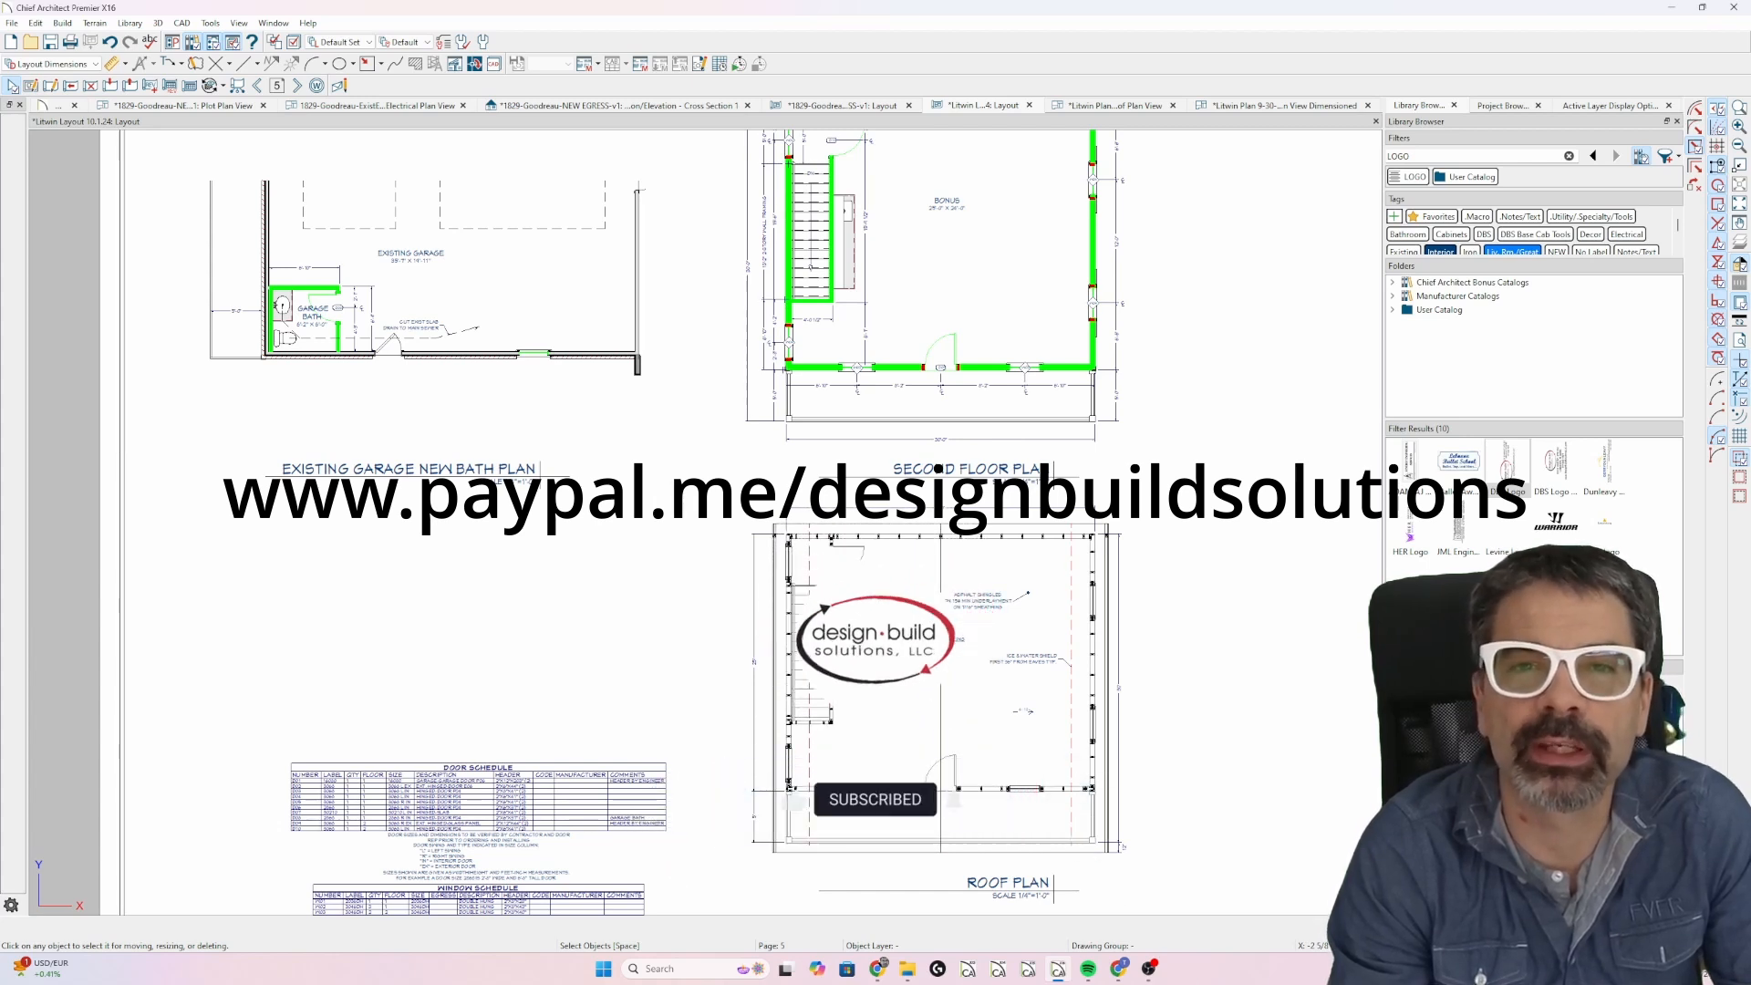